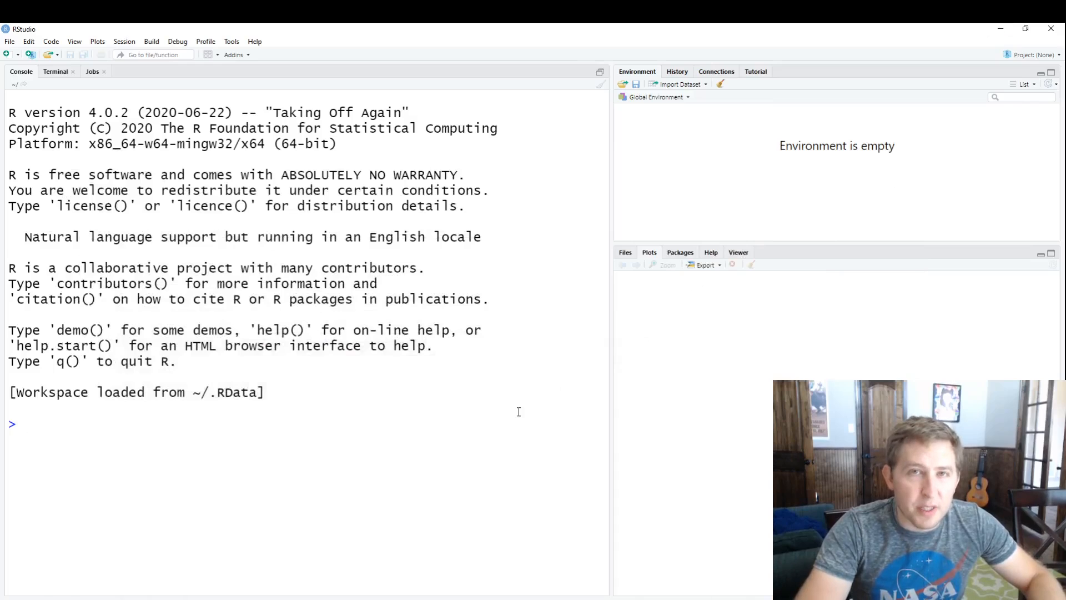
- Clear the R startup messages from the console with Ctrl+L
key(ctrl+l)
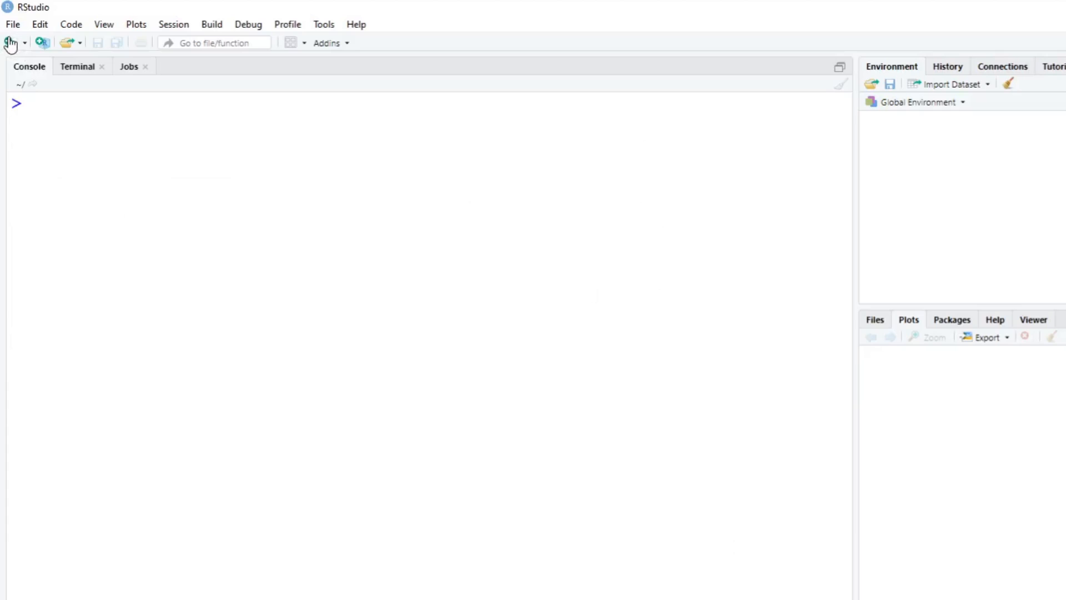
- Create a new R script starting with the comment 'Today we're going to look at the which().'
click(9, 42)
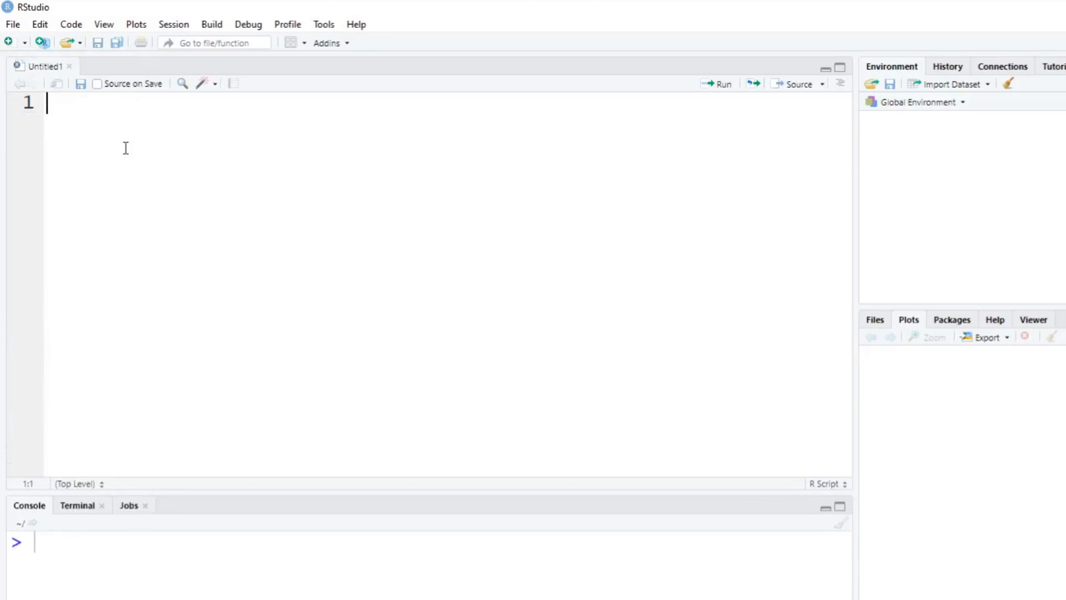
text(#Today)
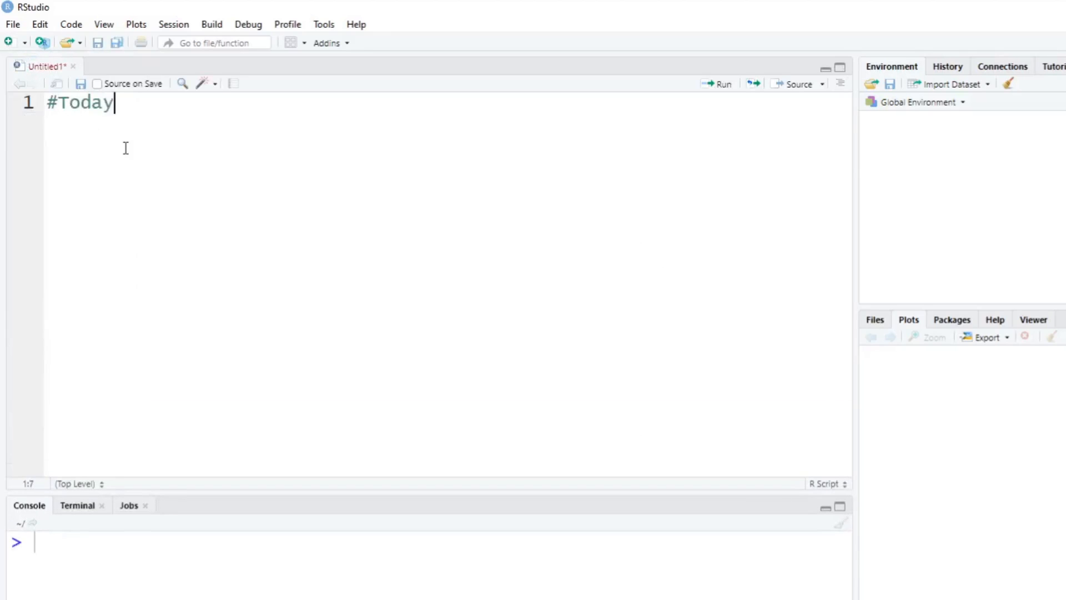
text(we're going to)
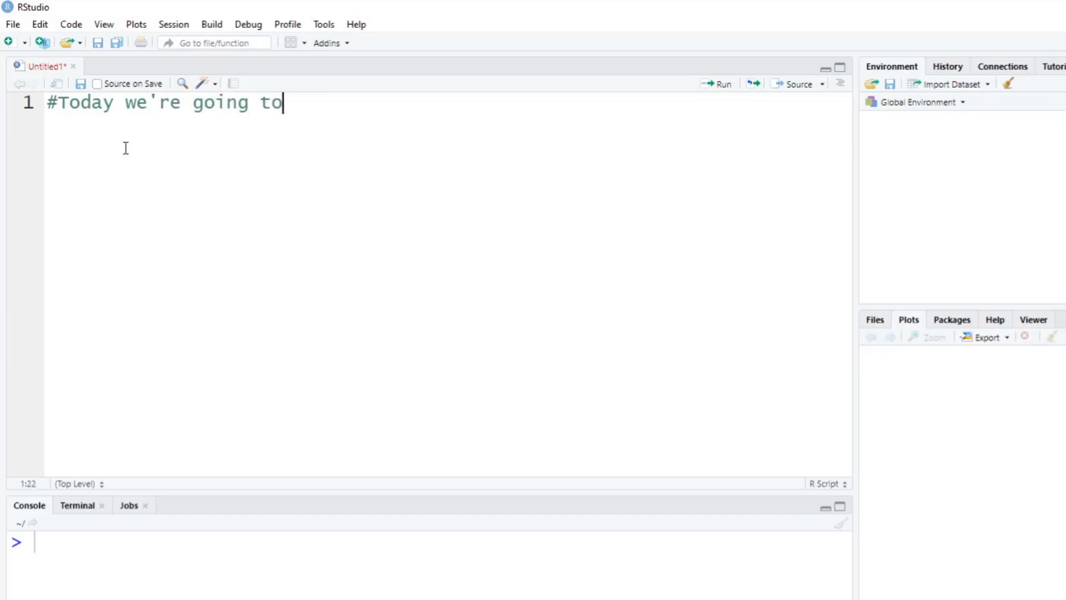
text(look at the whic)
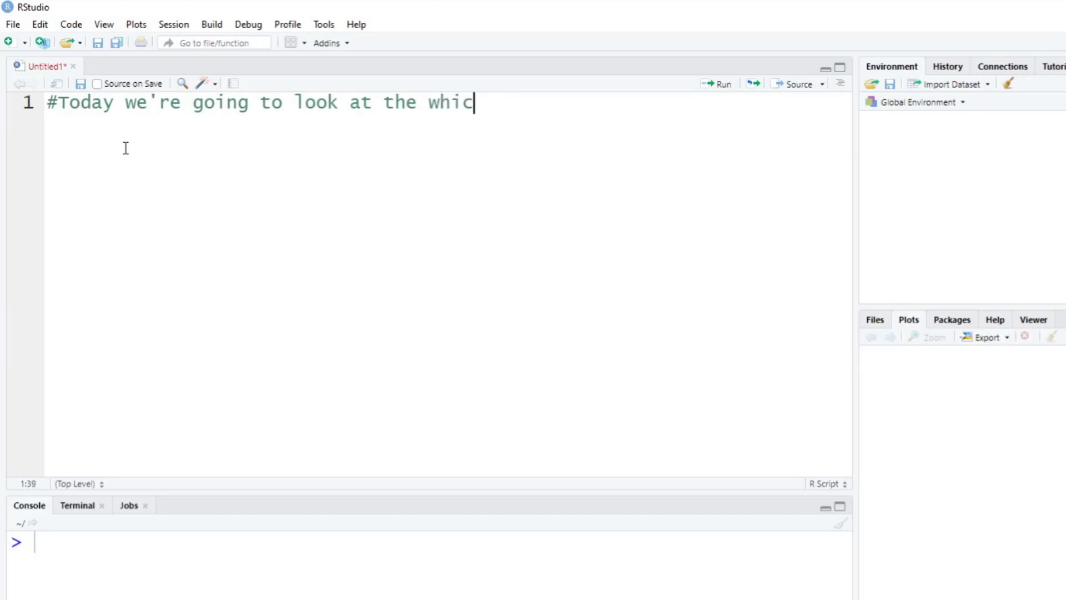
text(h().)
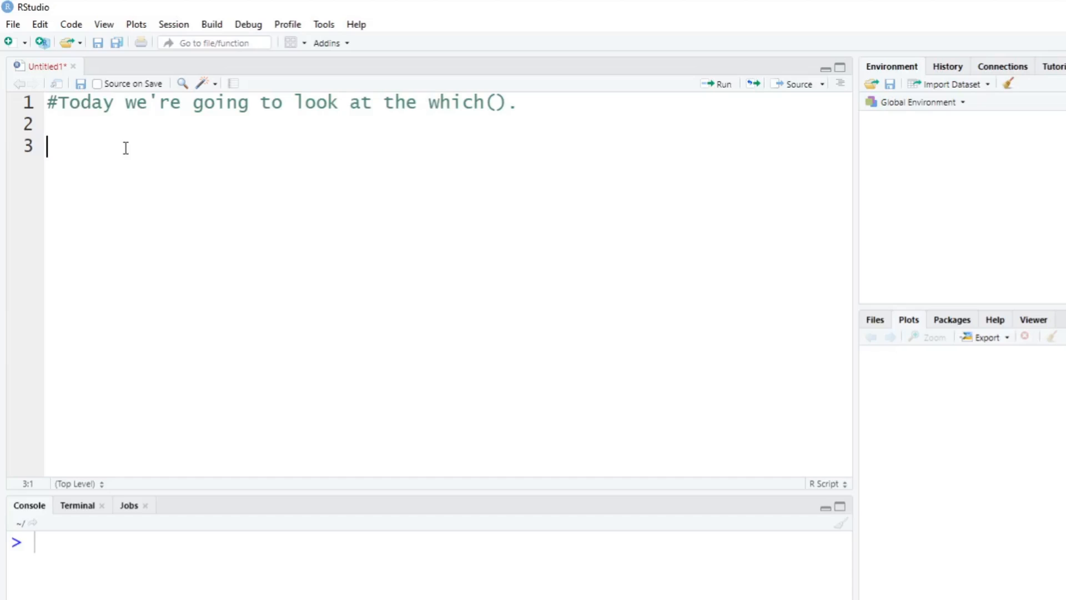
- Comment that which() filters by returning vector index positions instead of values
text(#The which)
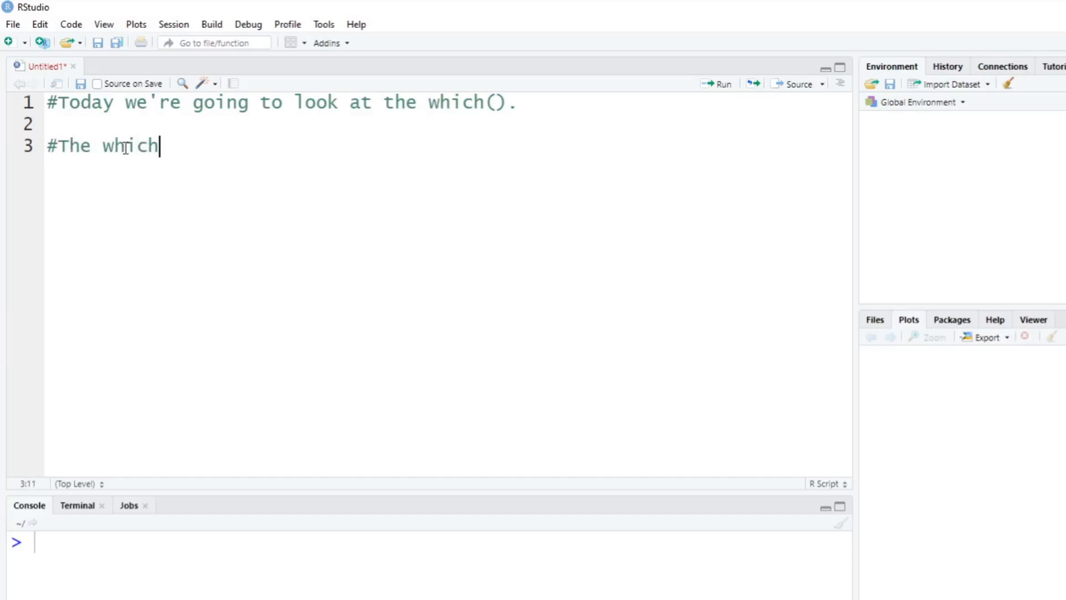
text(() is)
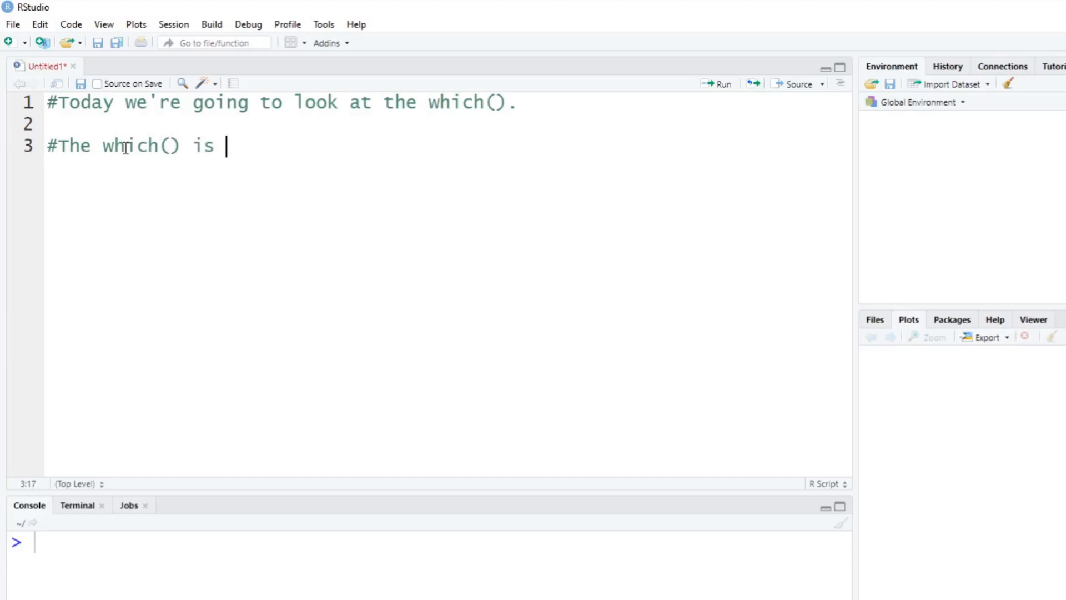
text(a form of fil)
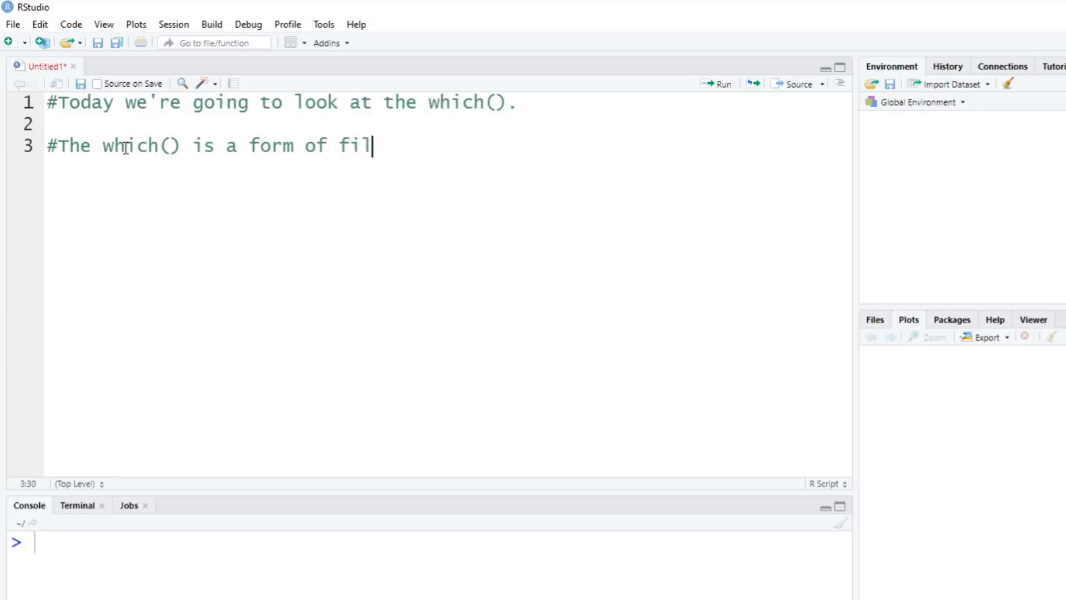
text(tering however)
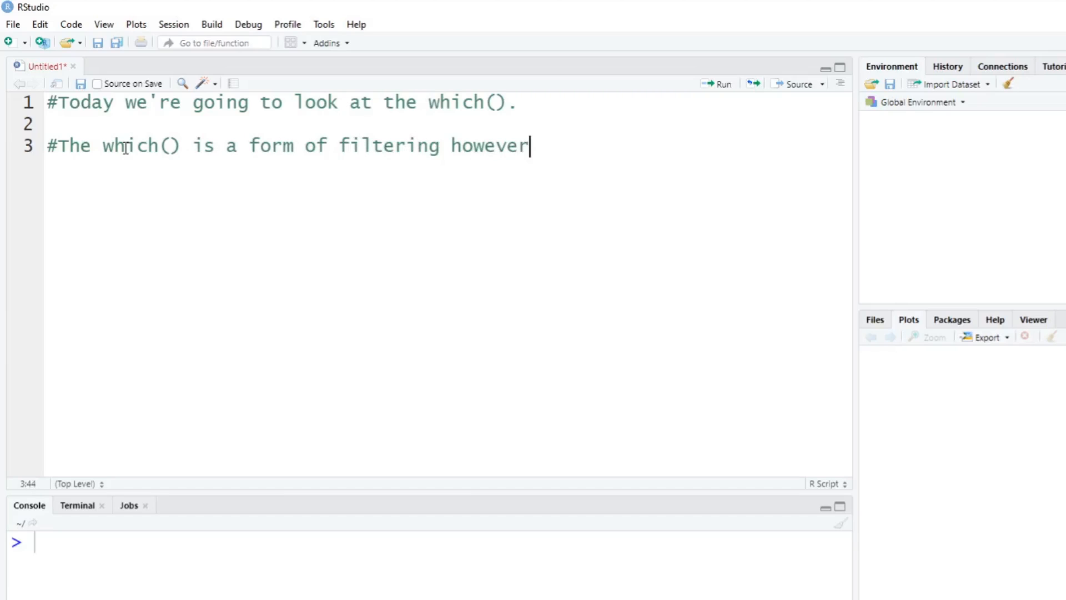
text(instead of returning)
text(#boolean)
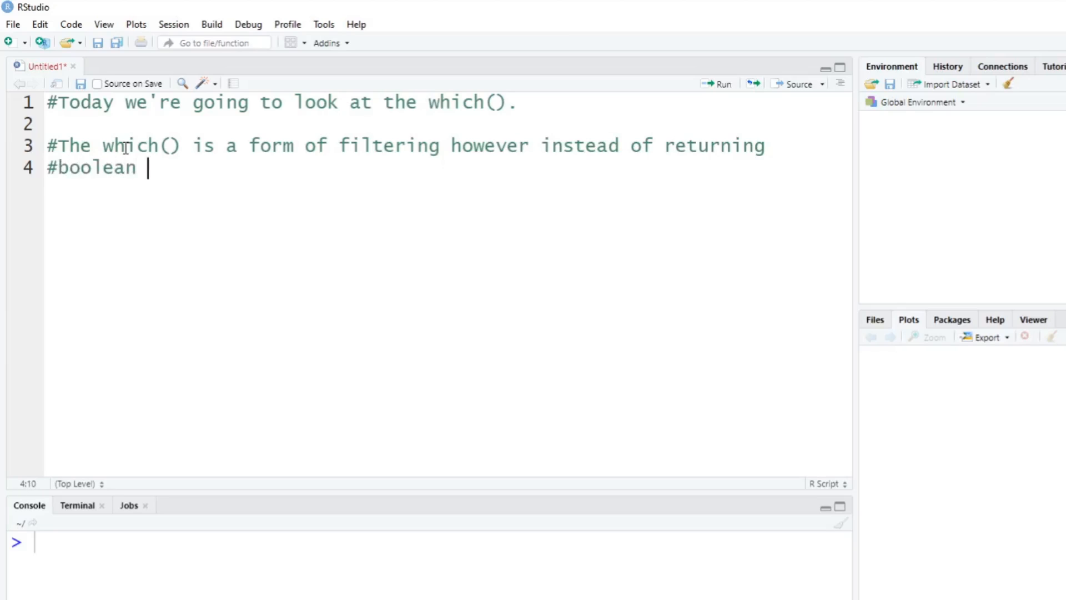
text(values, it will return ()
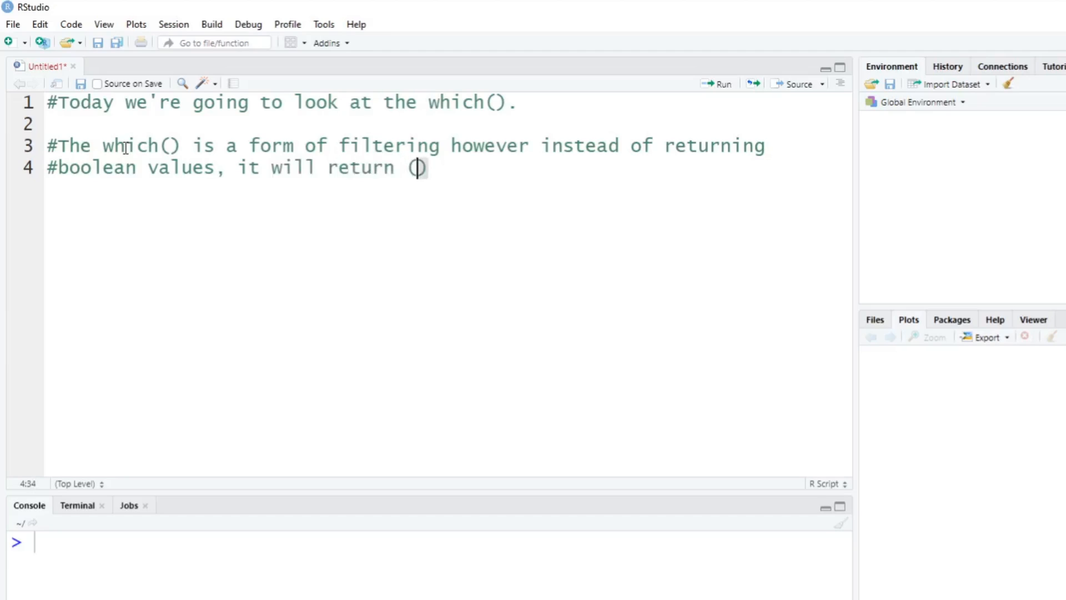
text(index)
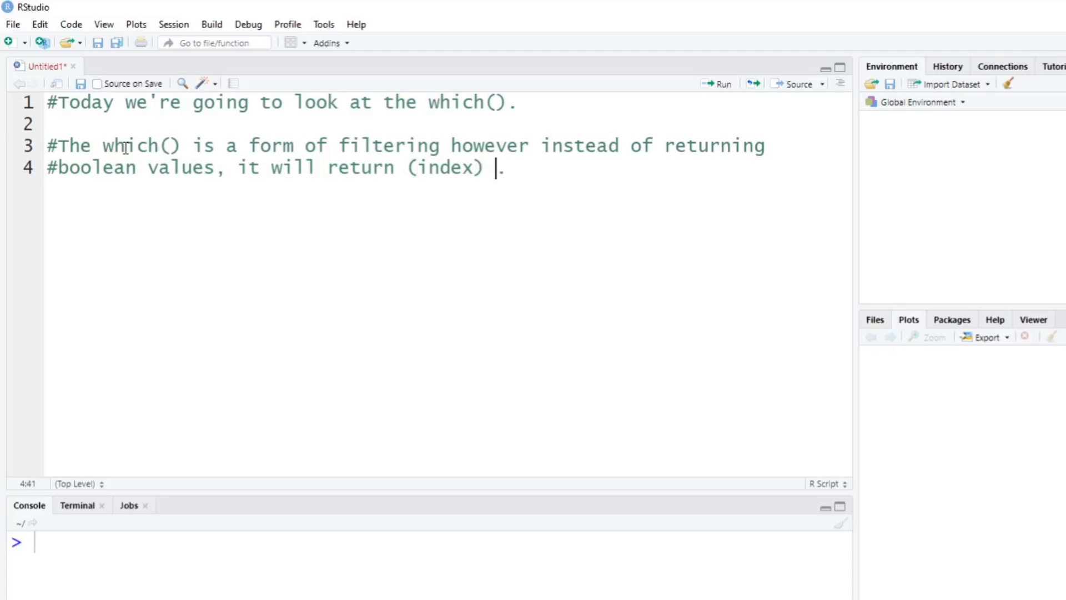
text(- vector's position)
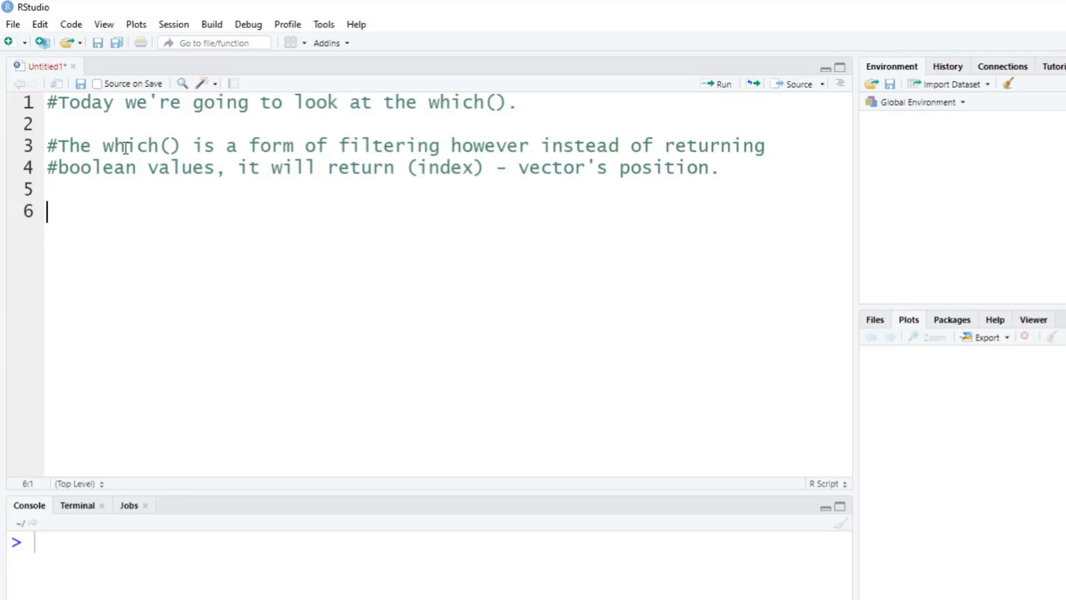
- Enter and run age <- c(31, 28, 93, 65, 12, 47)
text(ag)
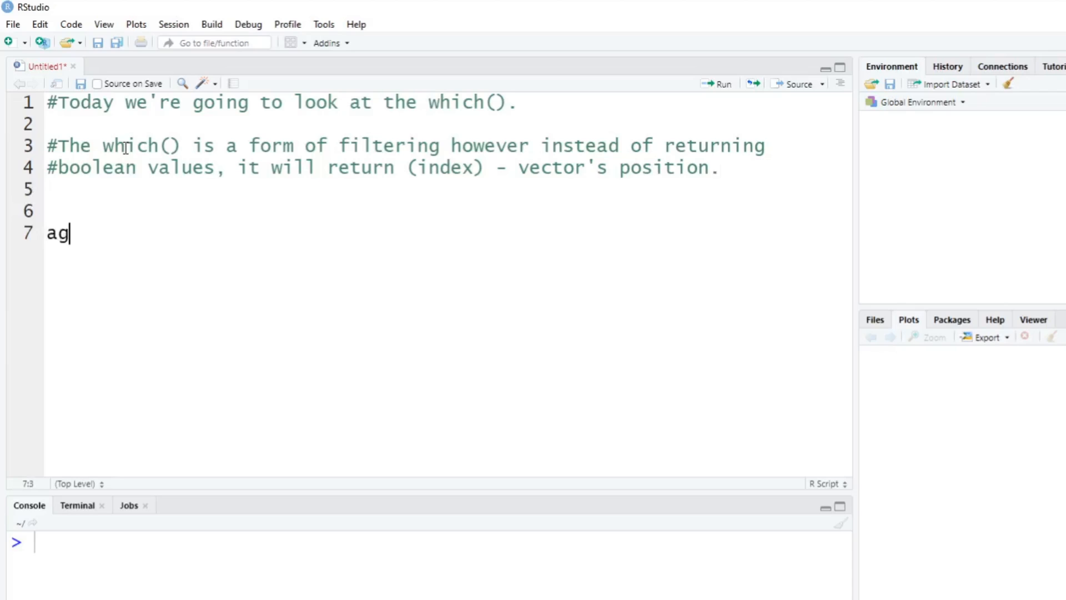
text(e)
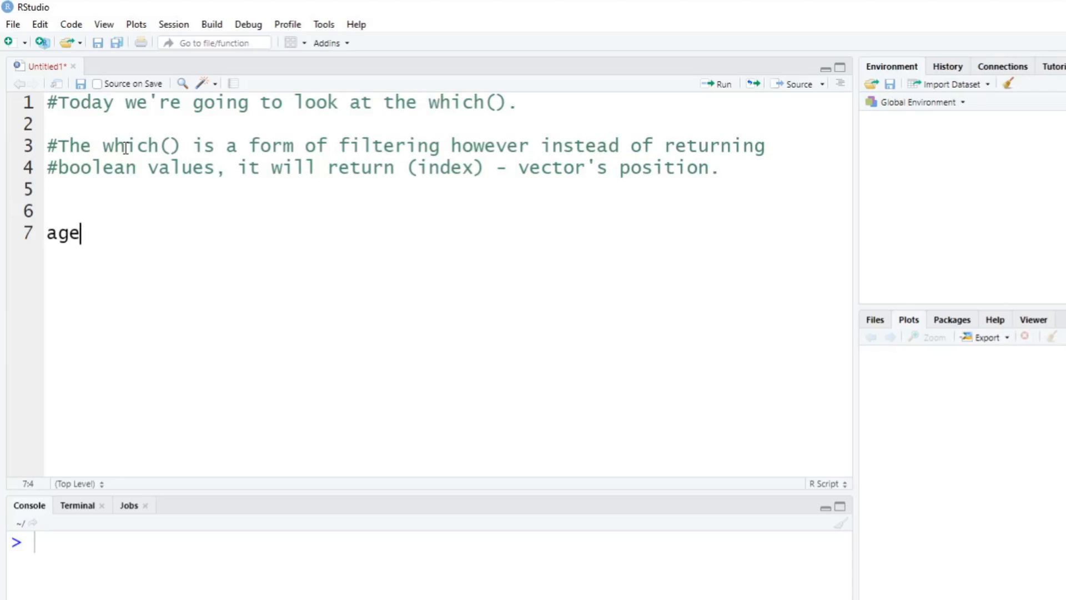
text(<-)
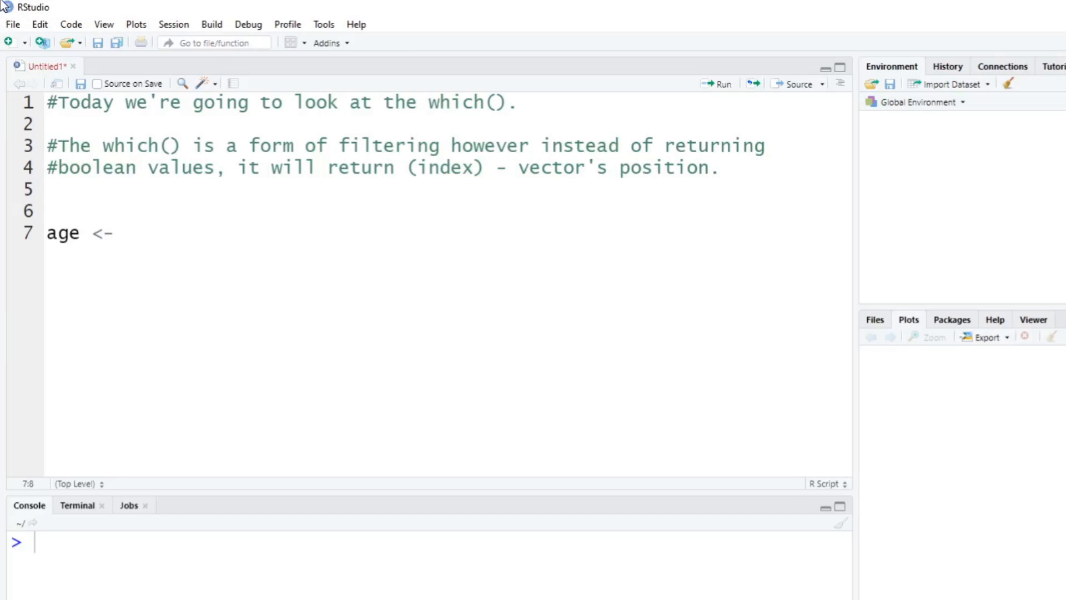
mouse_move(199, 236)
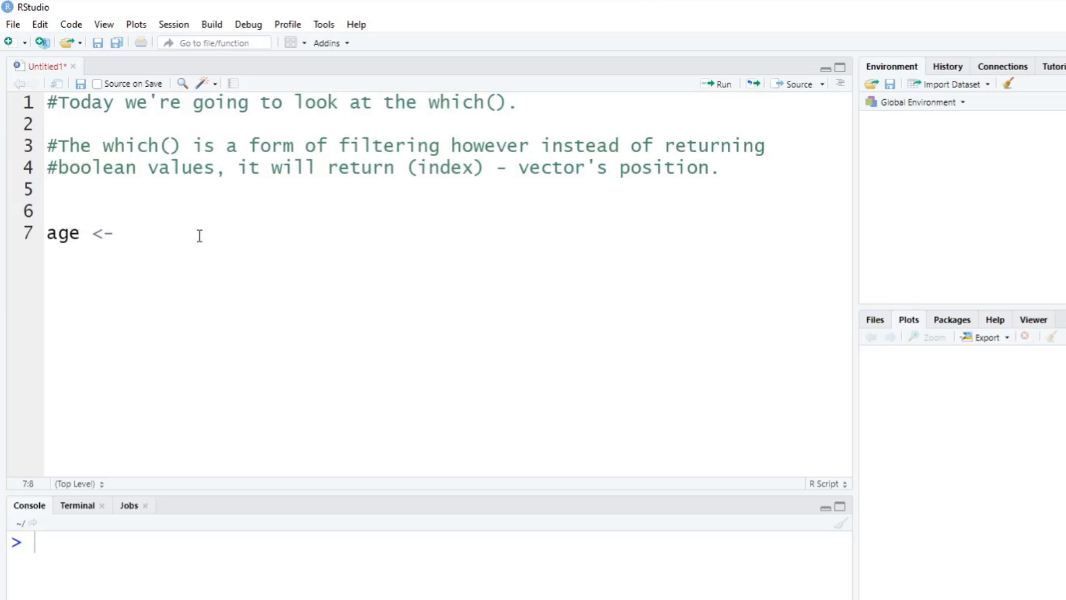
text(c()
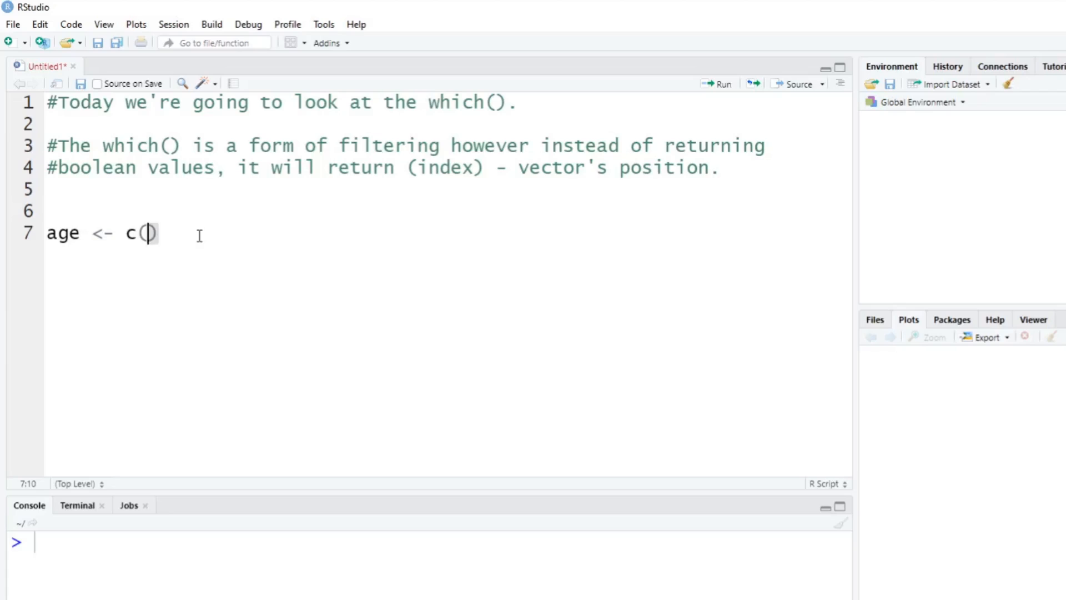
text(31, 28)
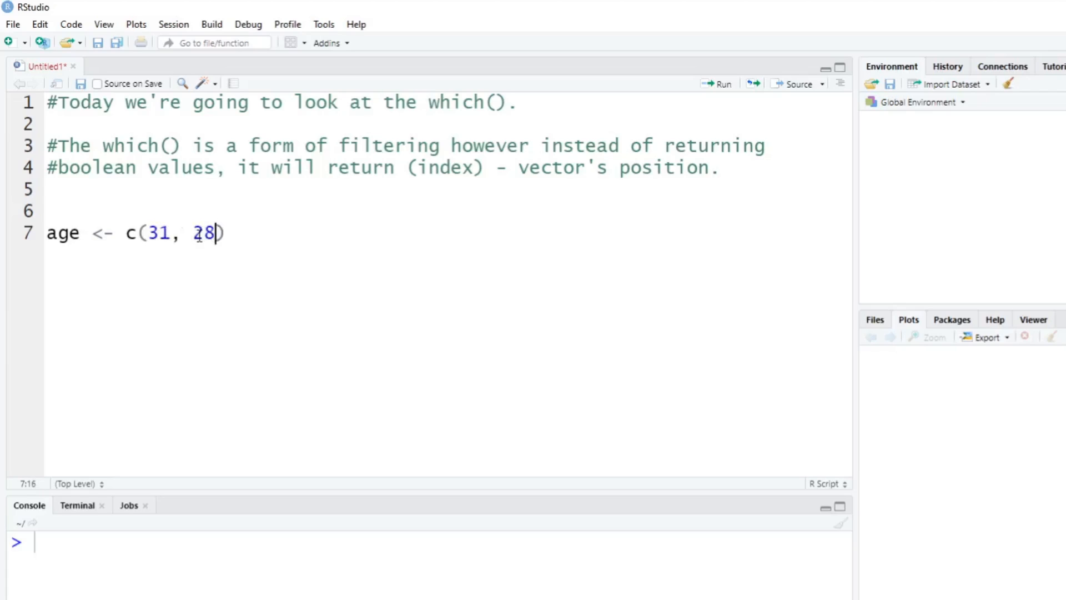
text(, 93)
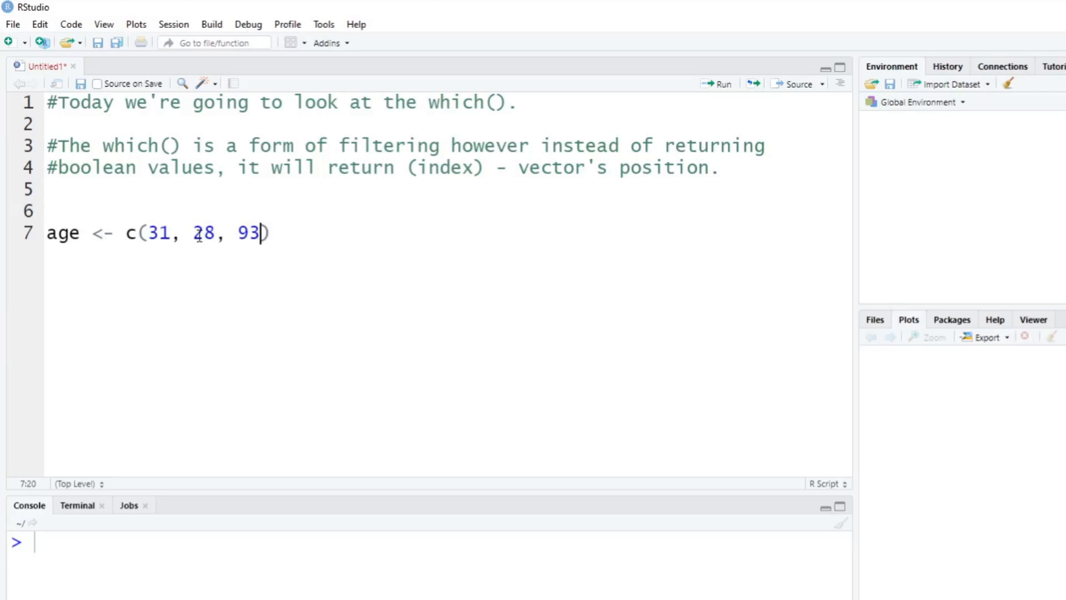
text(, 65,)
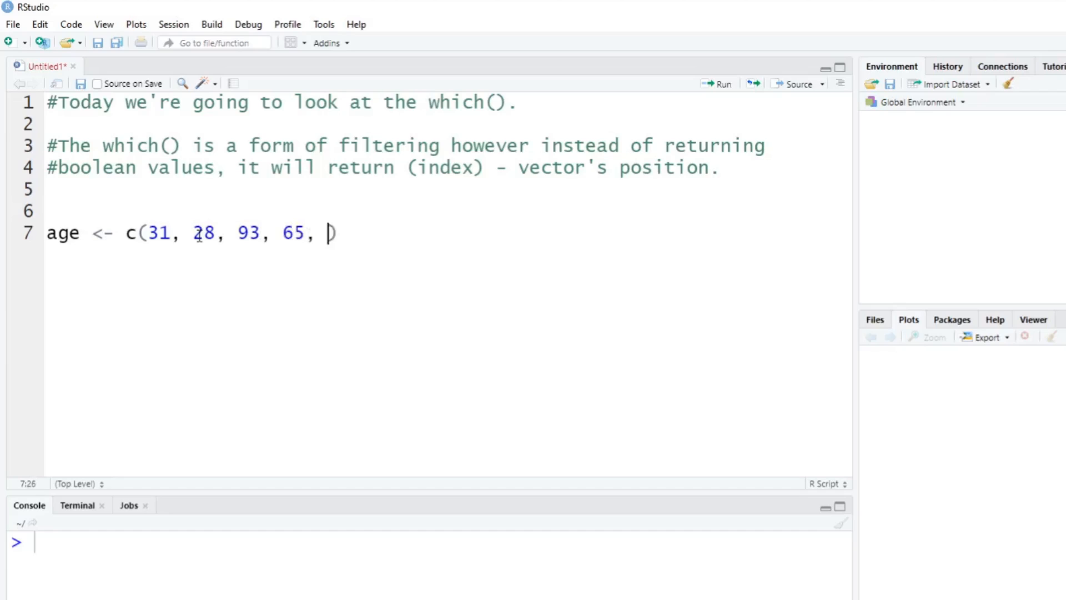
text(12, 47)
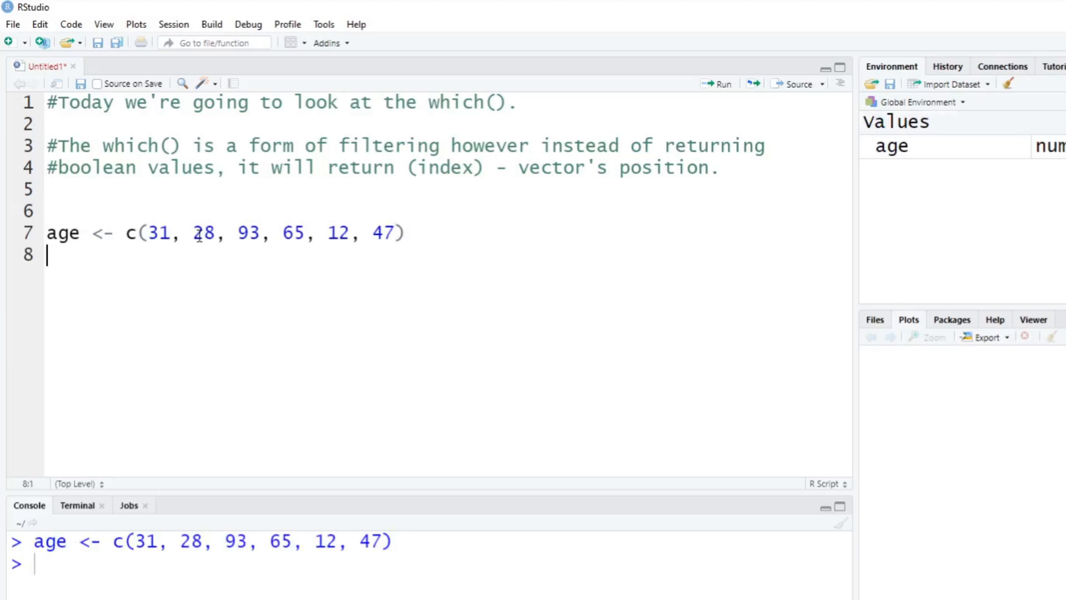
- Add and run which(age > 30), which returns positions 1 3 4 6
text(which()
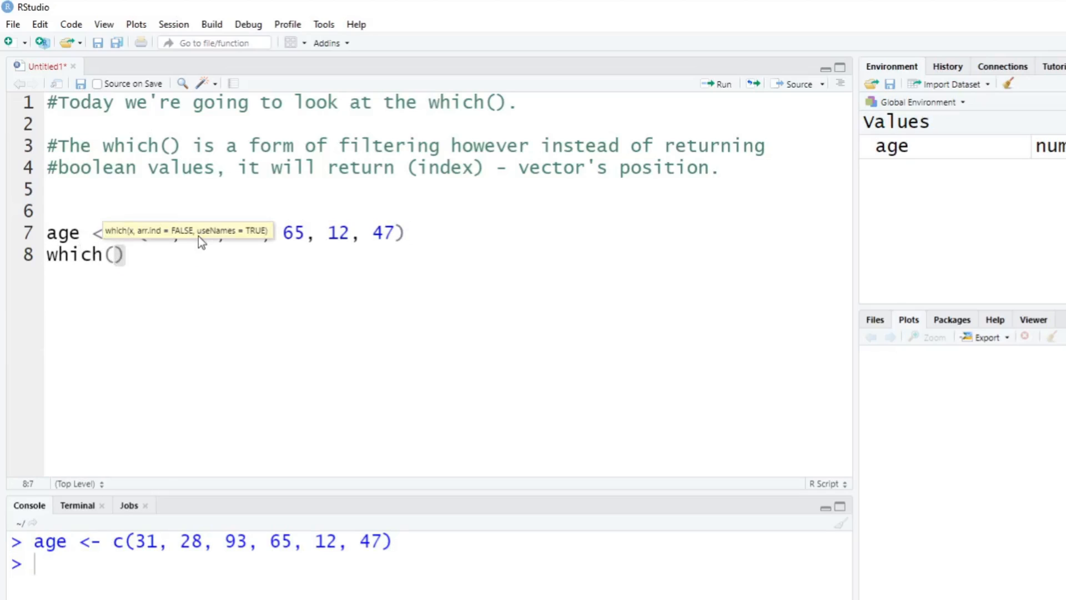
text(age)
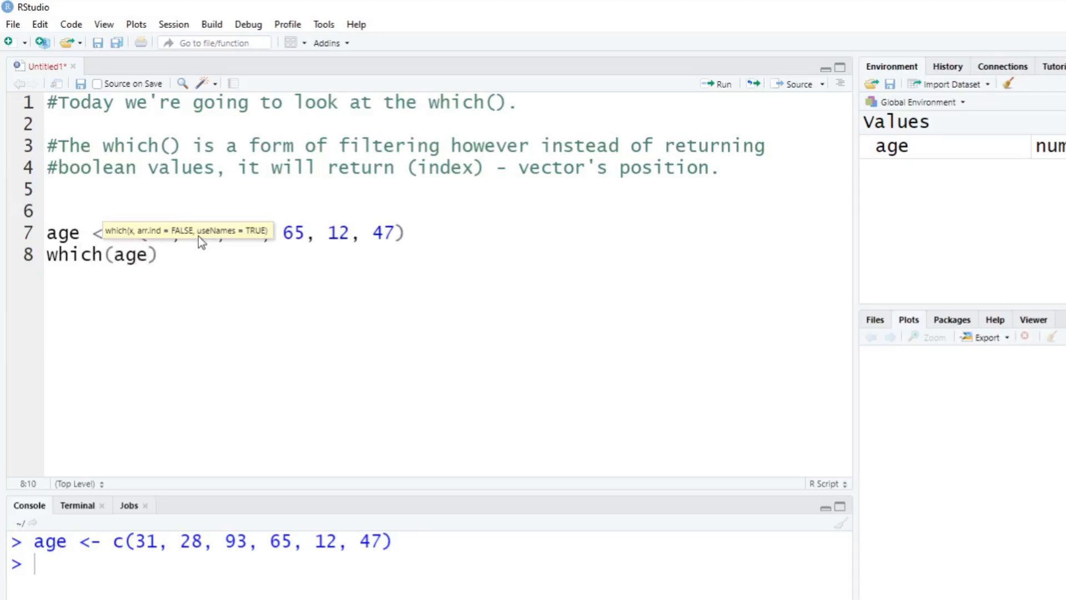
text(>)
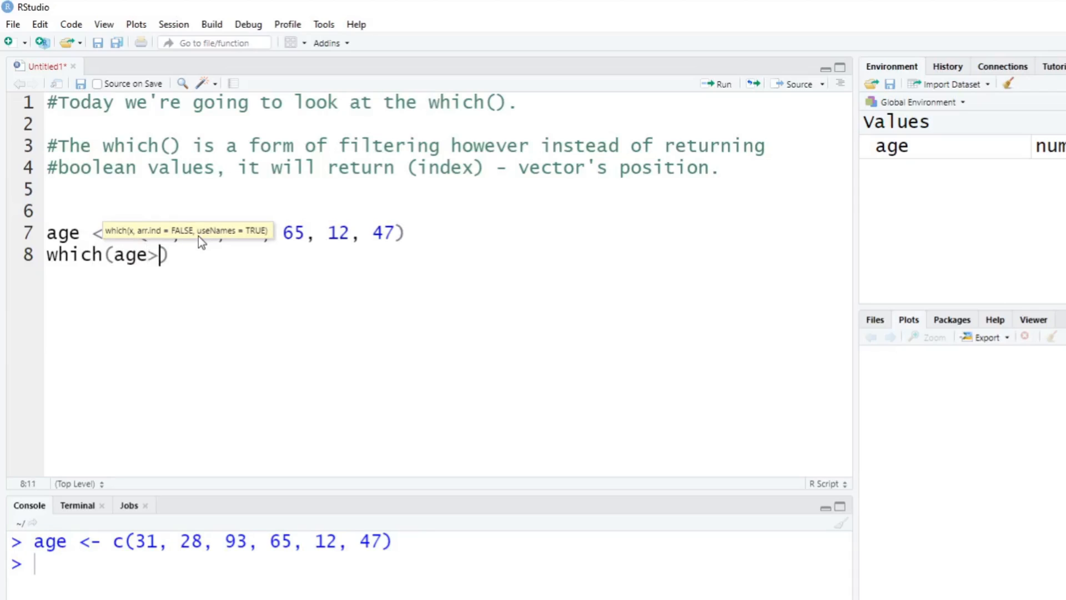
text(30)
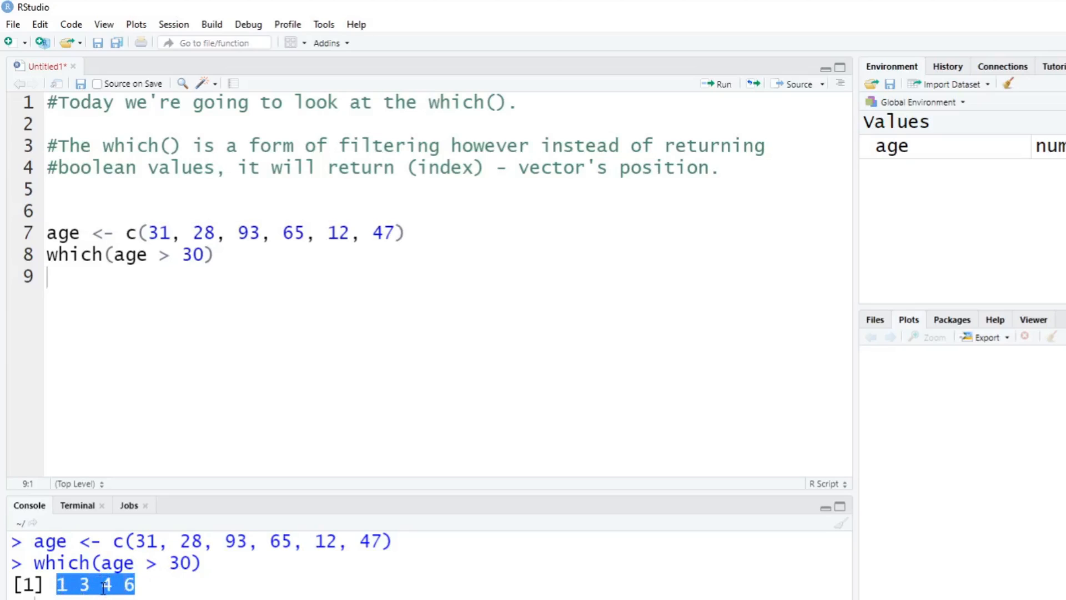
- Place the cursor at the end of line 8, below the which(age > 30) code
click(218, 254)
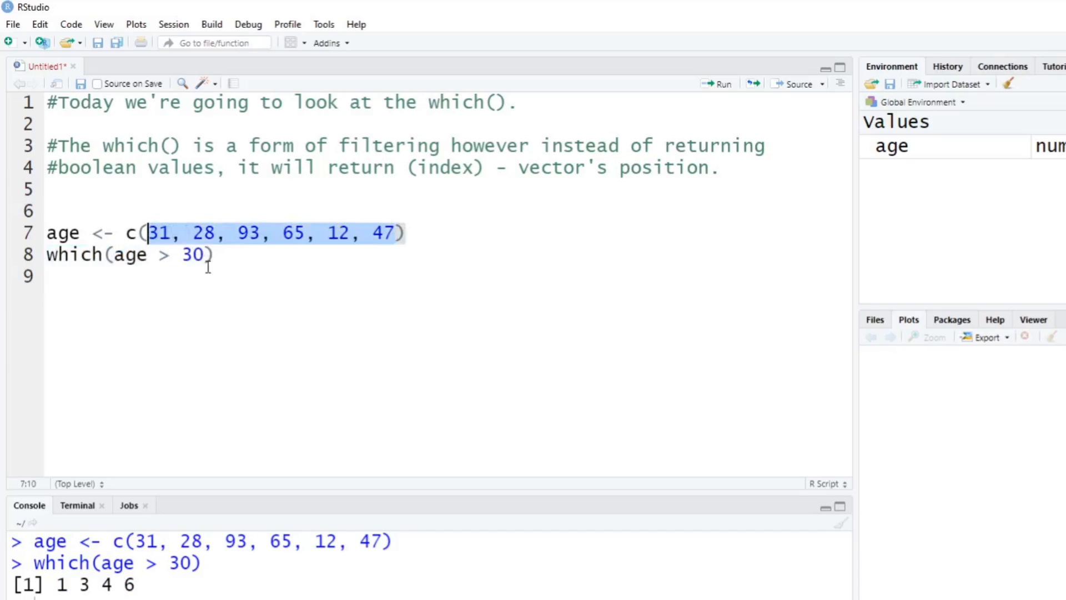
mouse_move(229, 273)
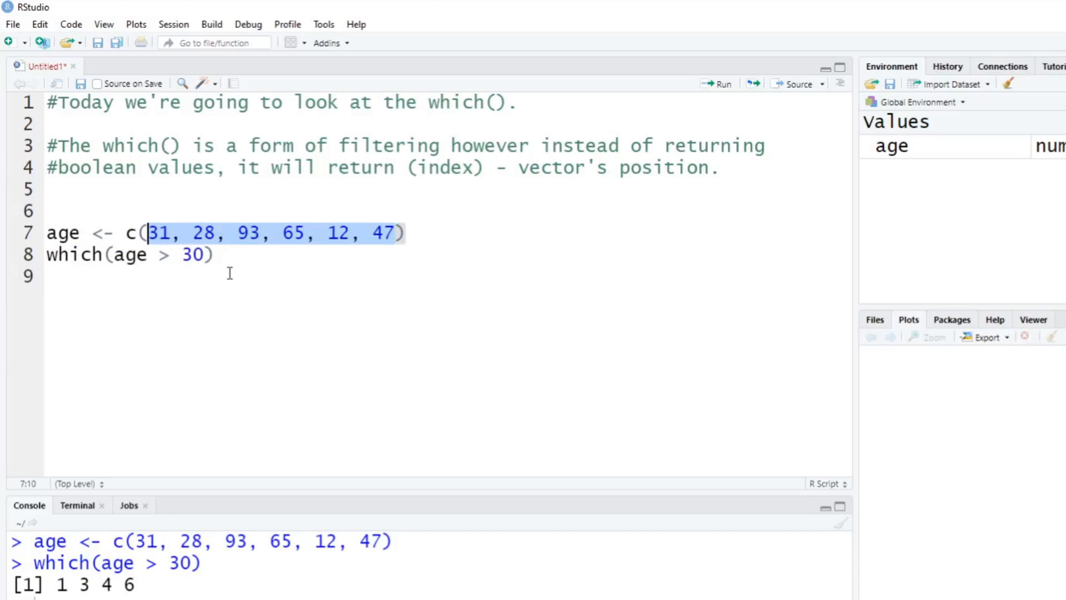
mouse_move(179, 232)
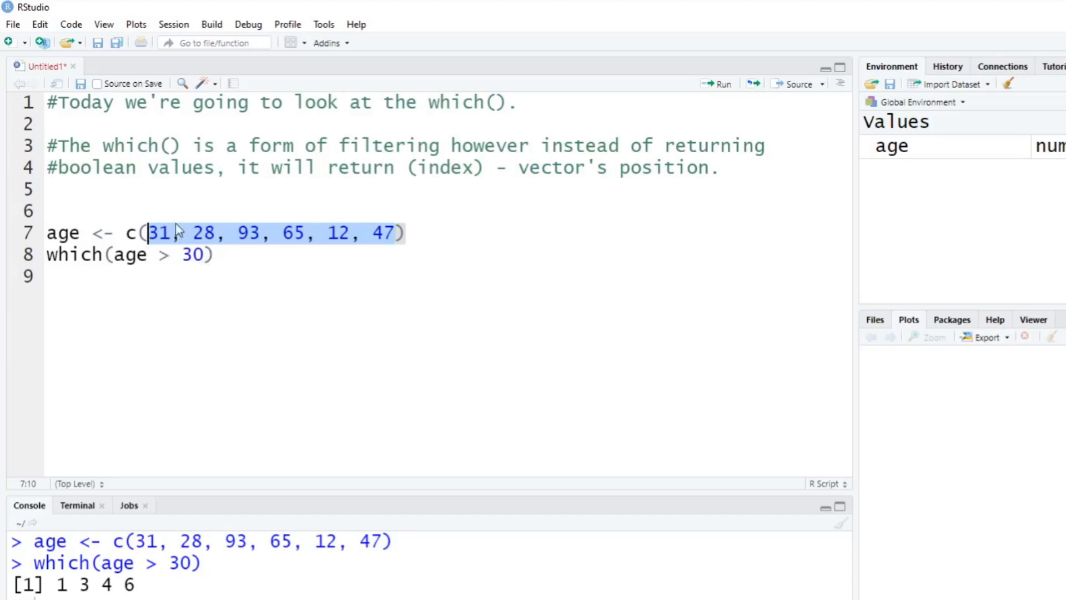
mouse_move(166, 216)
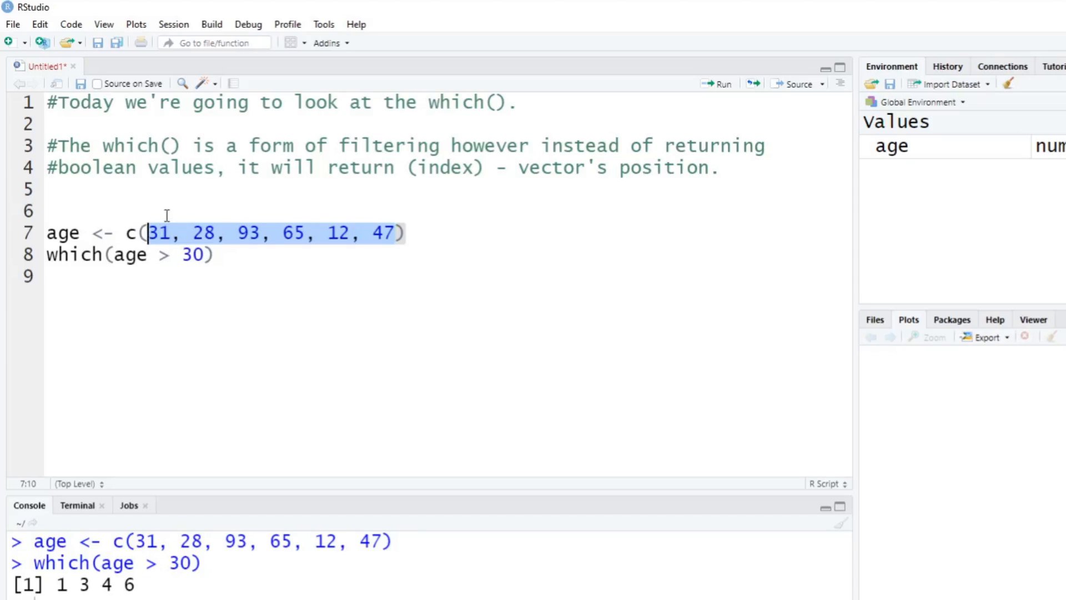
mouse_move(206, 213)
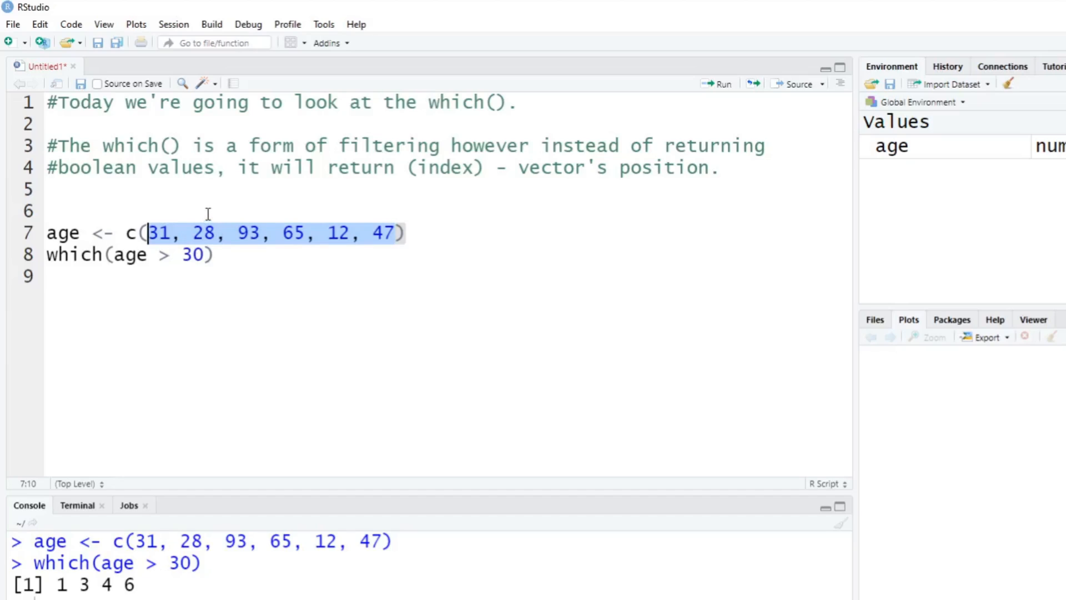
mouse_move(264, 236)
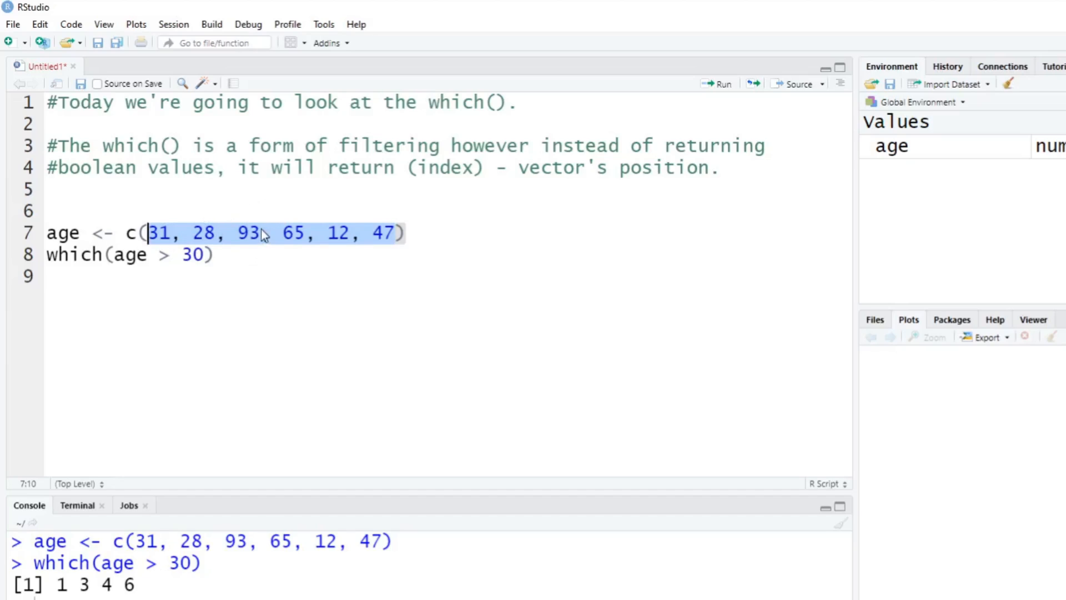
mouse_move(323, 252)
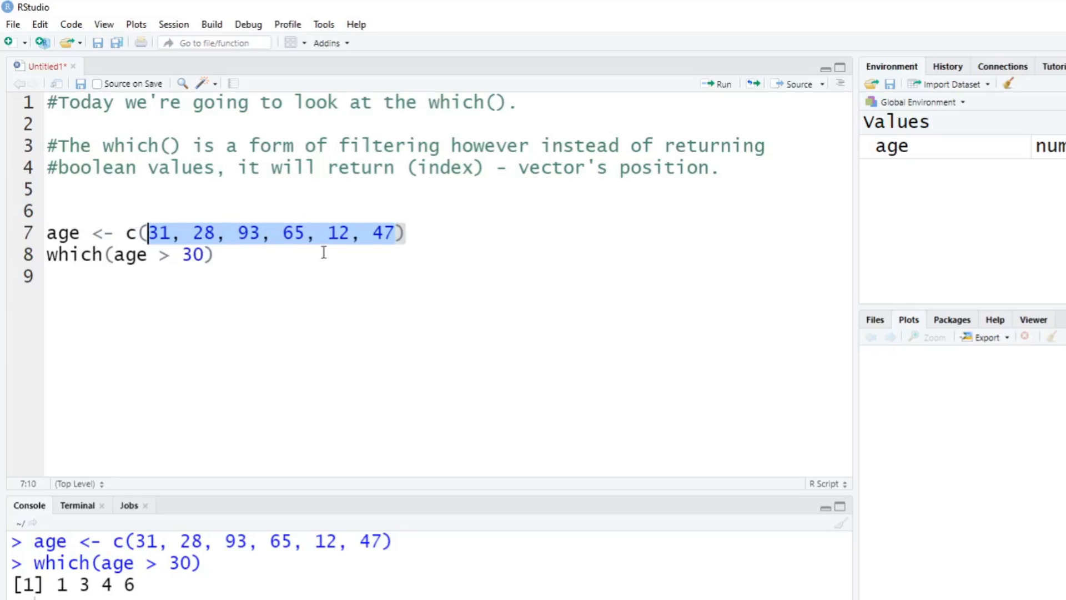
mouse_move(334, 242)
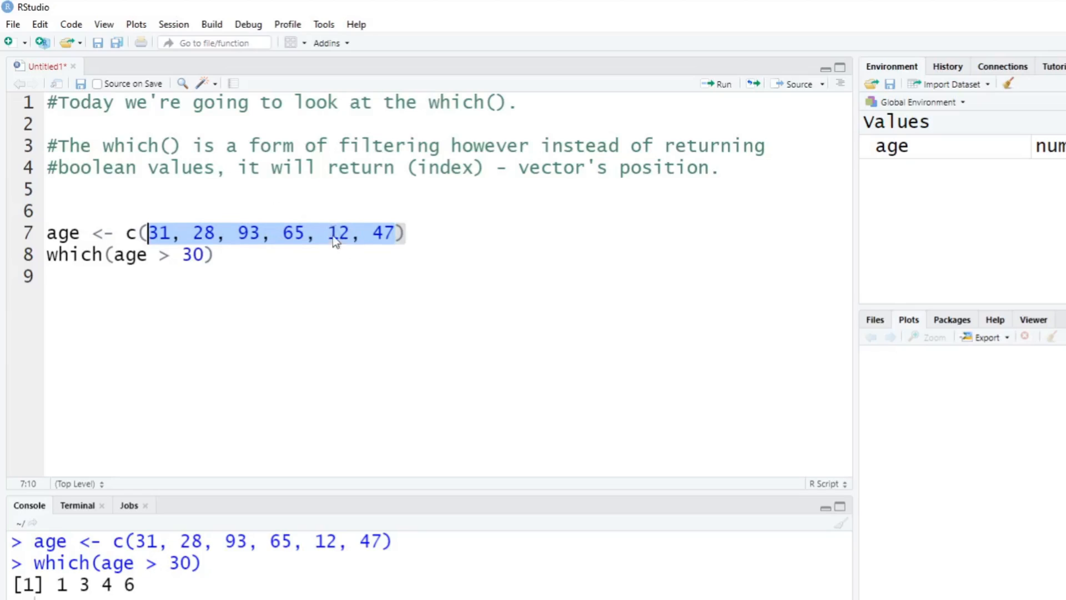
mouse_move(381, 238)
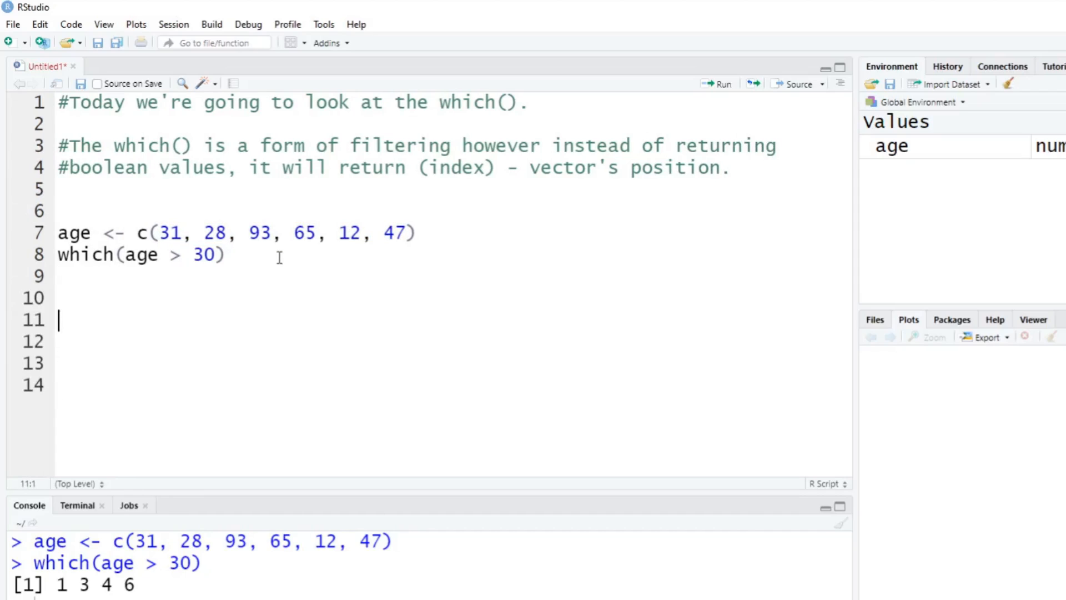
- Comment that R builds a TRUE/FALSE vector and then returns the position numbers
text(#)
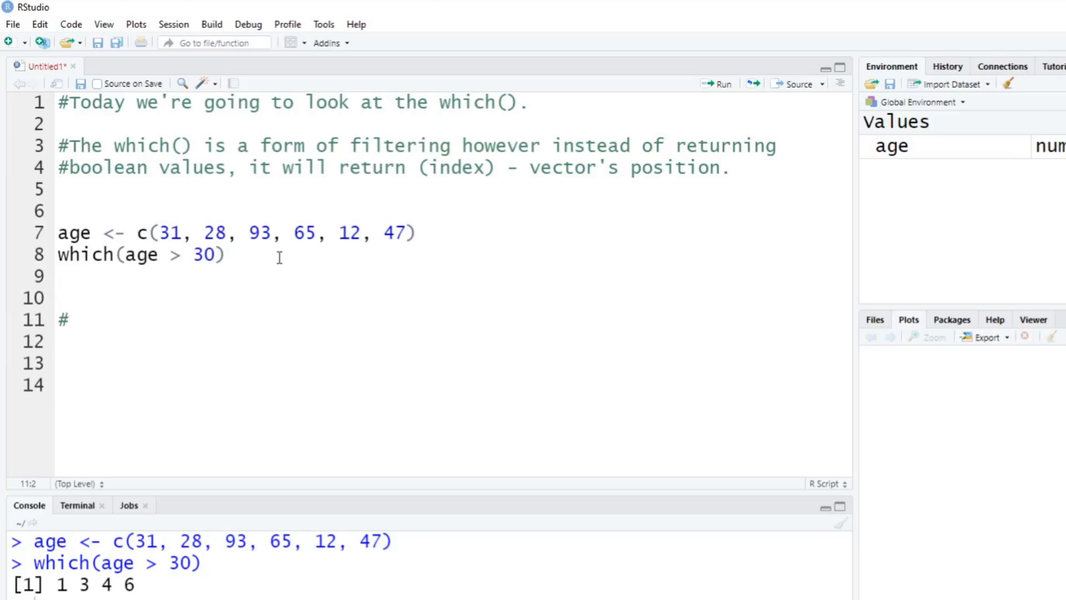
text(R fun)
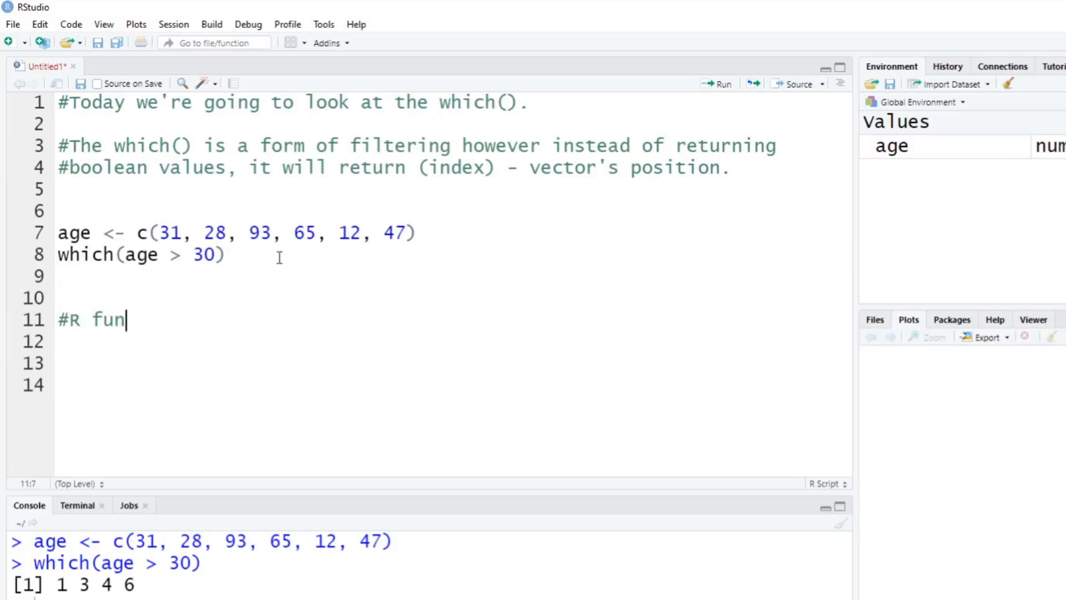
text(ctions in the)
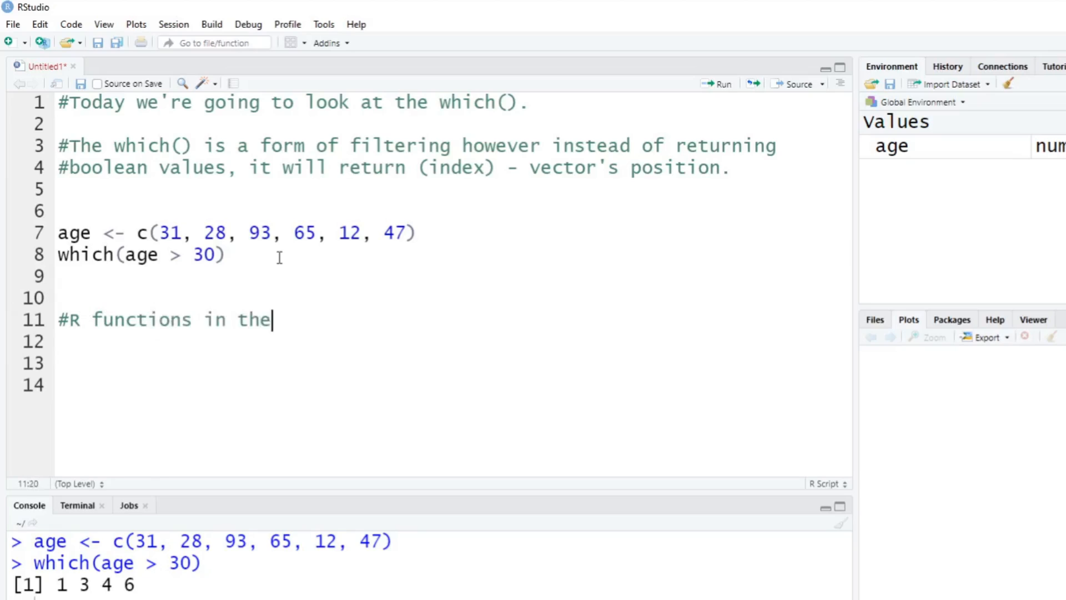
text(same manner as previous videos explained.)
click(452, 341)
text(#A vector)
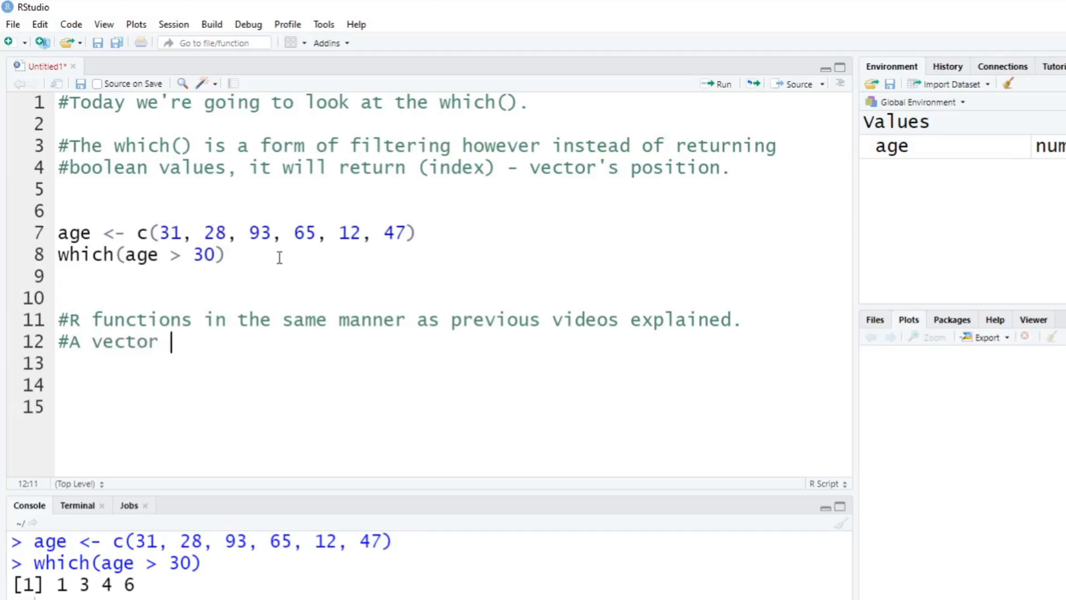
text(of boolean (TRUE/FALSE) values are c)
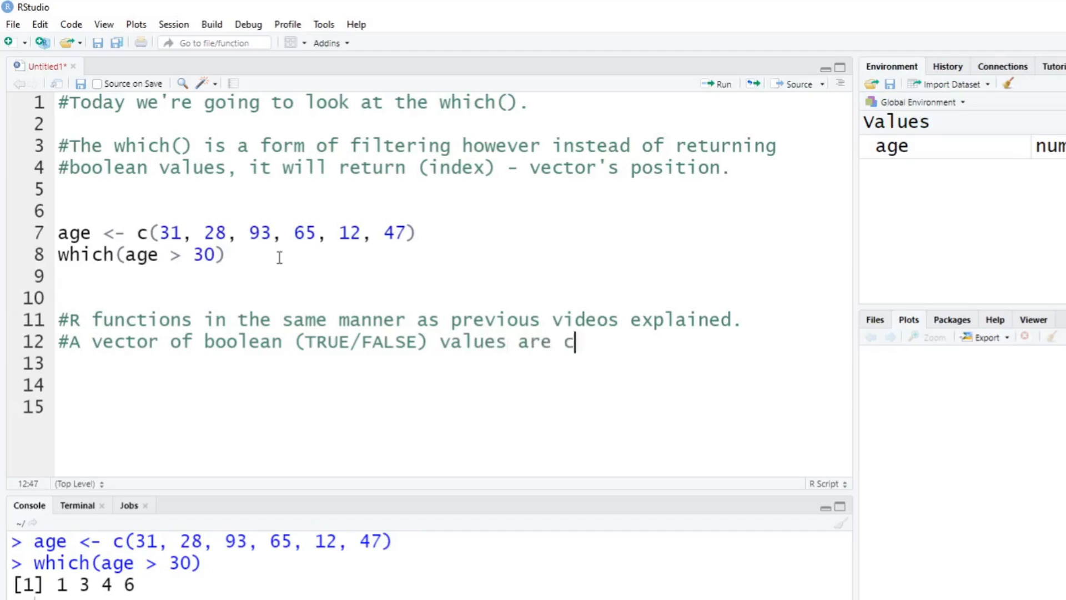
text(reated and then the)
click(452, 364)
text(#position num)
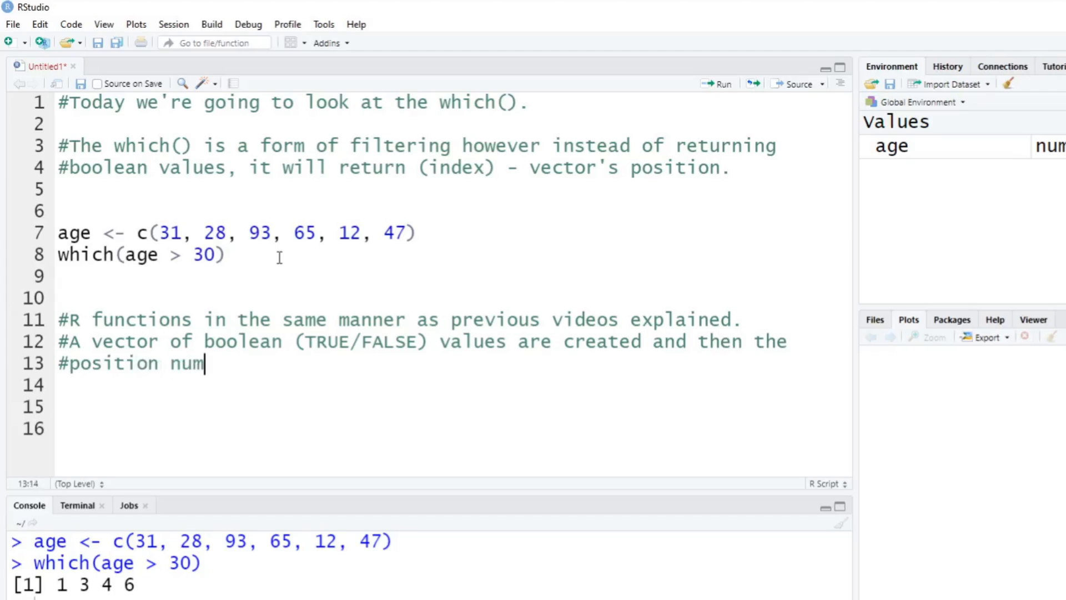
text(ber is returned.)
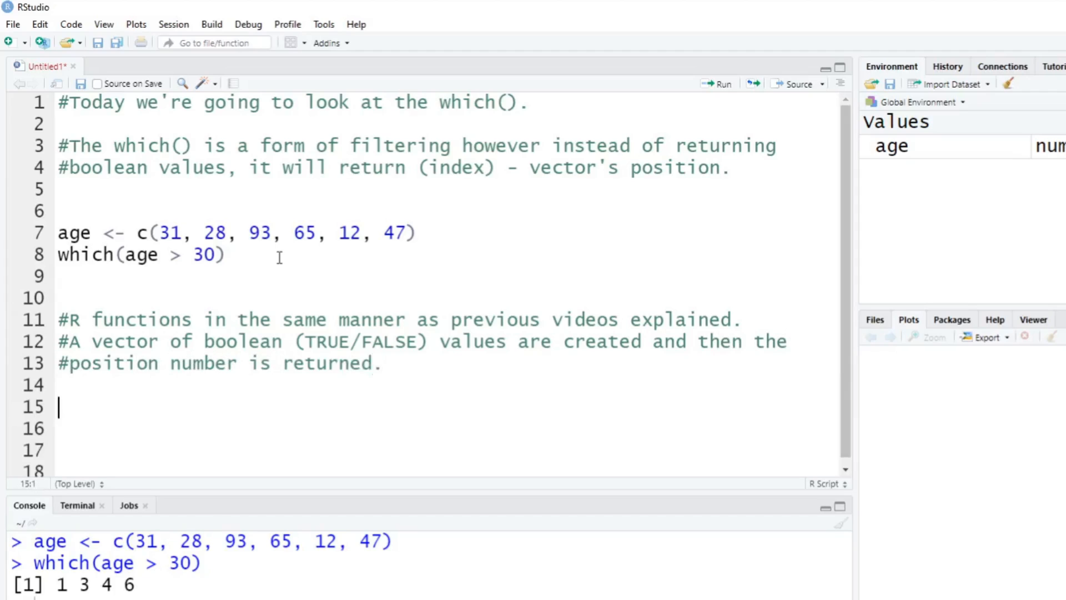
- Add the '#In our example:' note with TRUE FALSE TRUE TRUE FALSE TRUE
text(#)
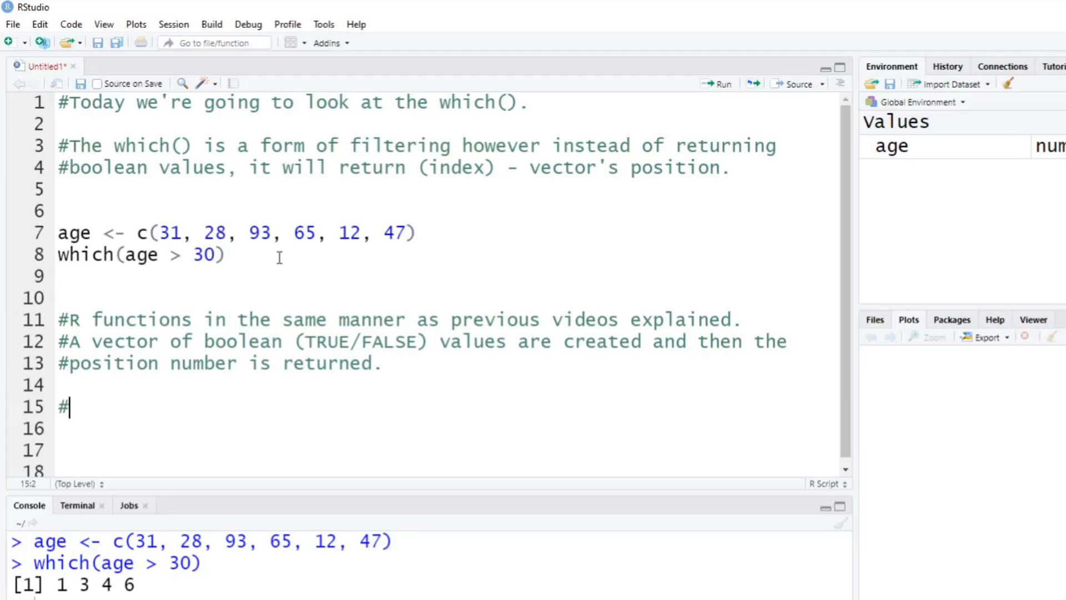
text(I)
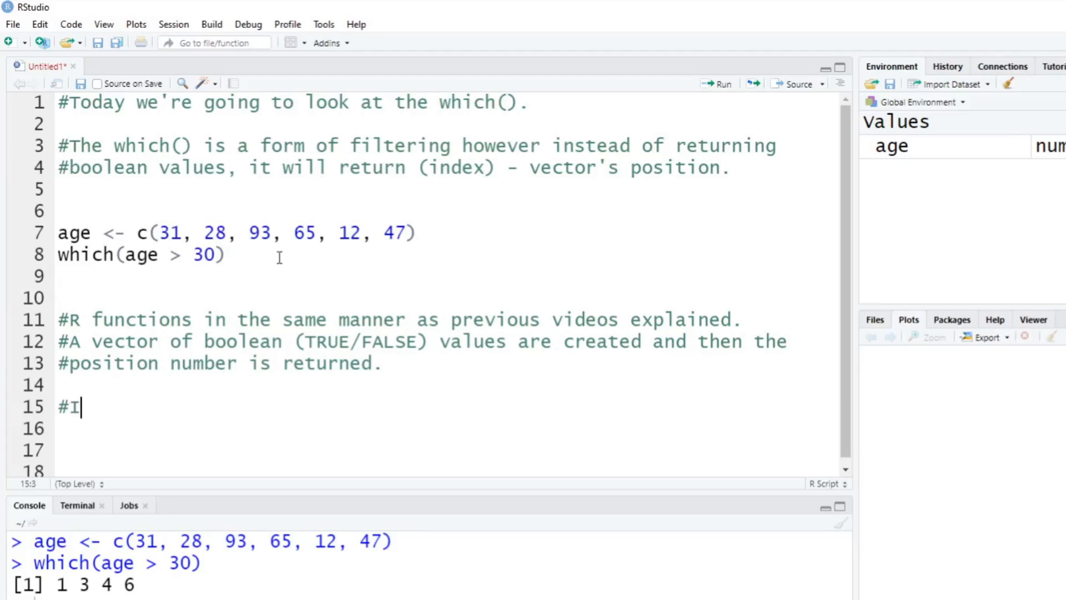
text(n)
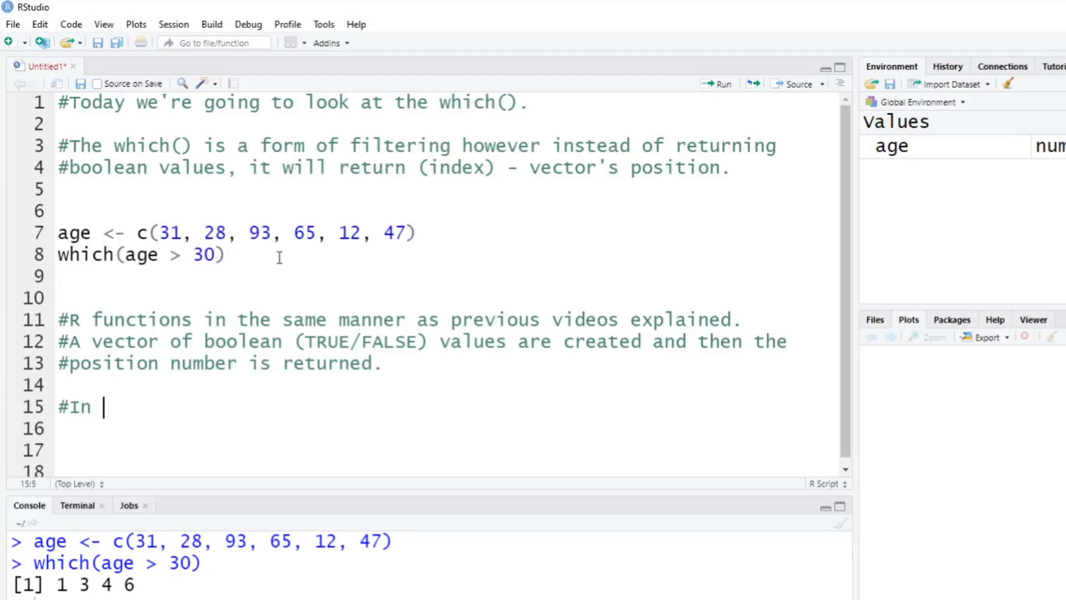
text(our example:)
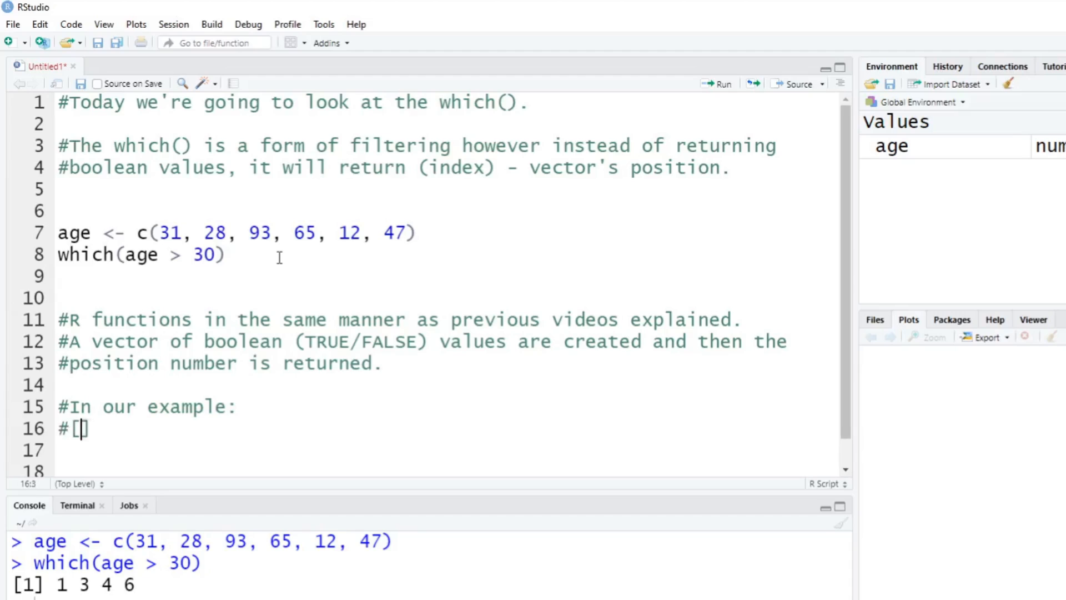
text(TR)
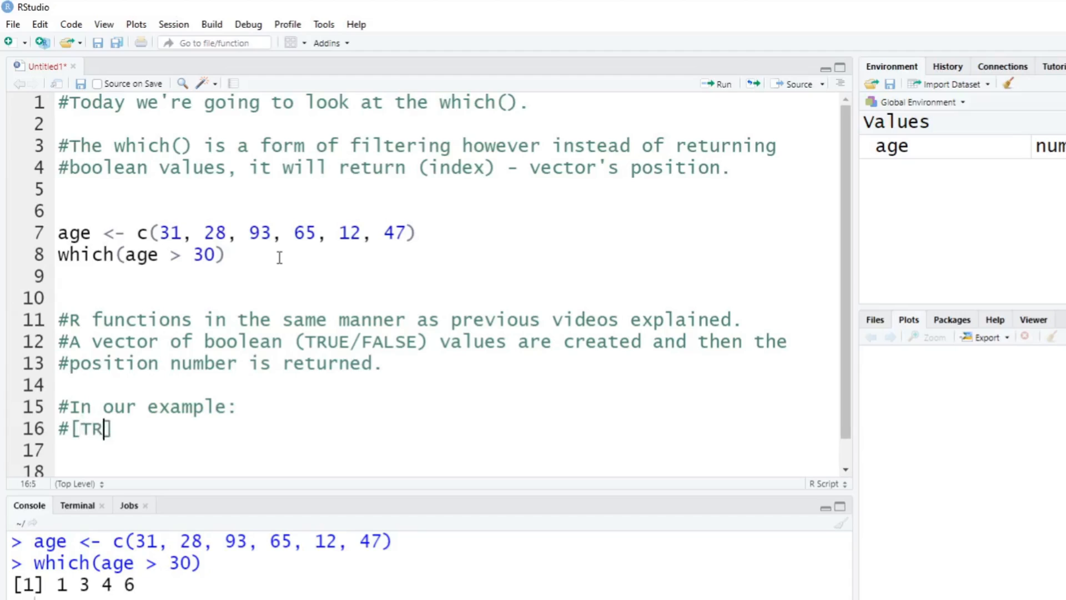
text(UE FALSE TRU)
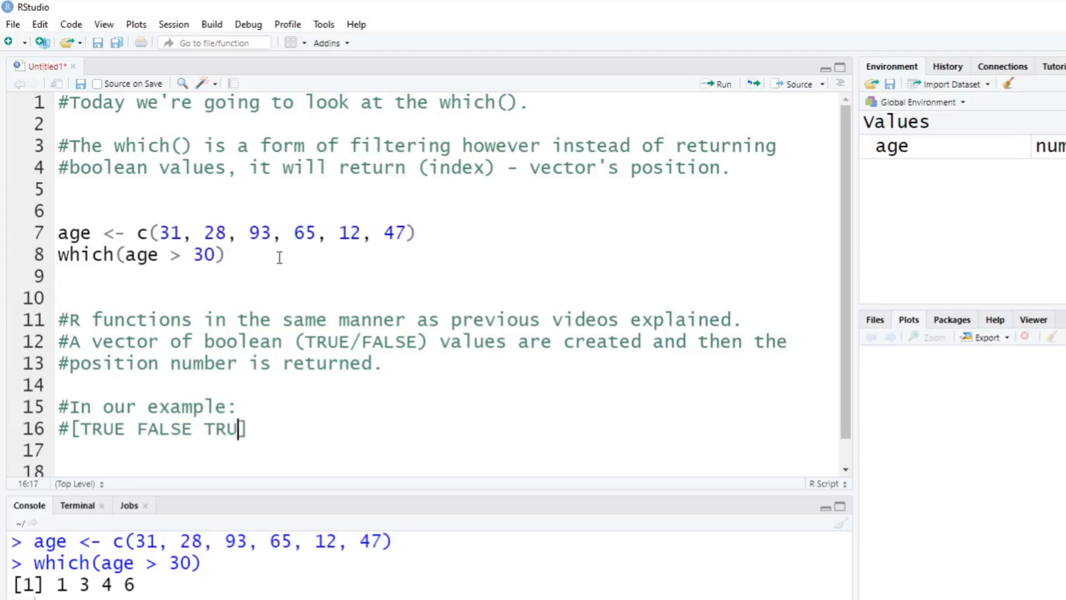
text(E T)
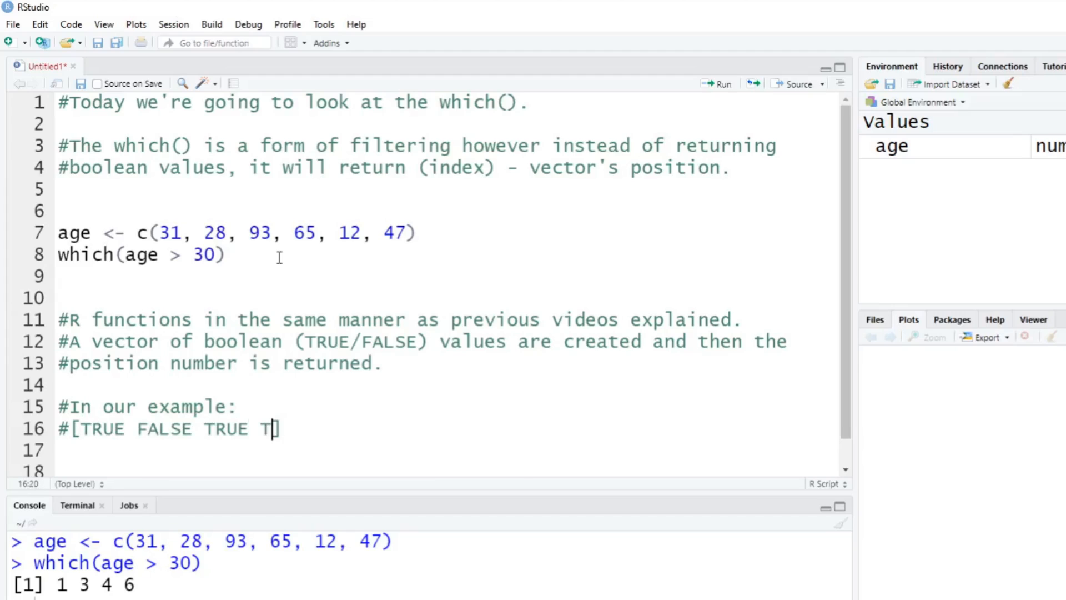
text(RUE FALSE)
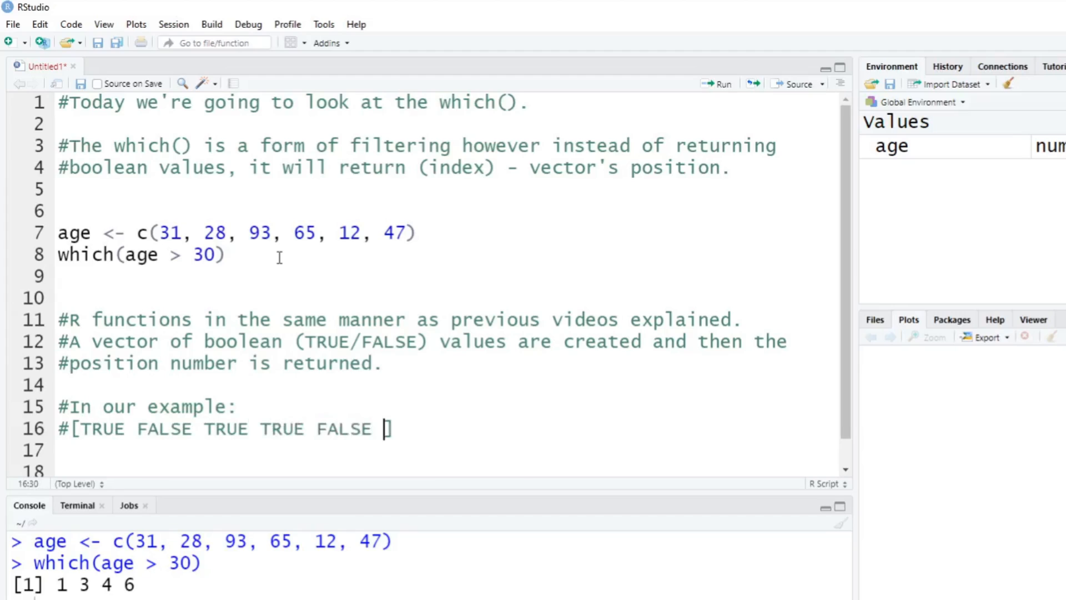
text(TRUE)
click(446, 450)
text(#)
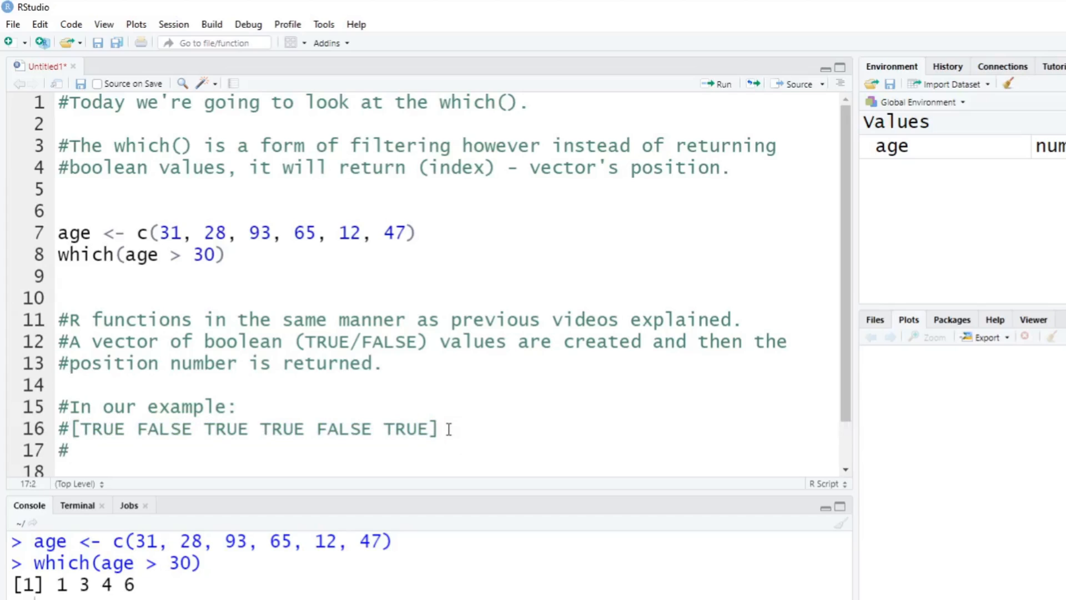
- Add the resulting positions [1 3 4 6] as a comment
text({)
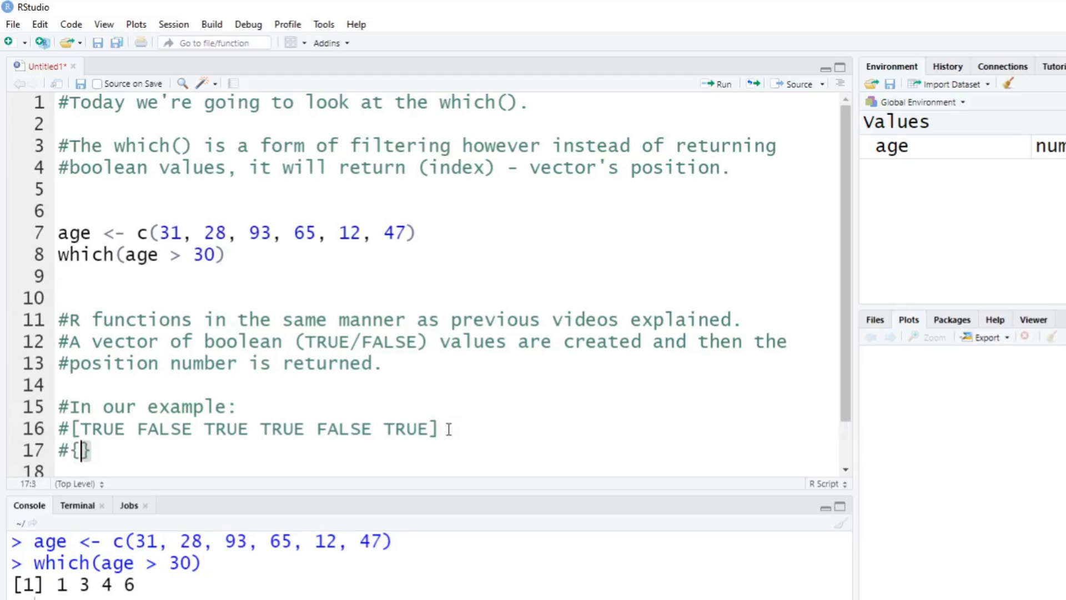
text([)
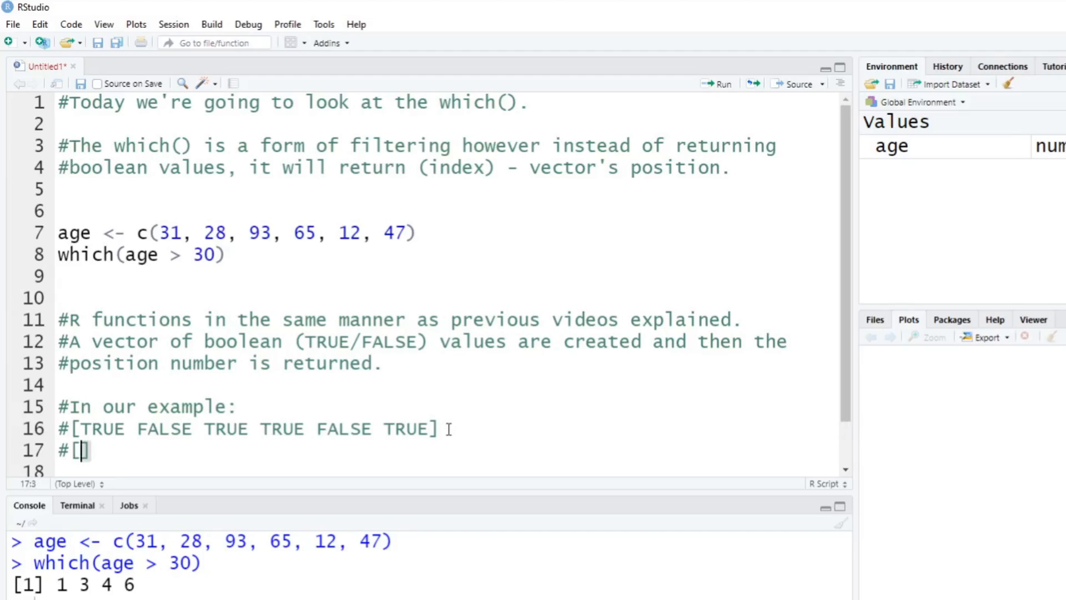
text(1 3 4)
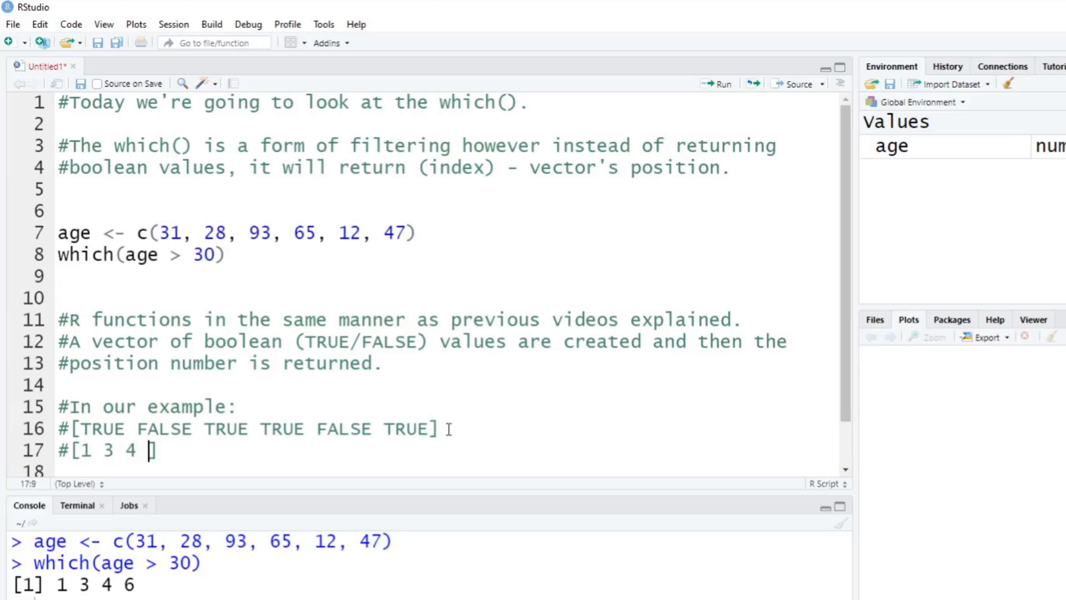
text(6)
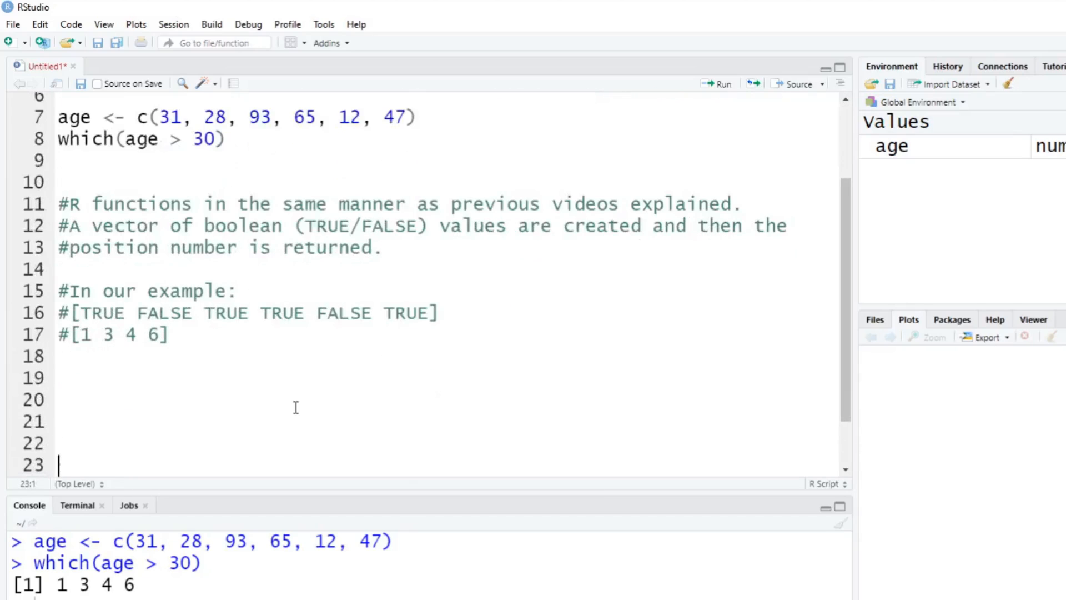
- Add a comment on line 20 that which() can pull a value's first occurrence
click(146, 400)
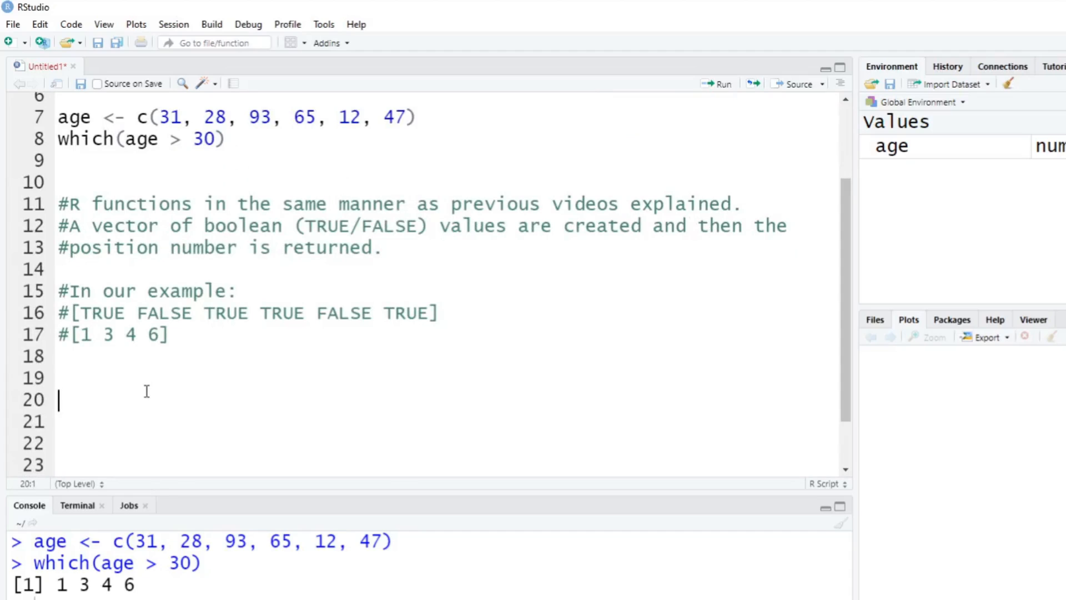
text(#)
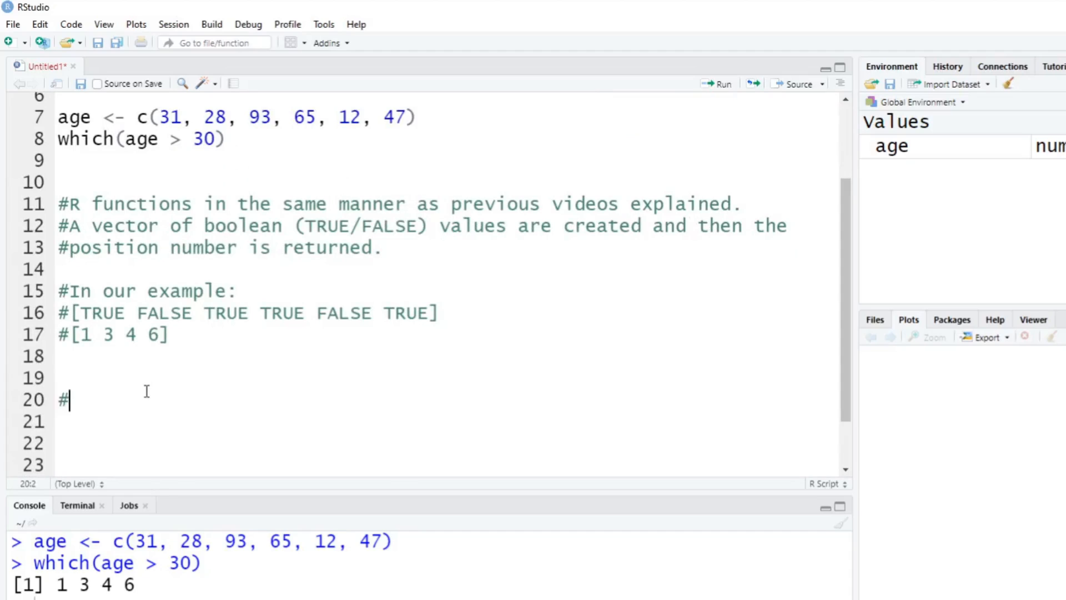
text(This can)
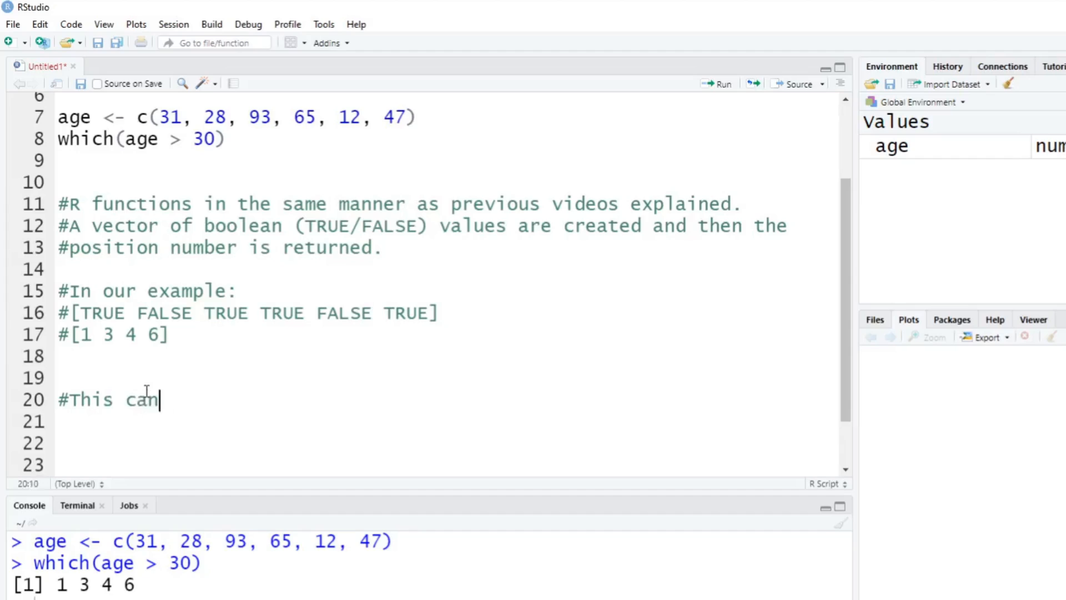
text(be used)
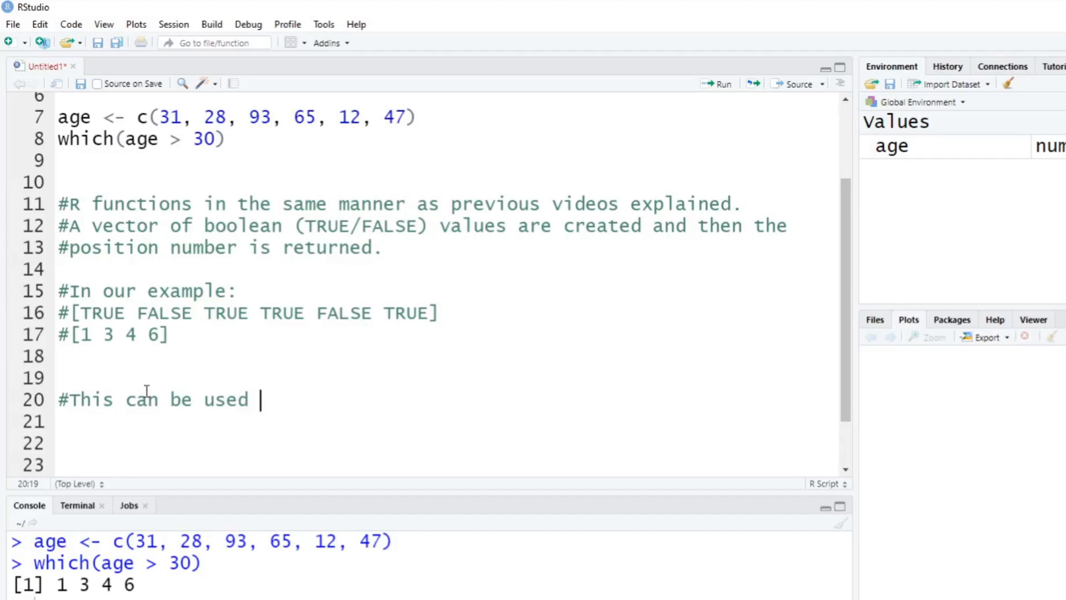
text(to)
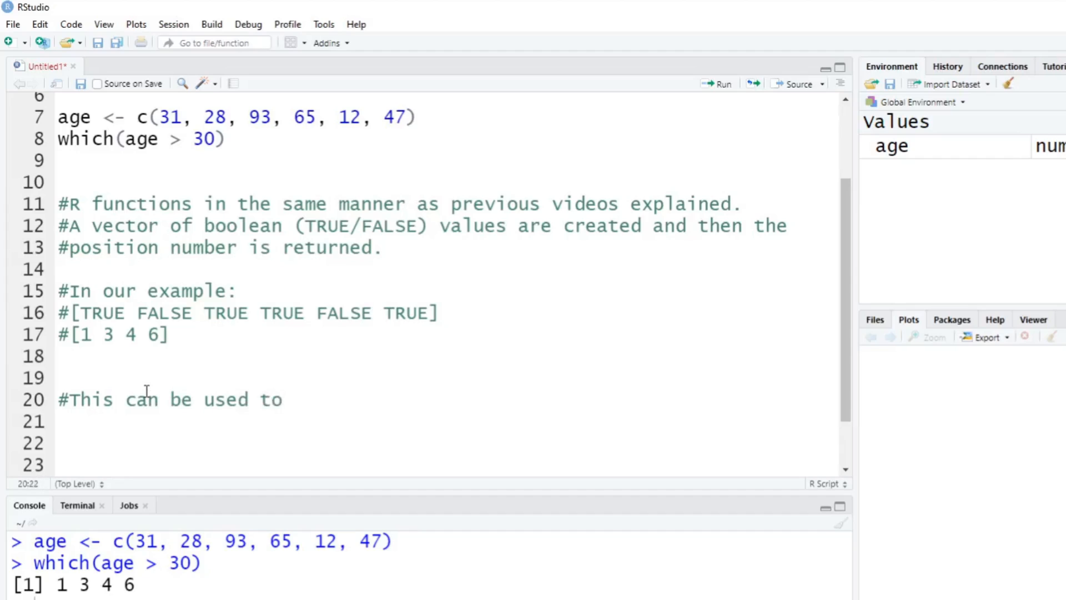
text(pull the first occurance of a value in a vector.)
click(444, 443)
text(#If you didn't)
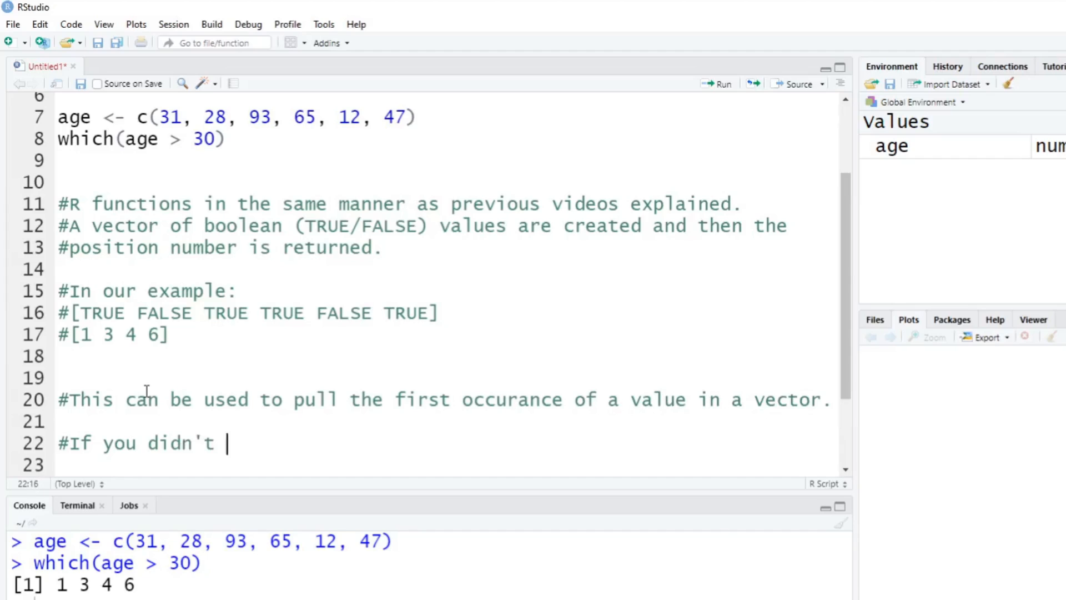
- Note that without the which() function, your code would be longer
text(use the which())
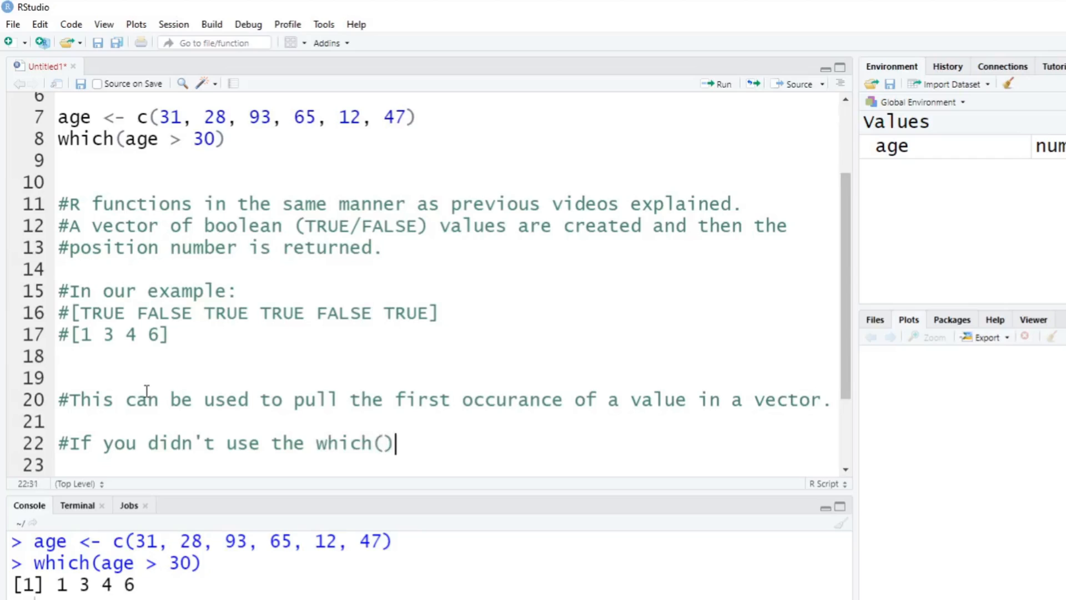
text(function, your)
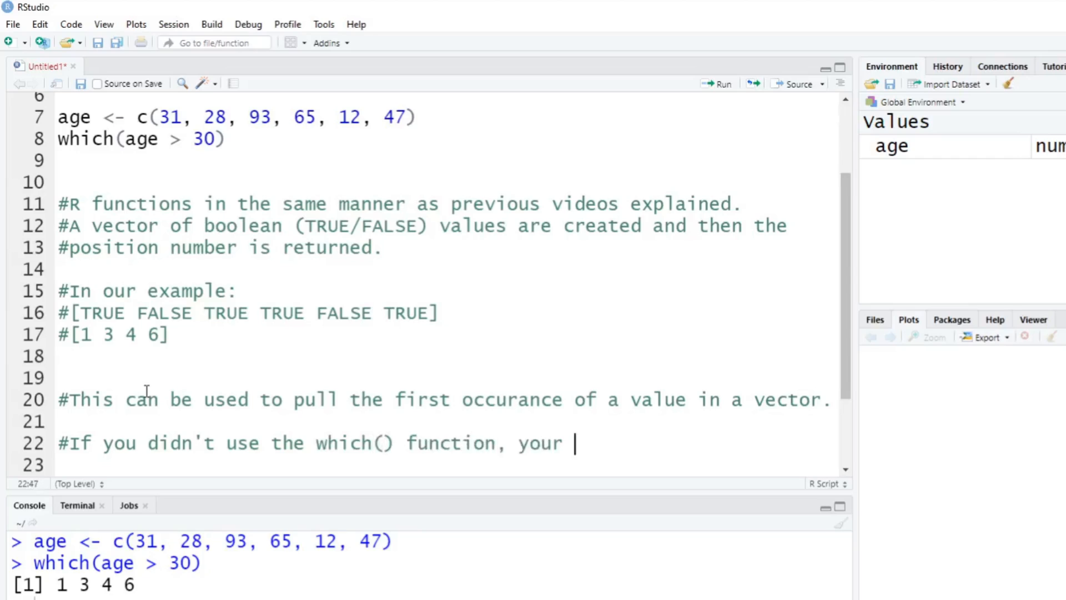
text(code would be longer.)
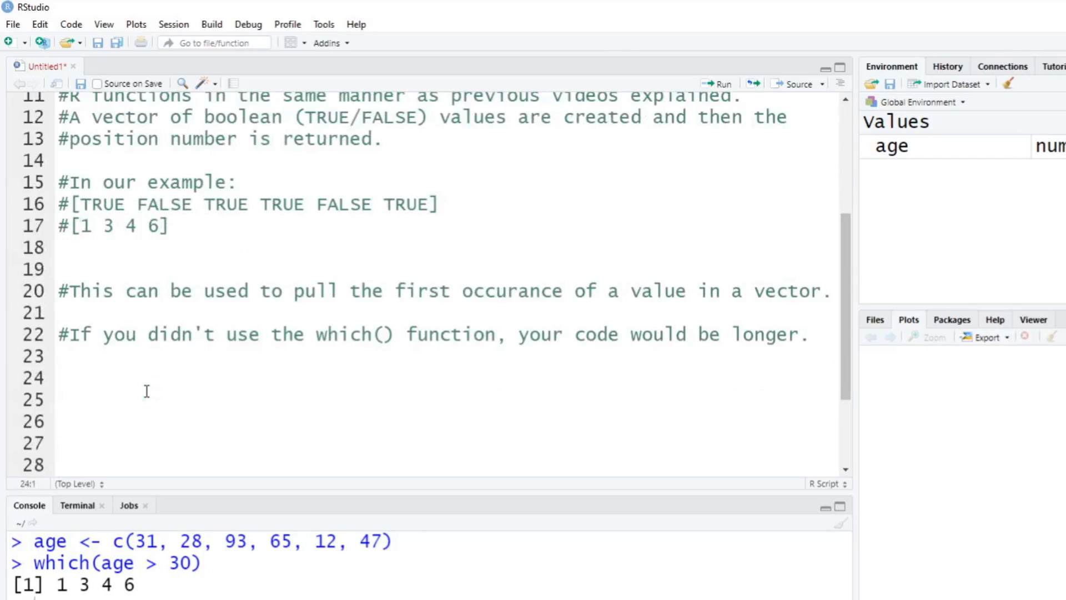
- Start the first_old function with a for loop over 1:length(age)
text(first)
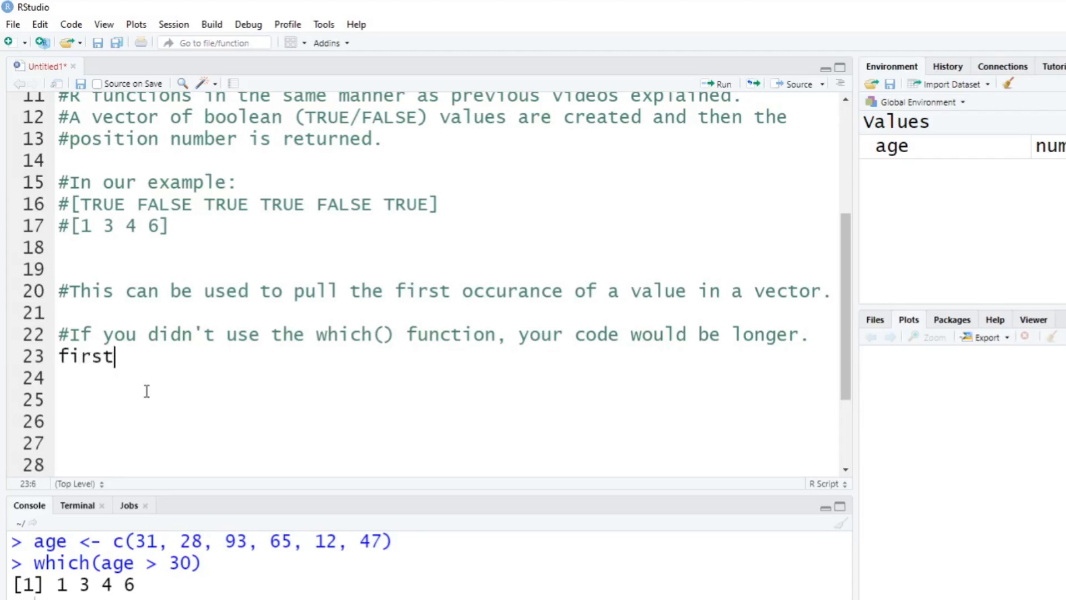
text(_o)
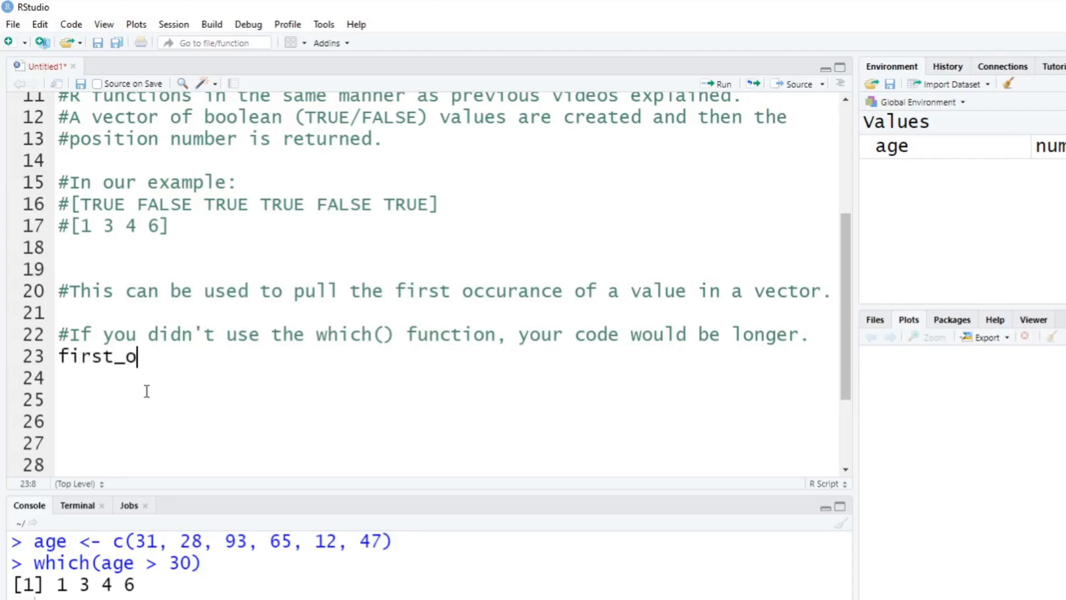
text(ld)
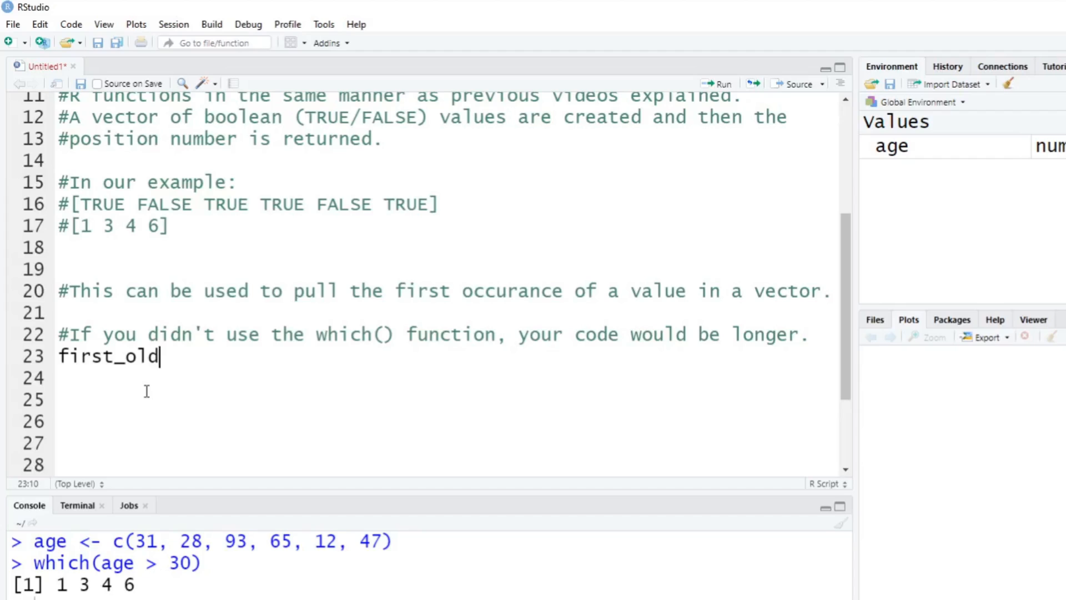
text(<- funct)
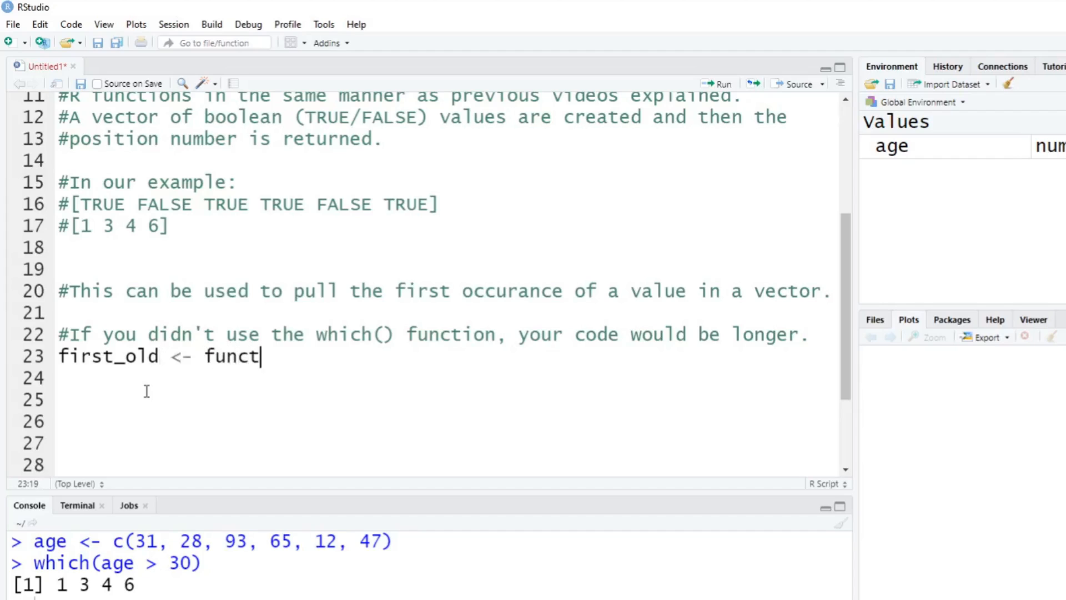
text(ion())
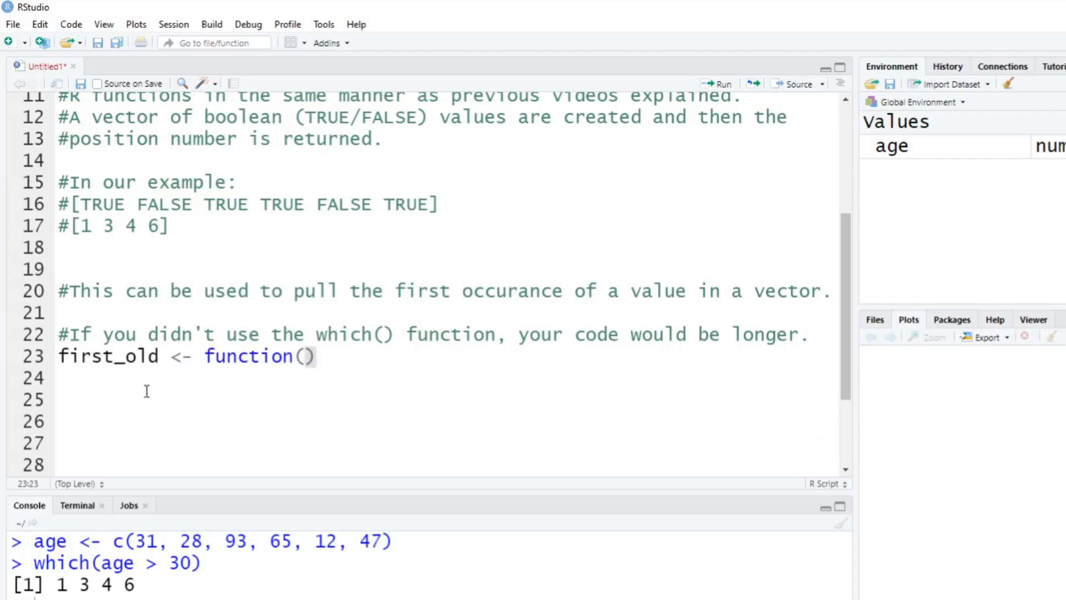
text(age)
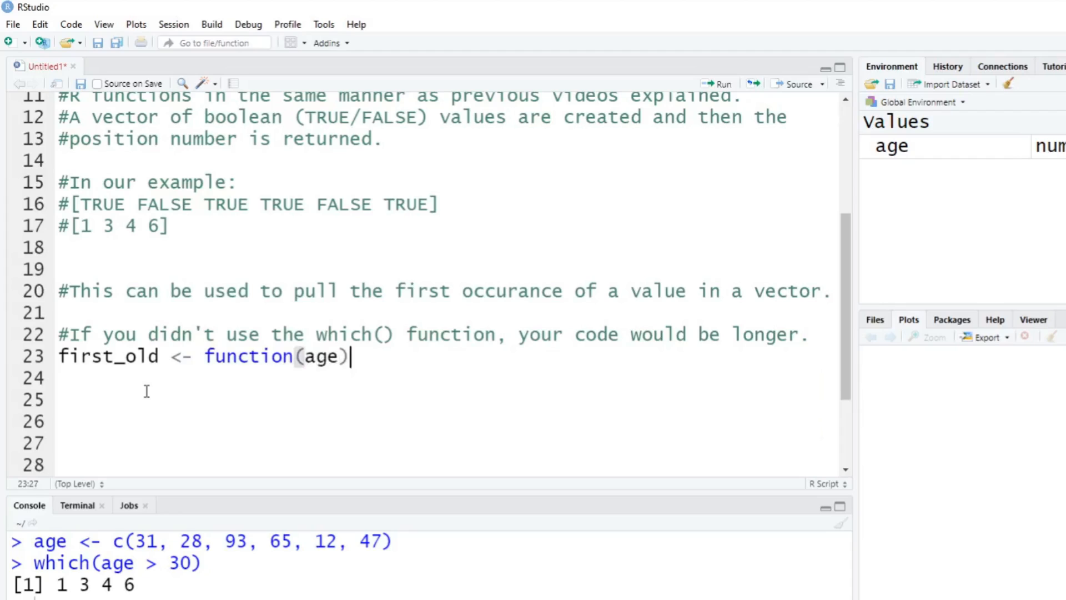
text({)
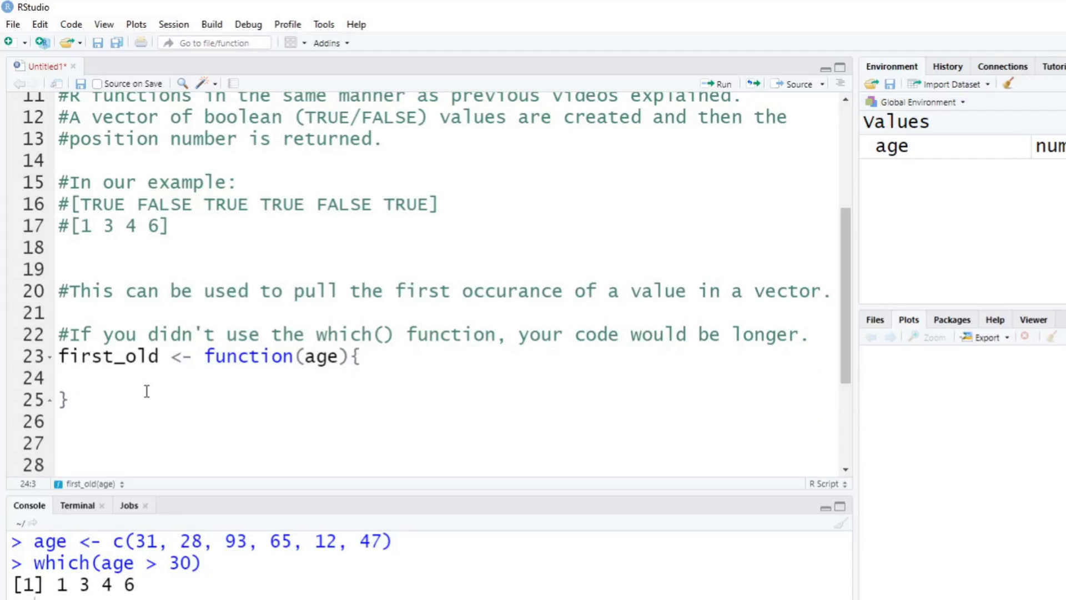
text(for(i in 1)
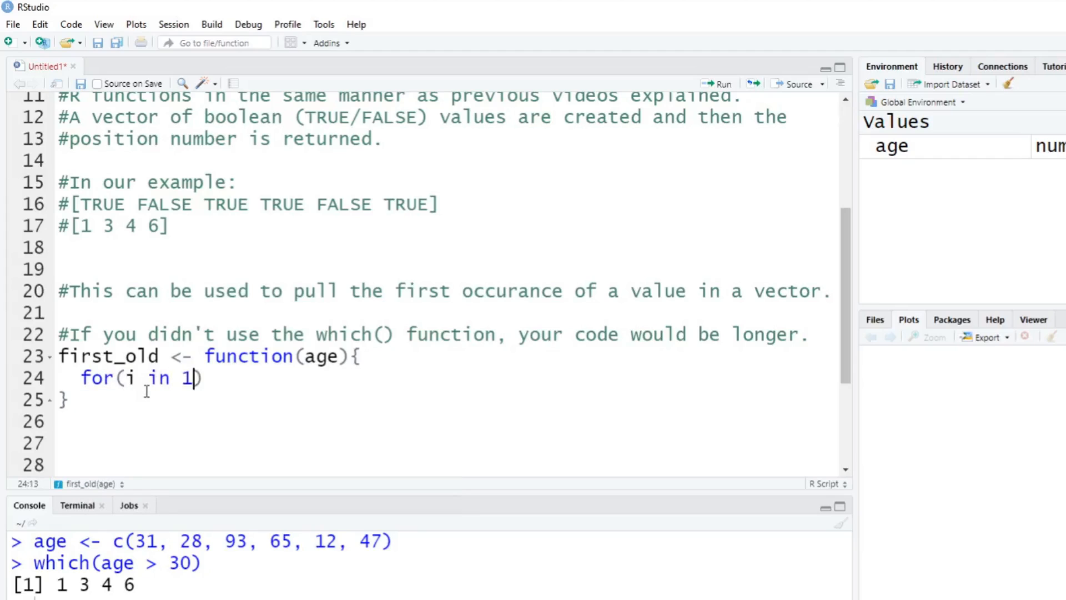
text(:length)
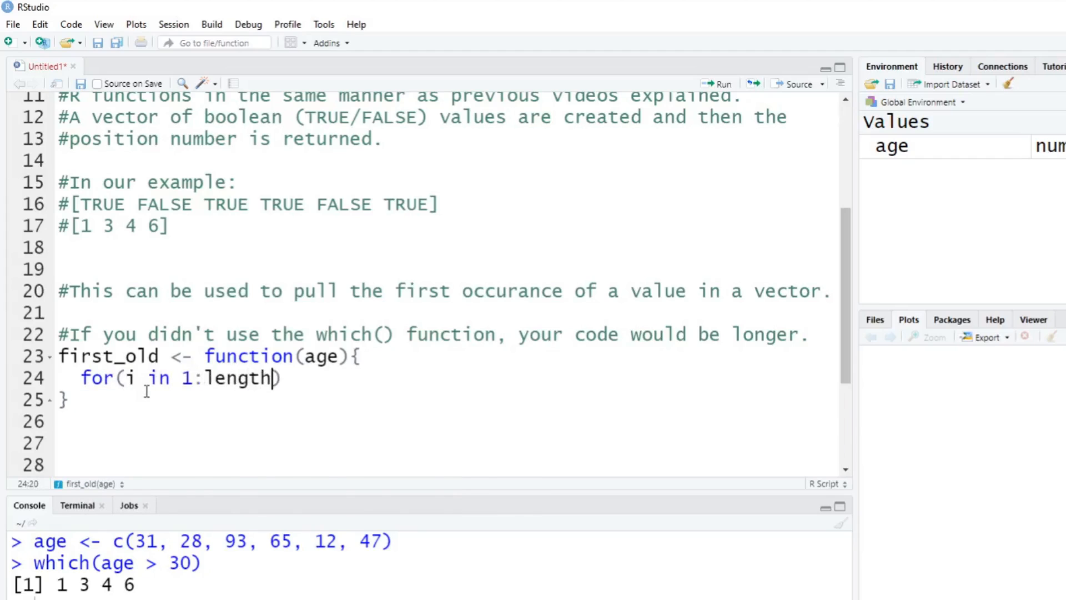
text((age)) {)
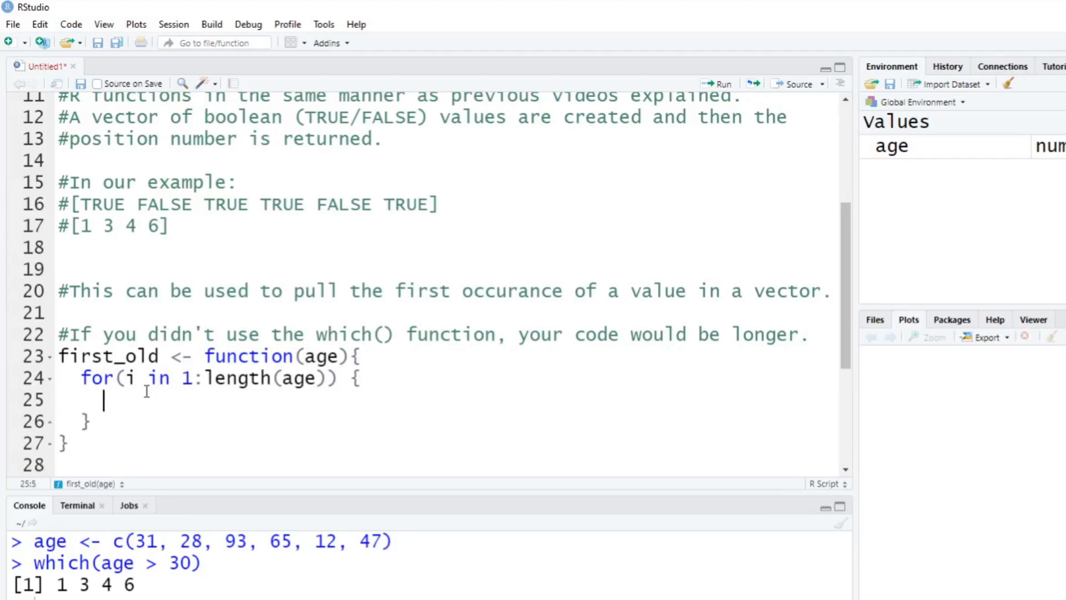
- Add the age[i] threshold check that breaks the loop, then return(i)
text(if)
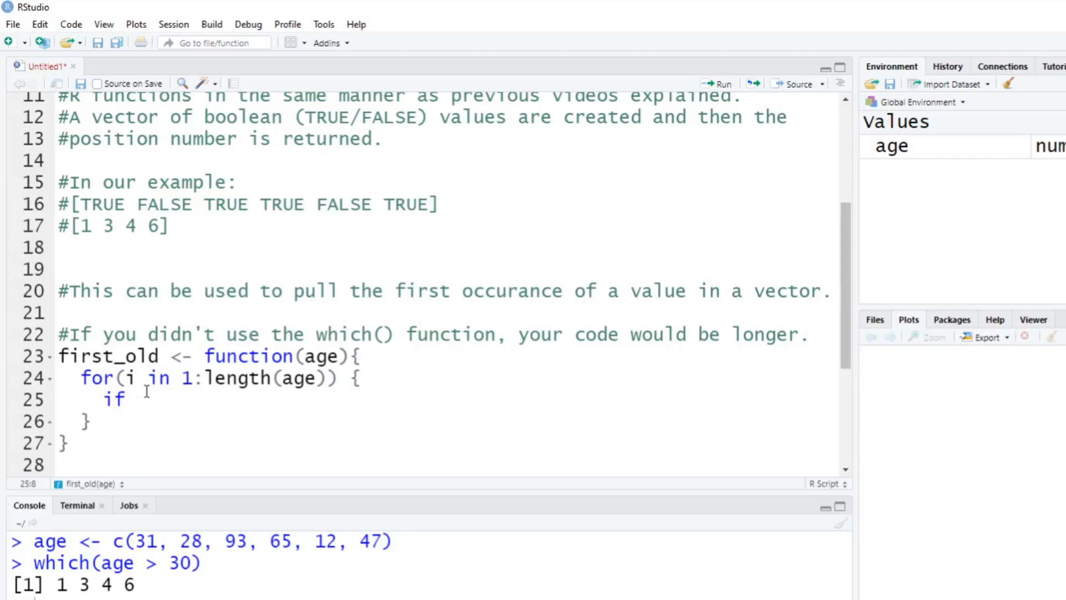
text((age))
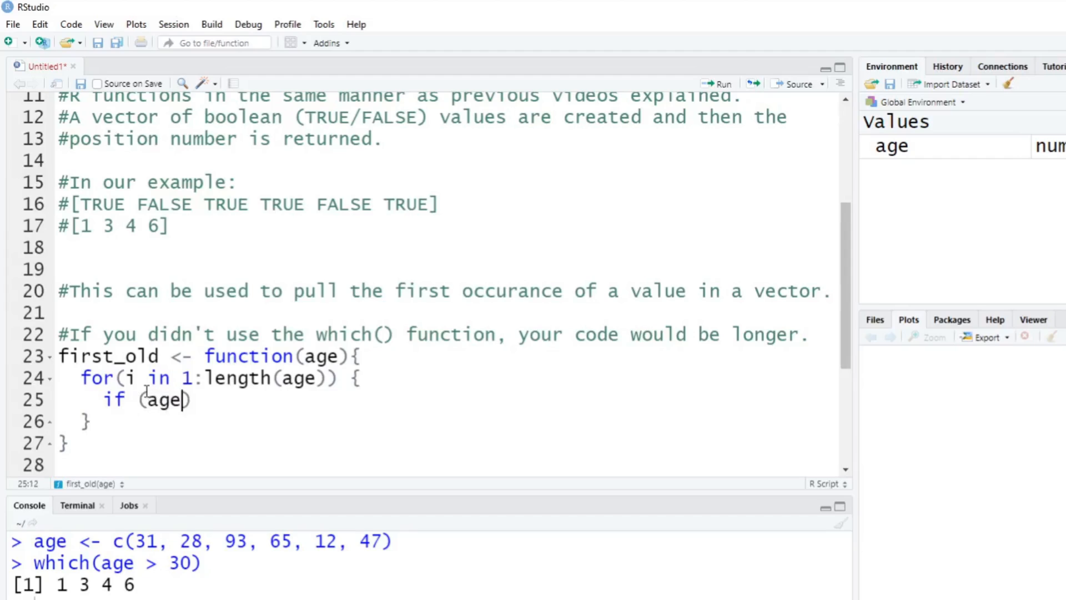
text([i])
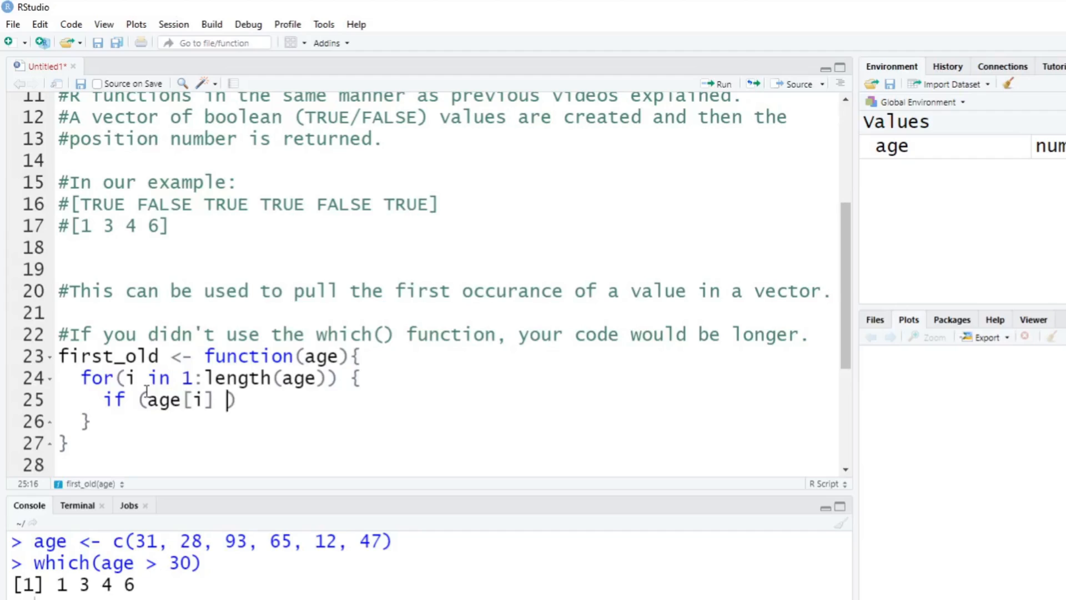
text(> 50)
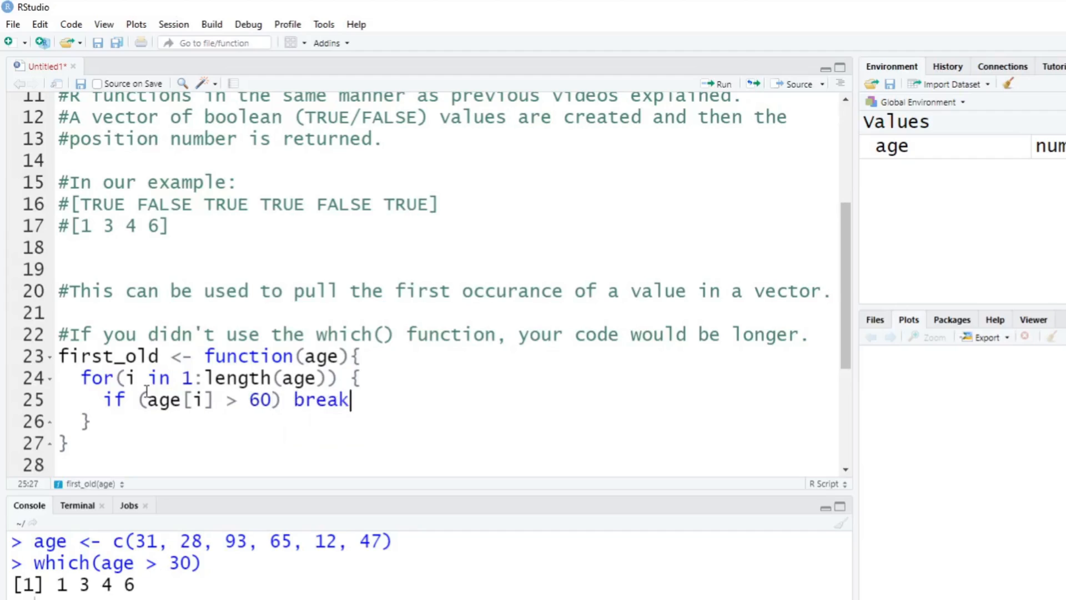
key(enter)
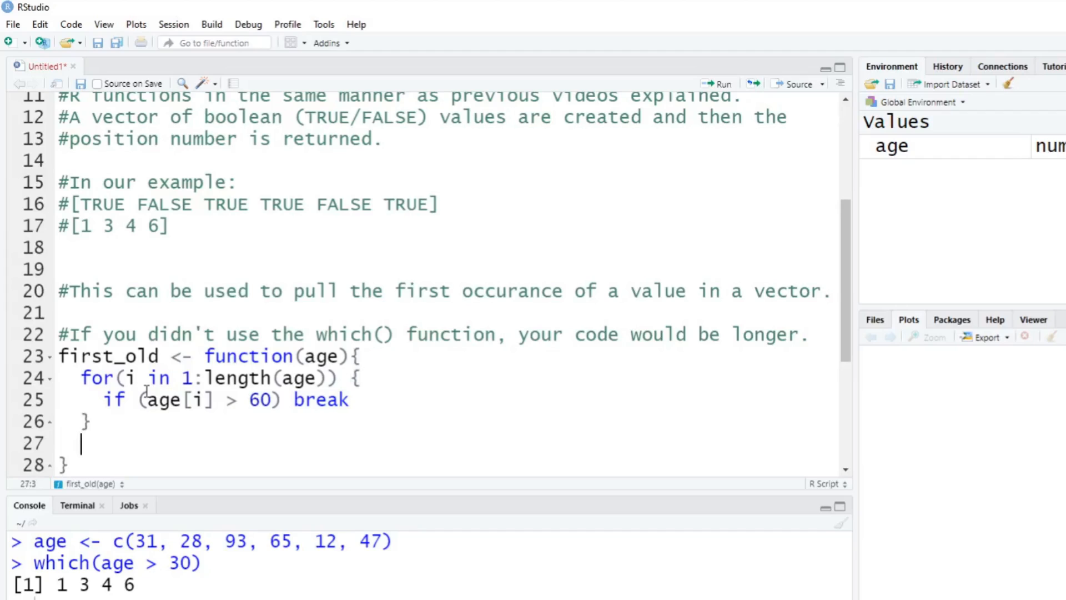
text(return(i)
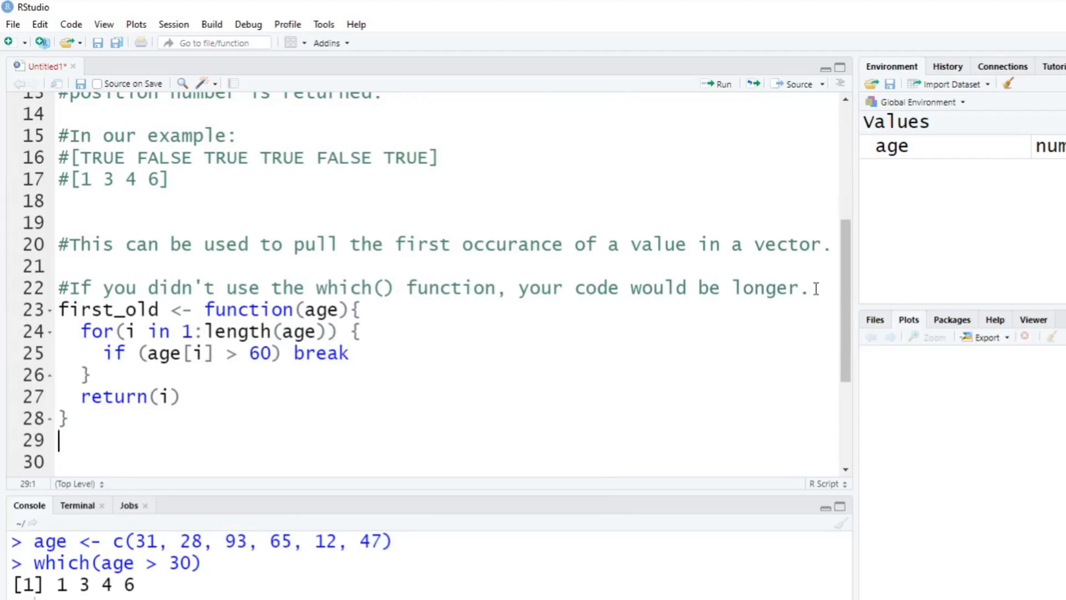
- Add the comment '#If age > 60.' above first_old
text(#)
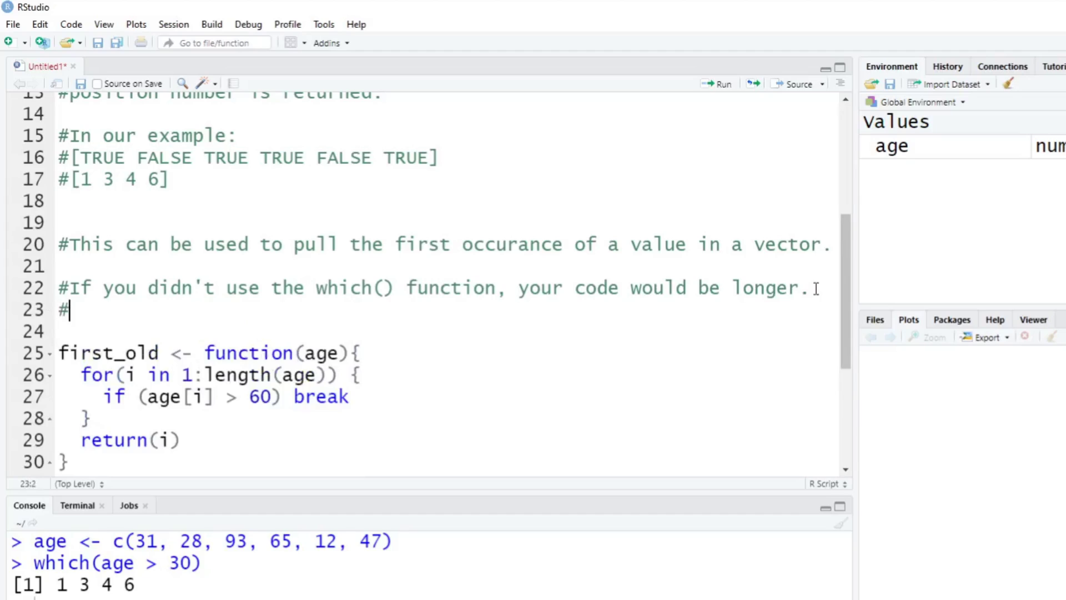
text(IF)
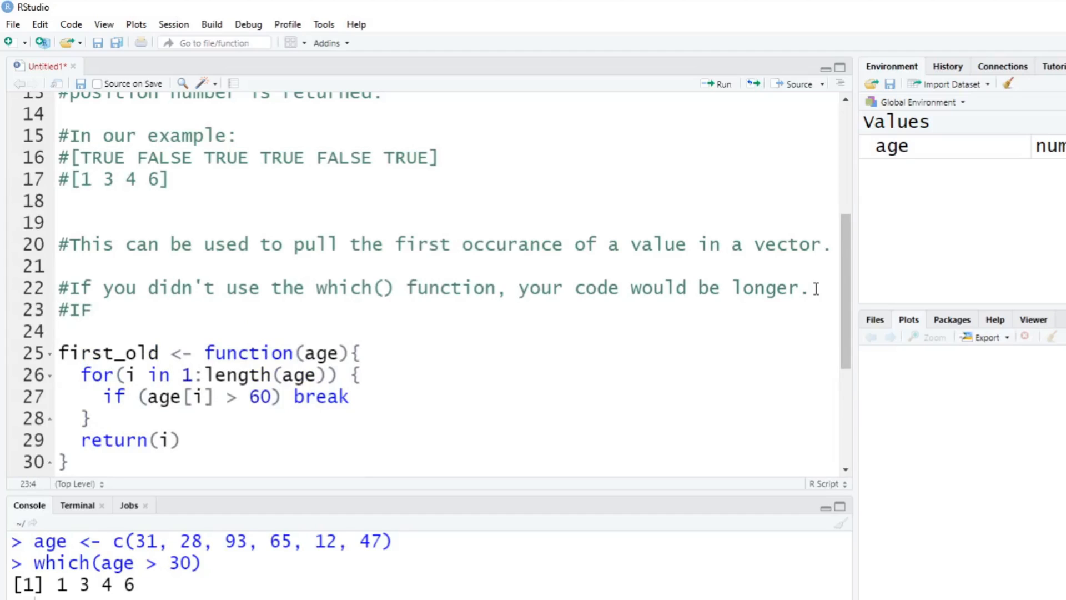
text(age > 60.)
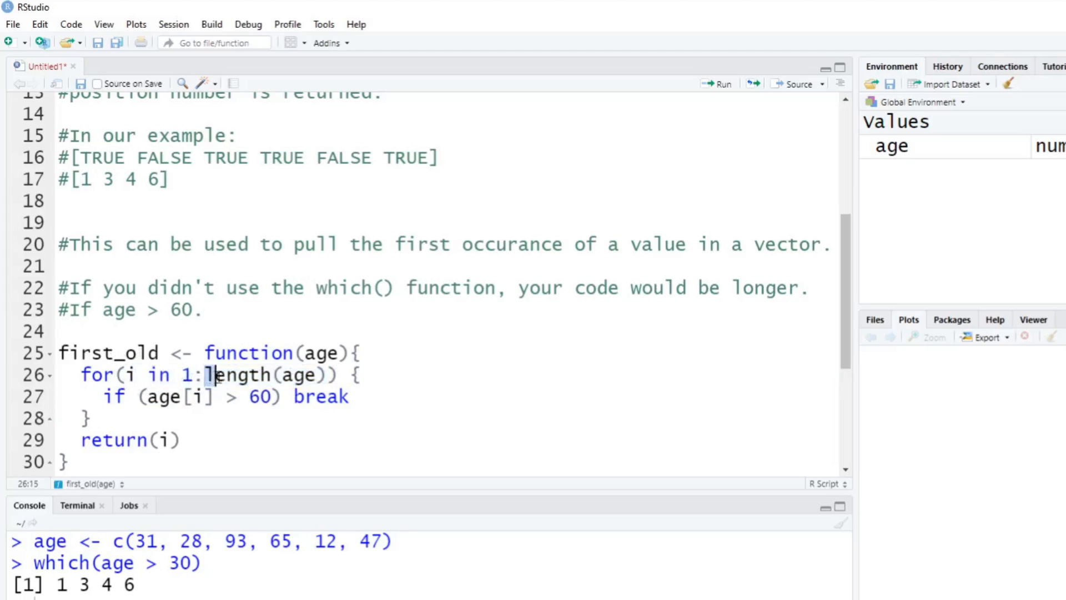
- Highlight the loop start, header end, index i and break to explain the loop
double_click(300, 374)
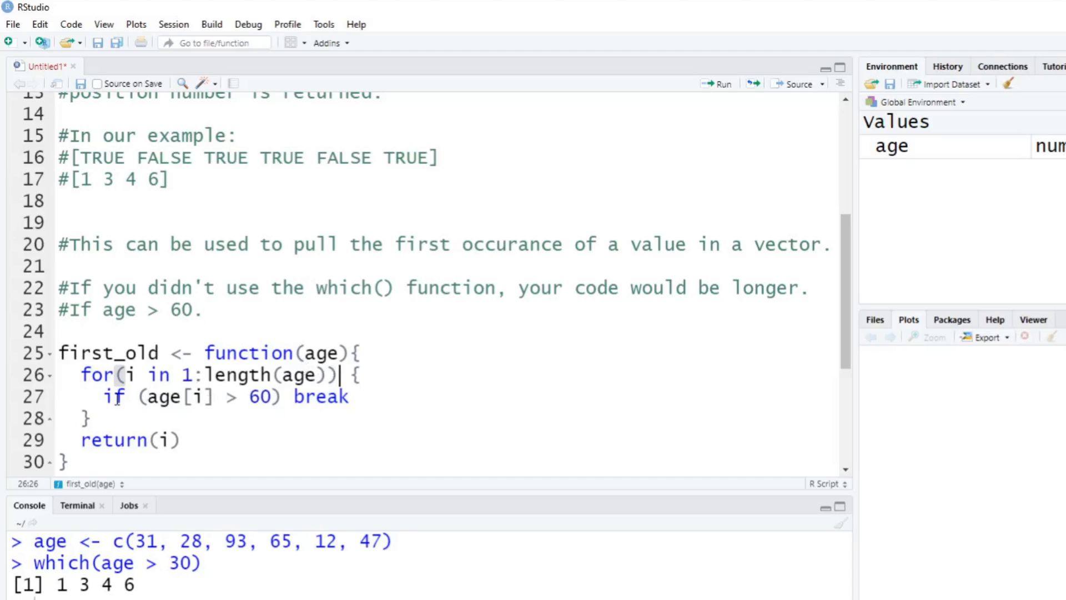
click(104, 397)
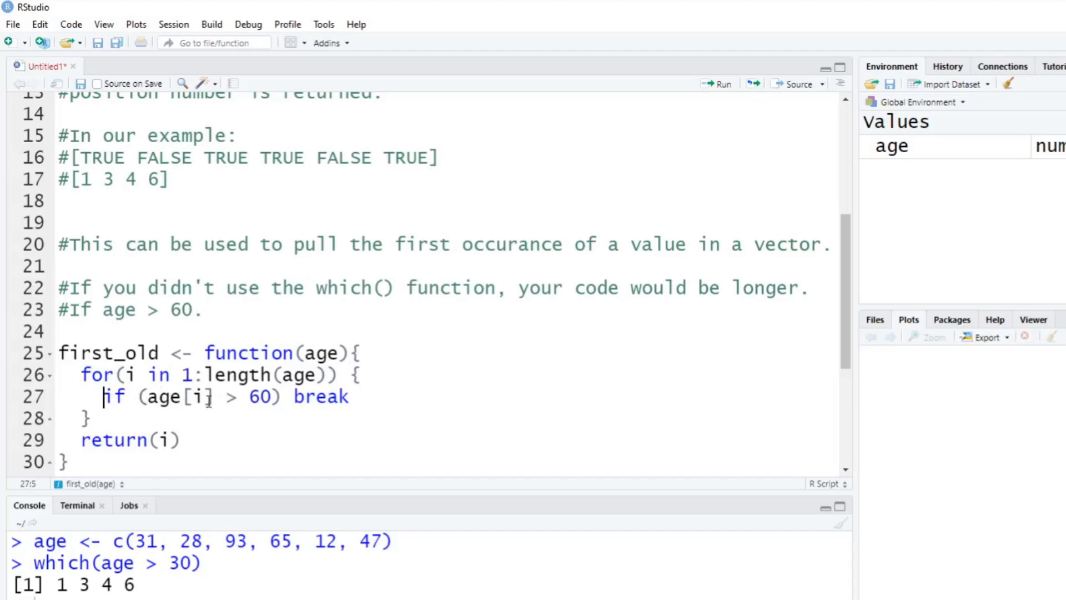
double_click(198, 397)
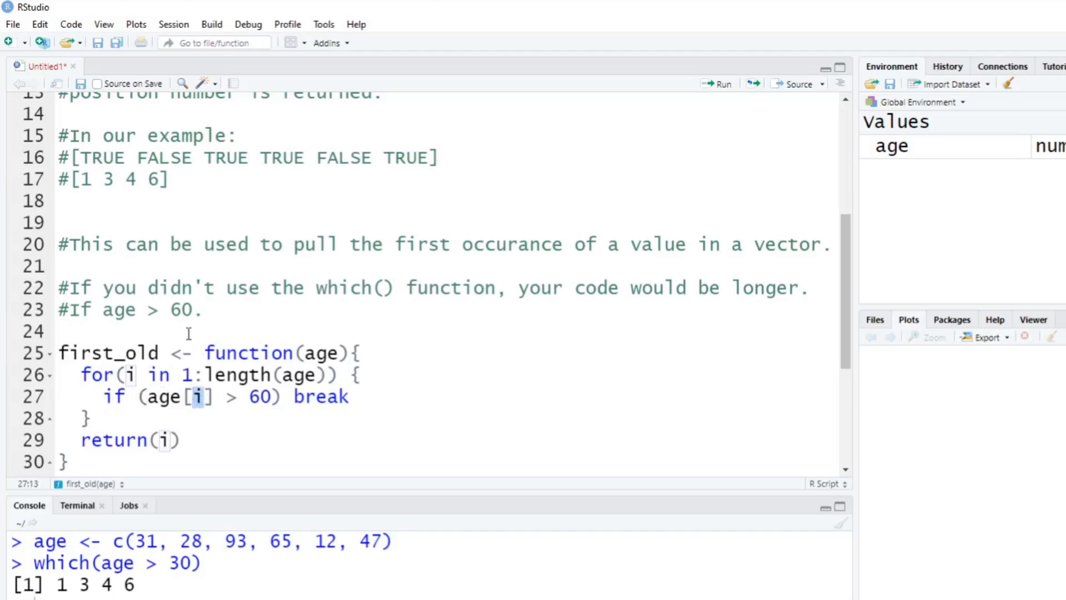
mouse_move(233, 379)
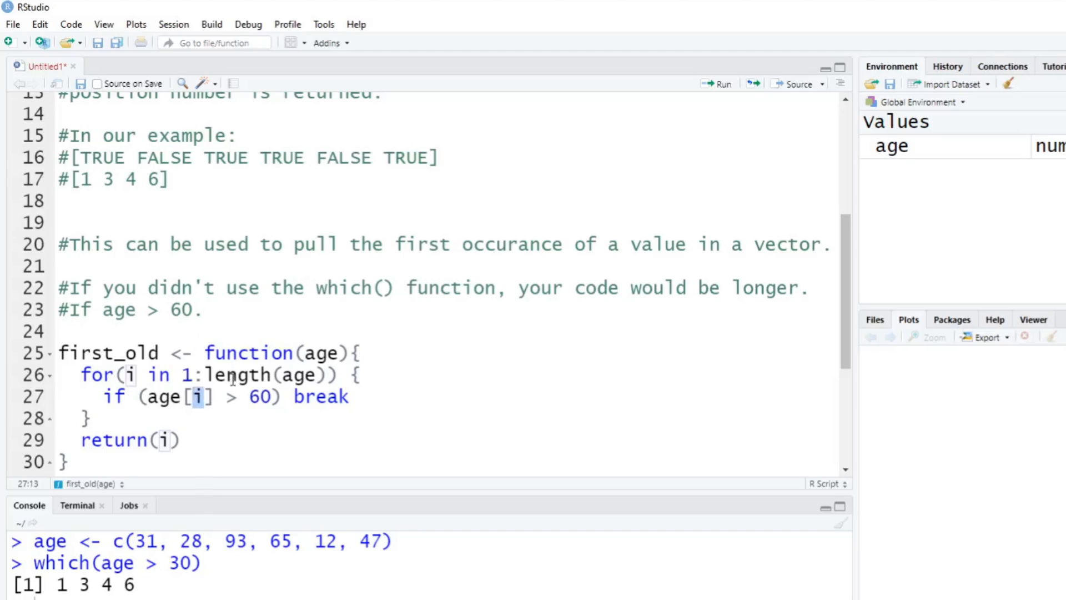
double_click(320, 397)
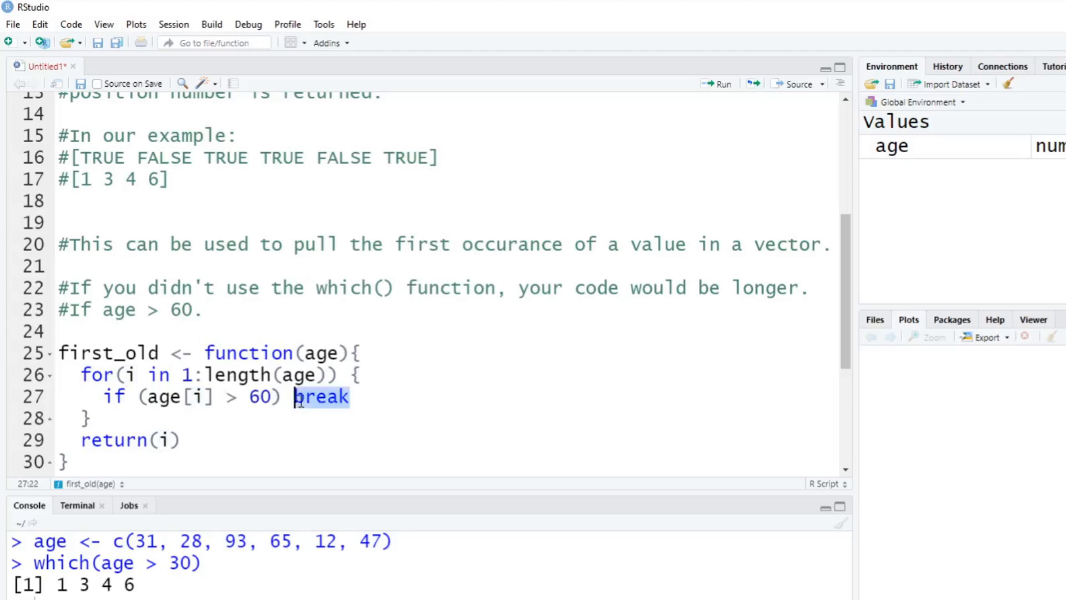
mouse_move(333, 431)
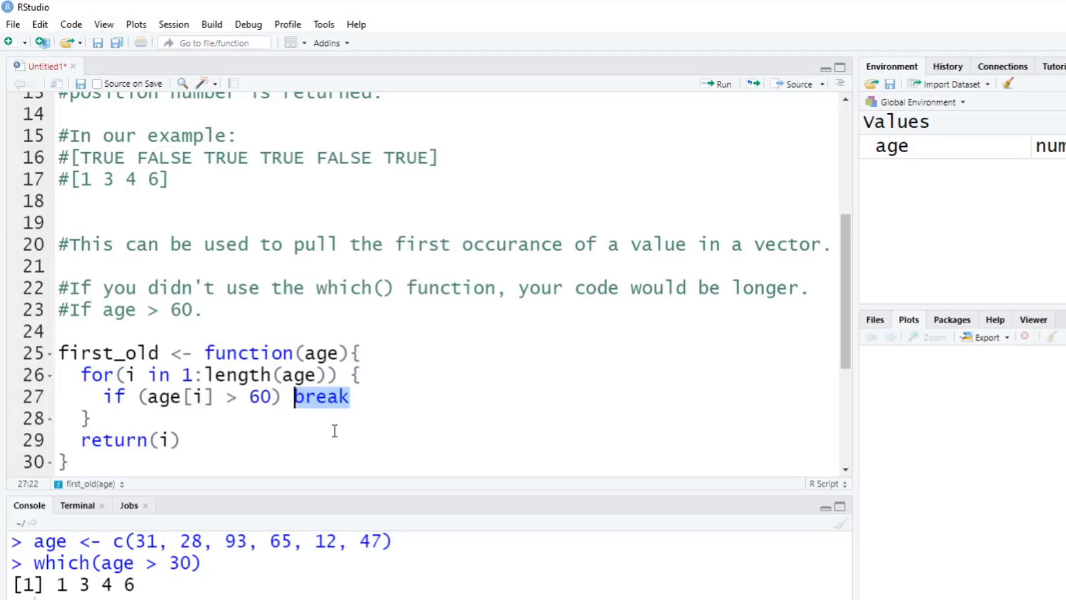
mouse_move(224, 381)
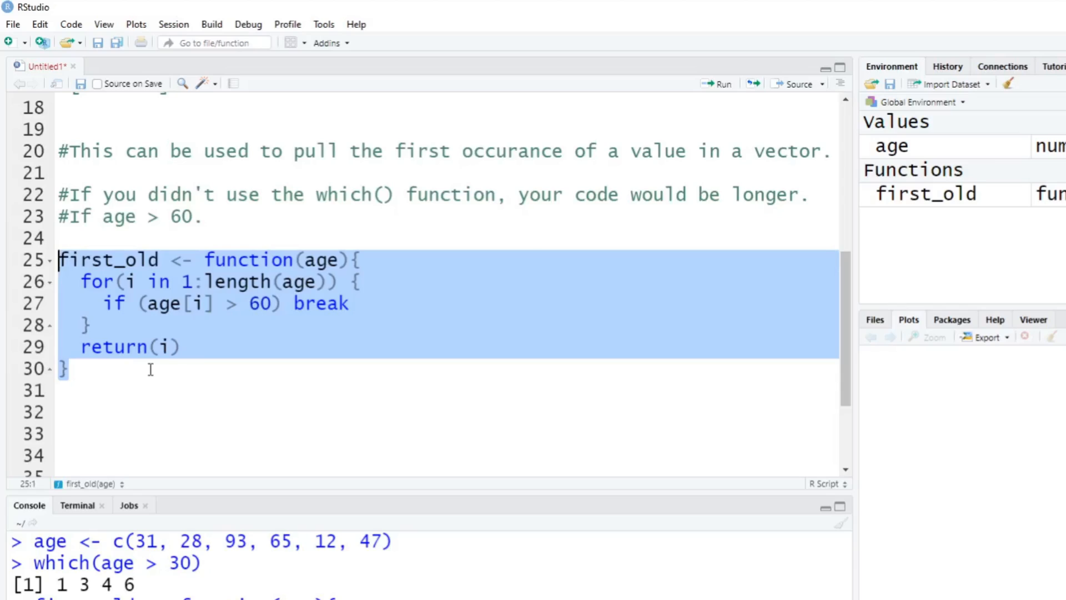
- Add the call first_old(age) on the blank line below the function
click(136, 401)
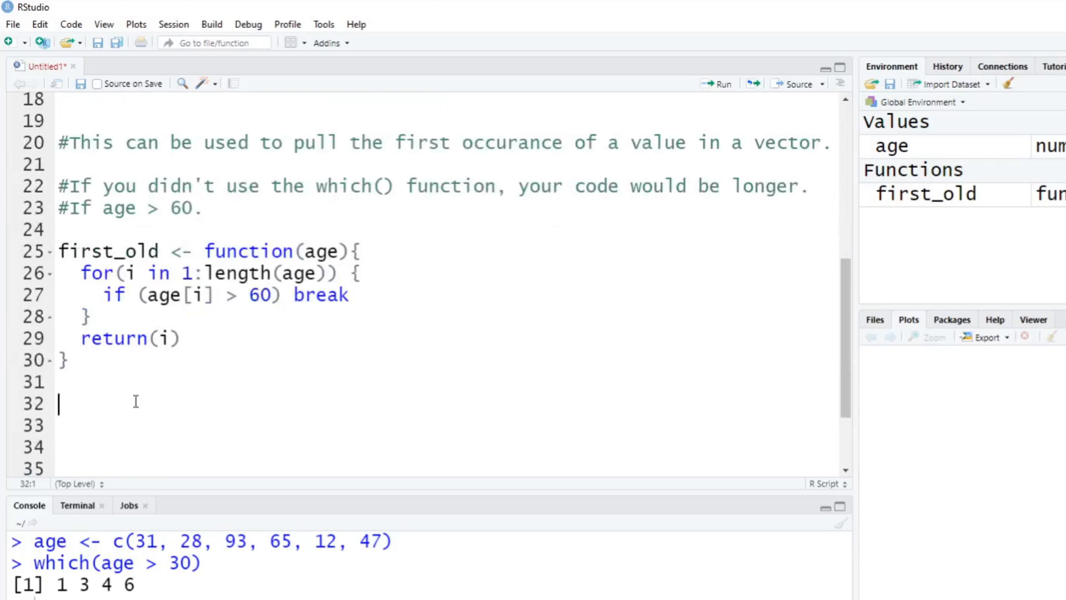
text(first)
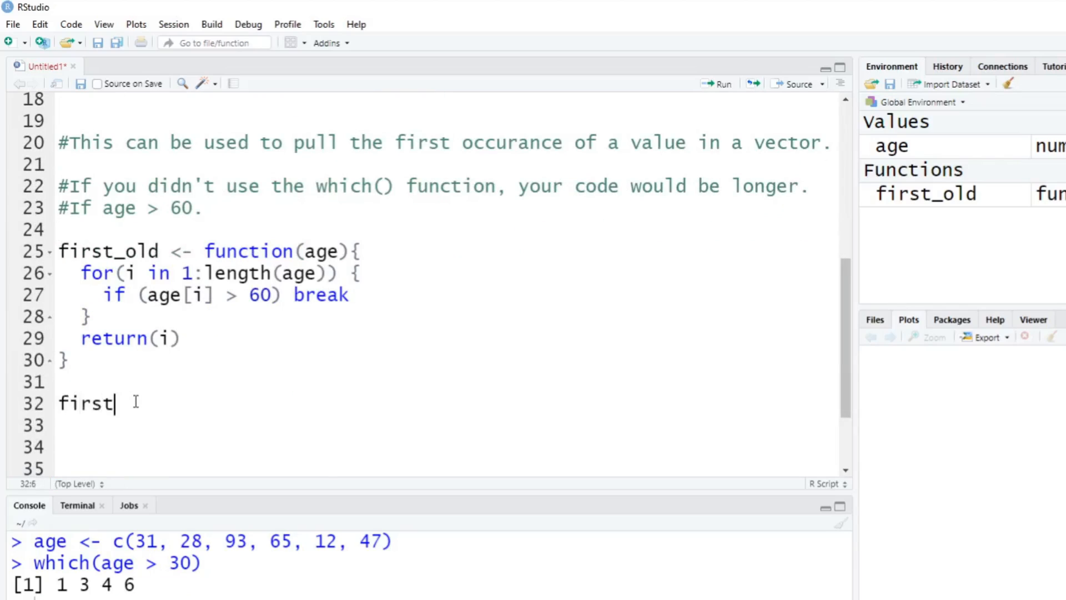
text(_old)
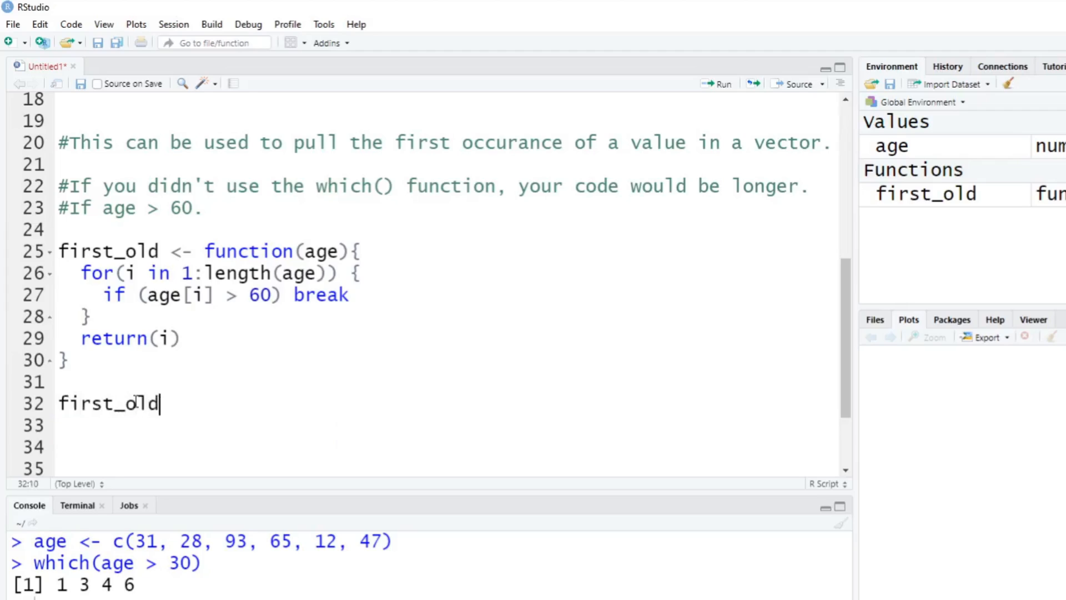
text((age))
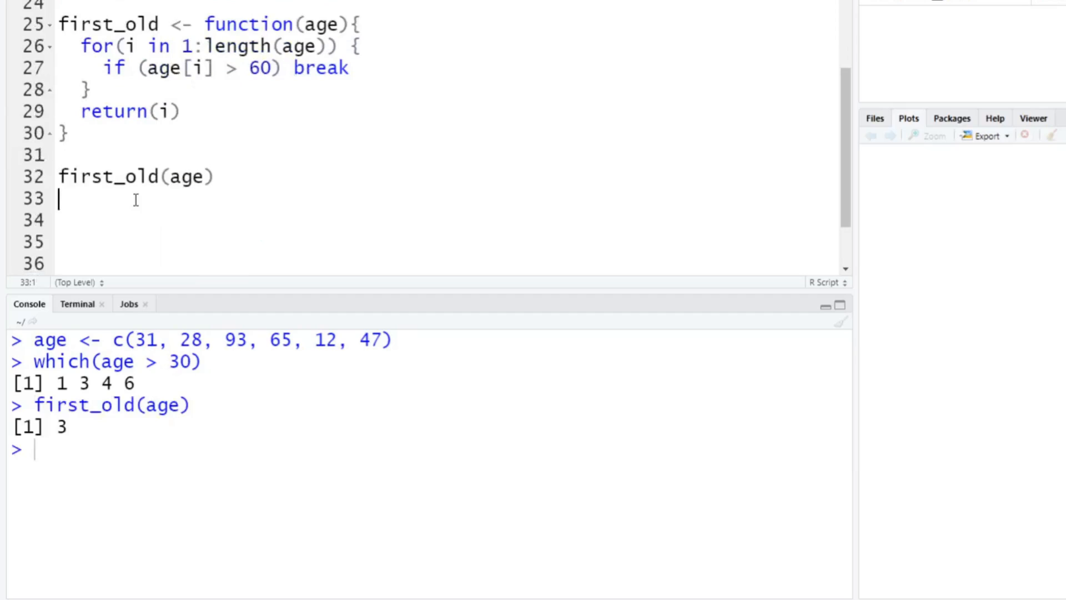
mouse_move(128, 209)
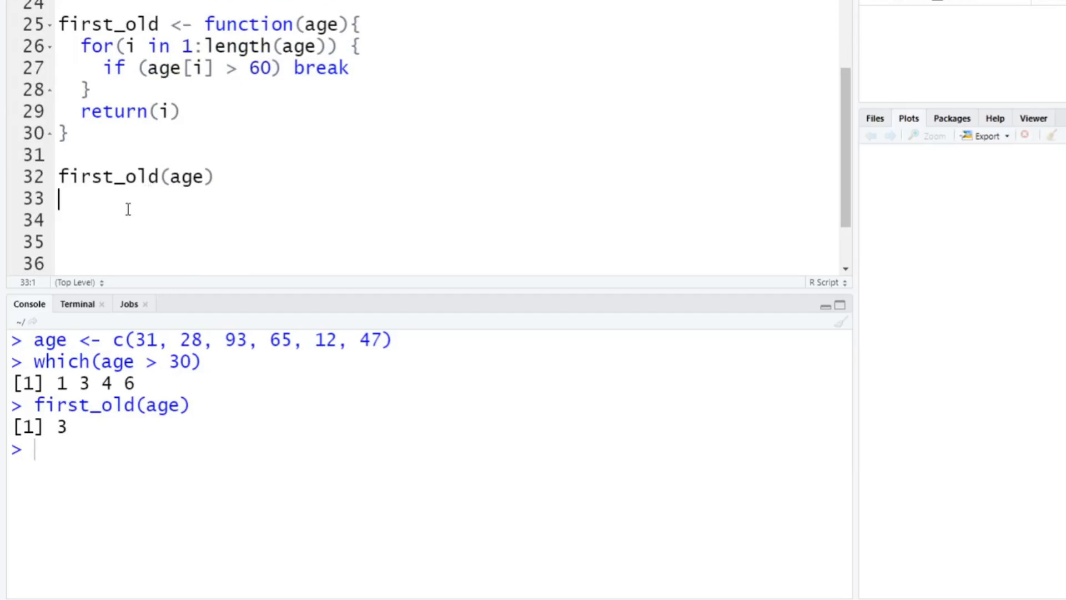
- Write the comment line 'This function is saying that the 3rd value in the age vector'
text(#)
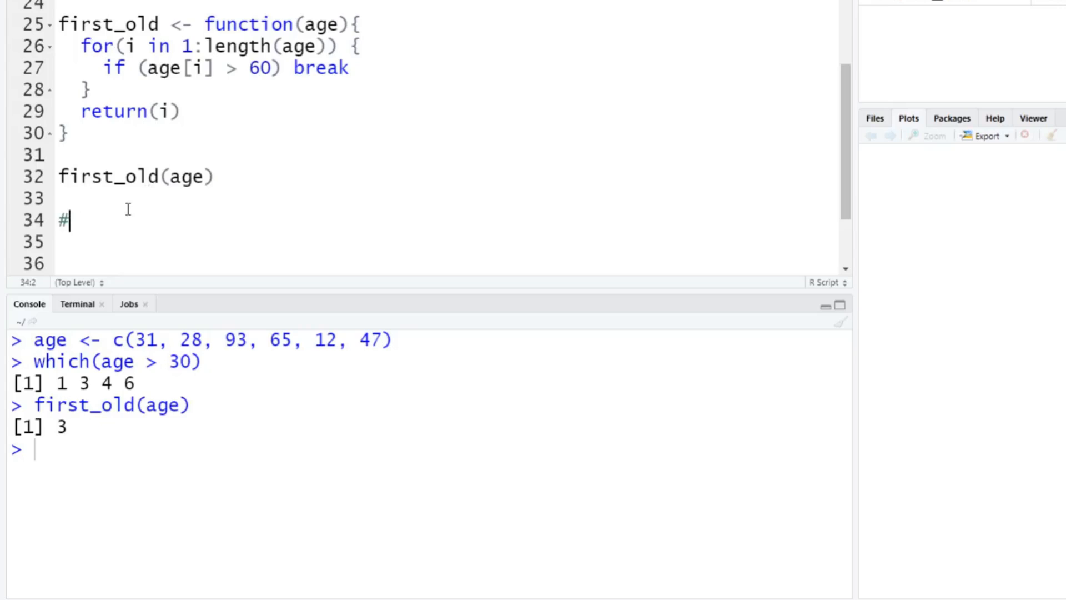
text(This functio)
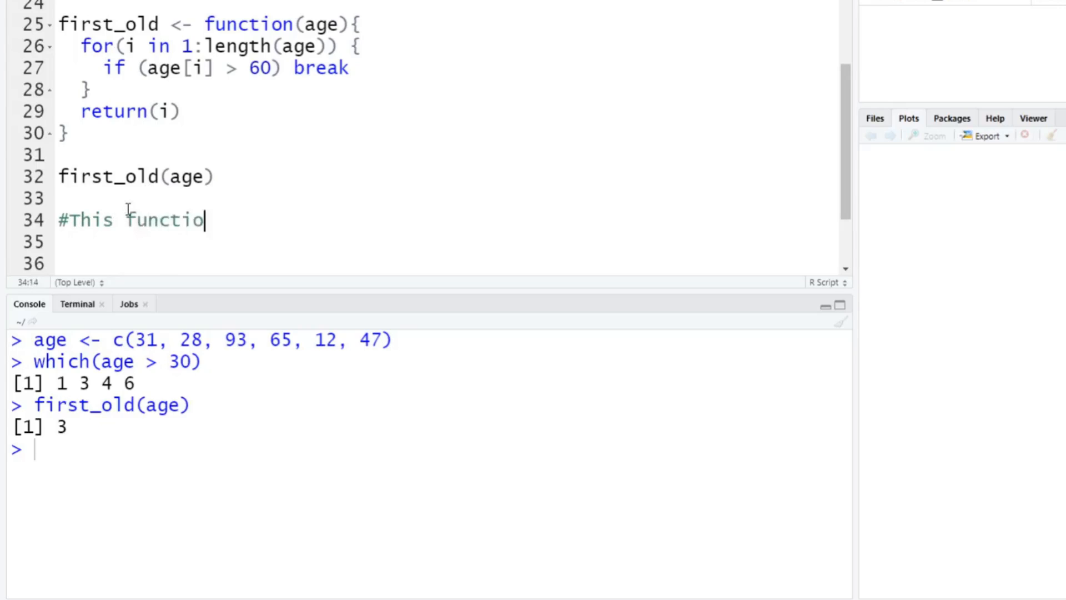
text(n is saying th)
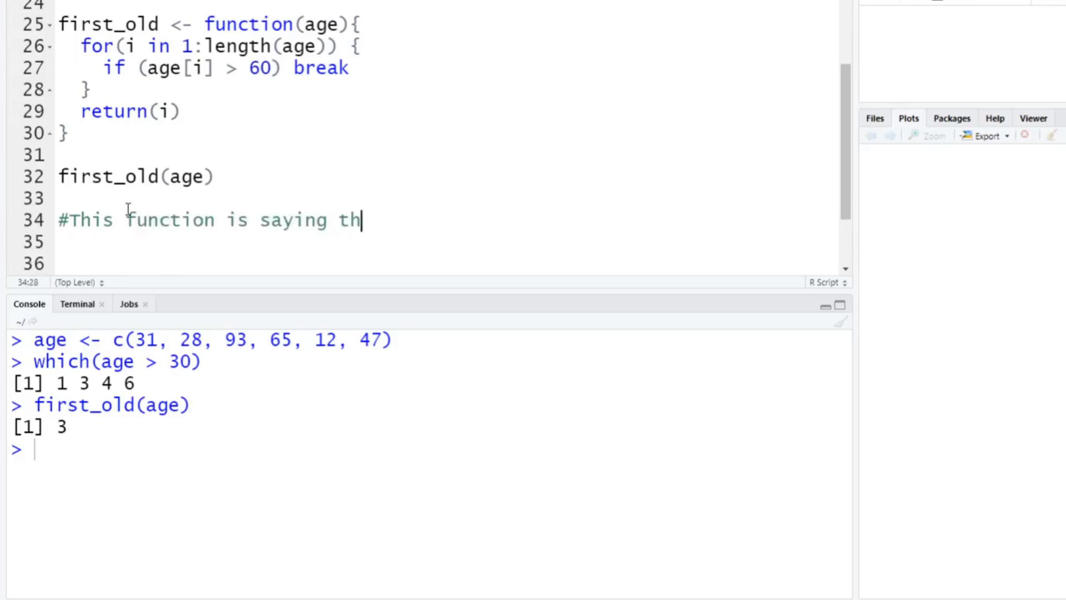
text(at the 4)
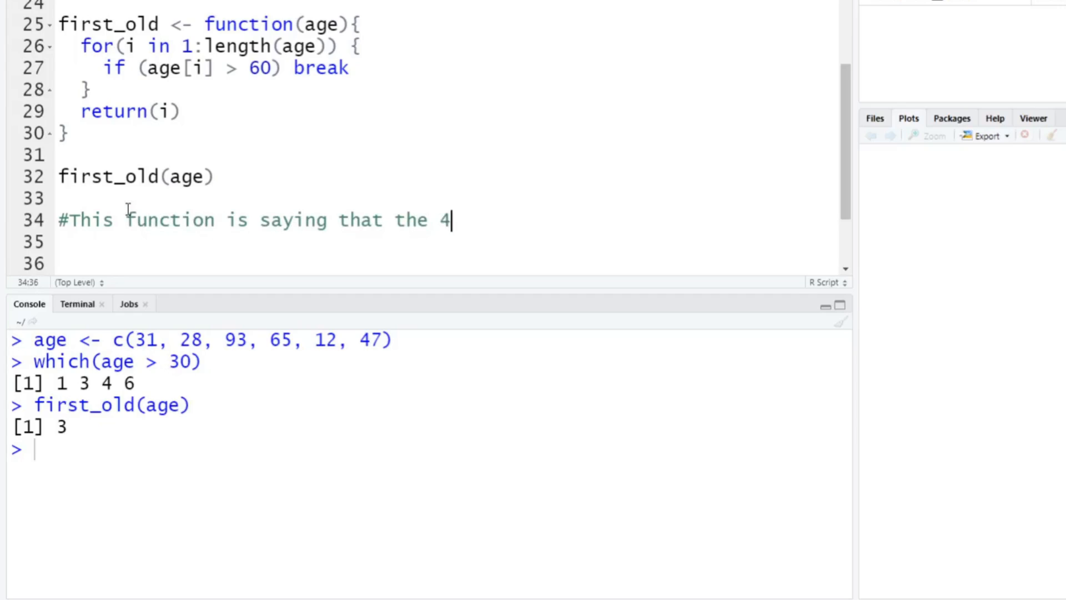
text(rd value)
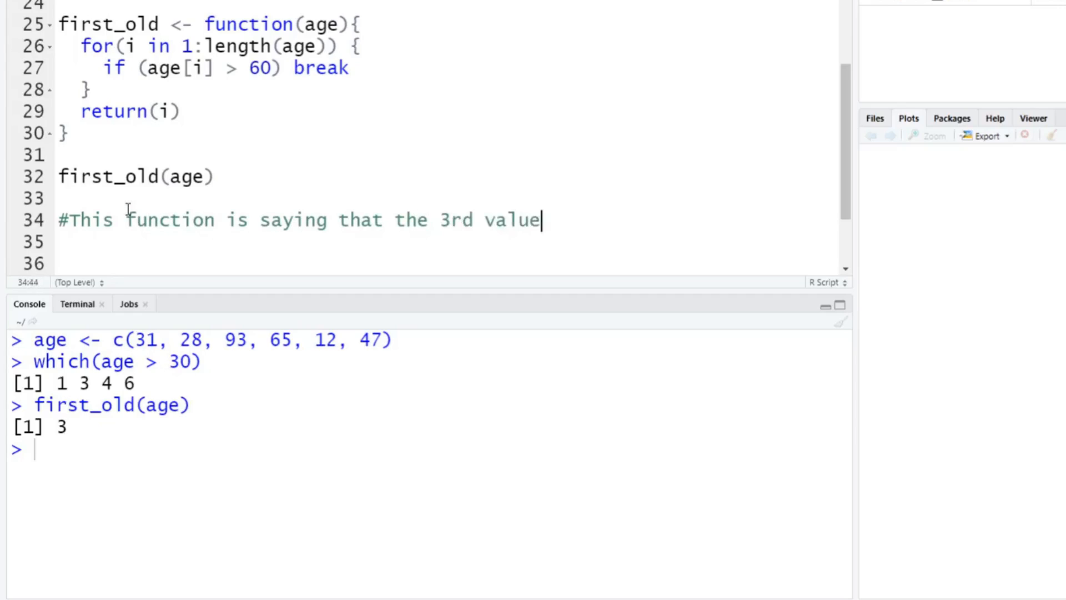
text(in the age vect)
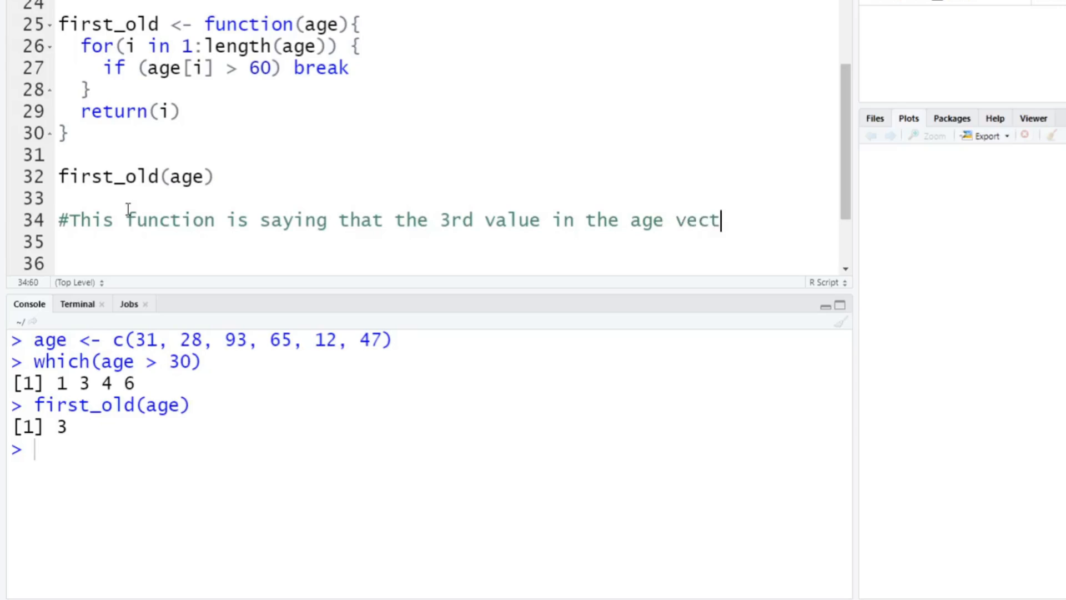
text(or is,)
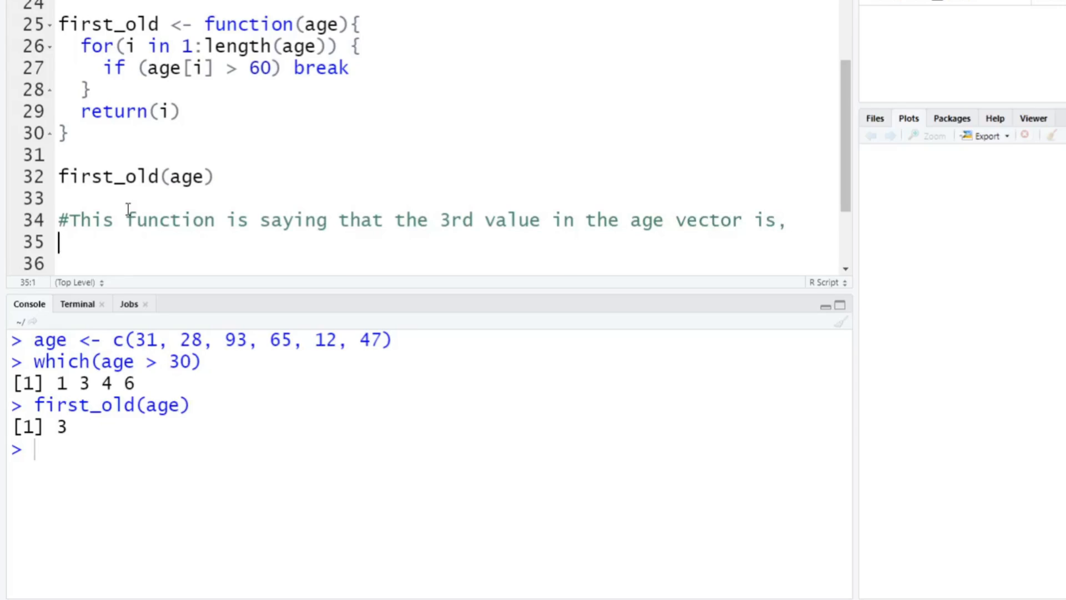
- Continue the comment with '#the first occurrence of a value that is greater than 60.'
text(#the first)
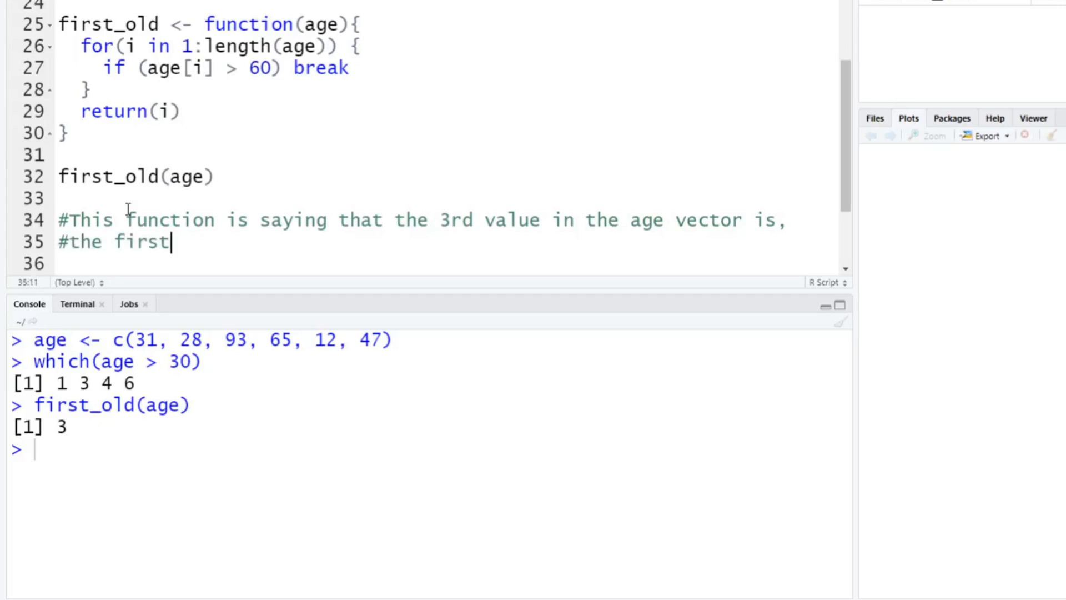
text(occurance of)
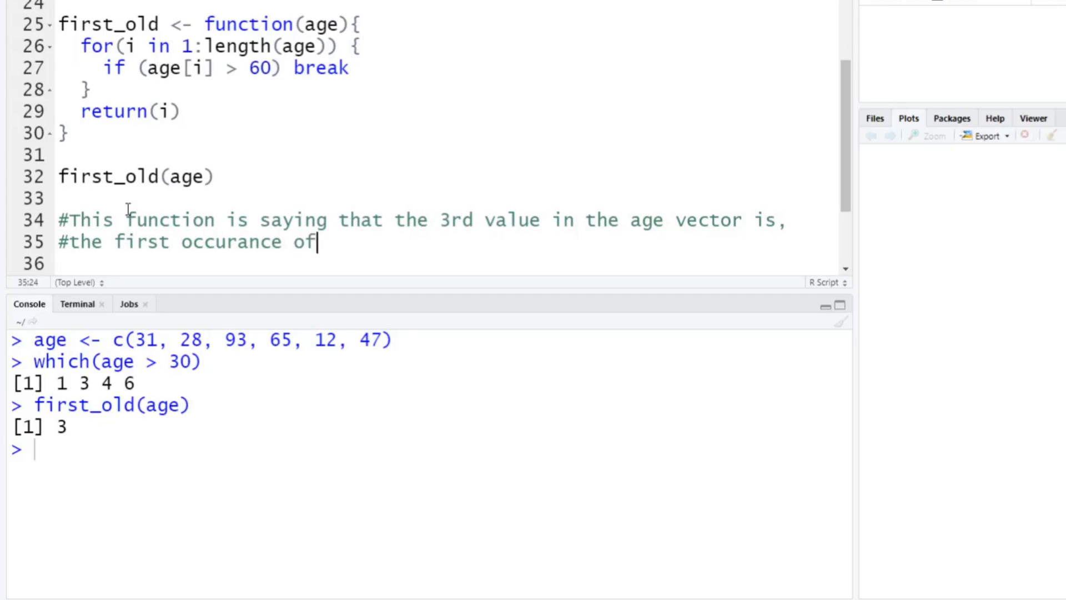
text(a value)
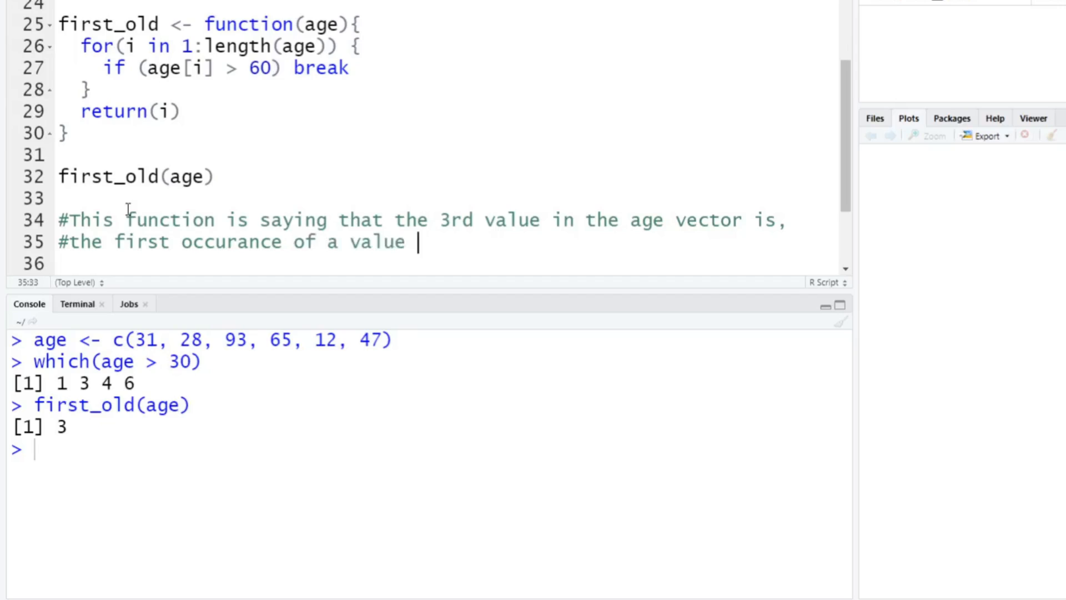
text(that is gra)
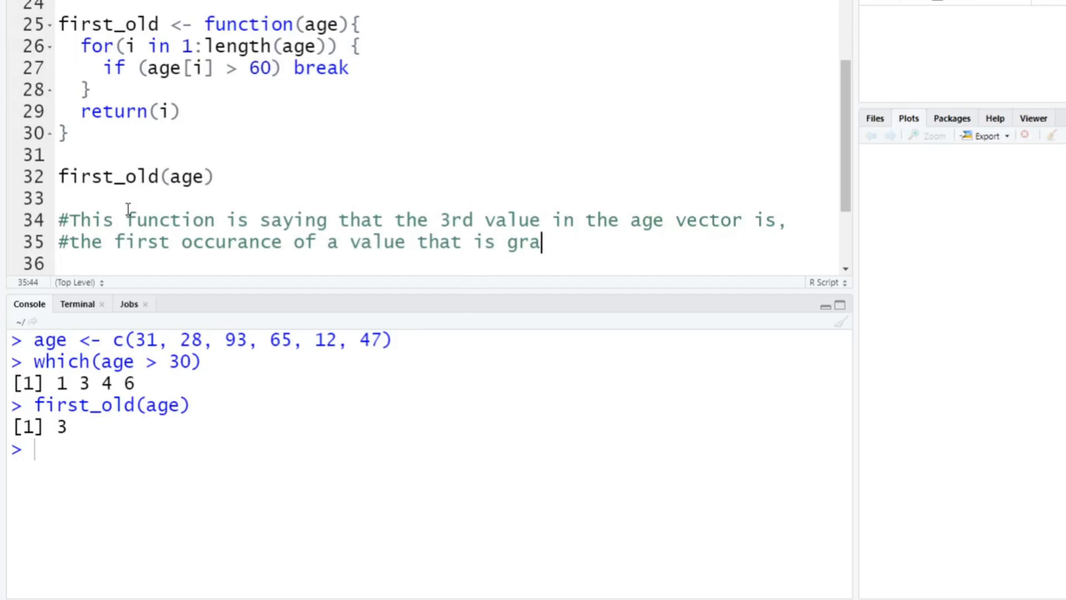
text(eater than)
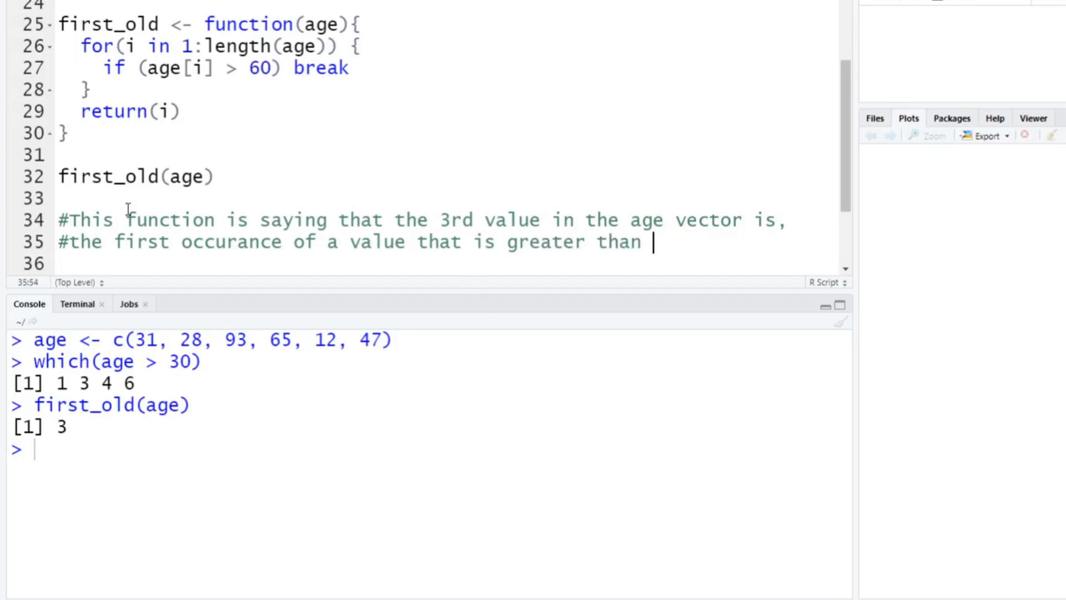
text(60.)
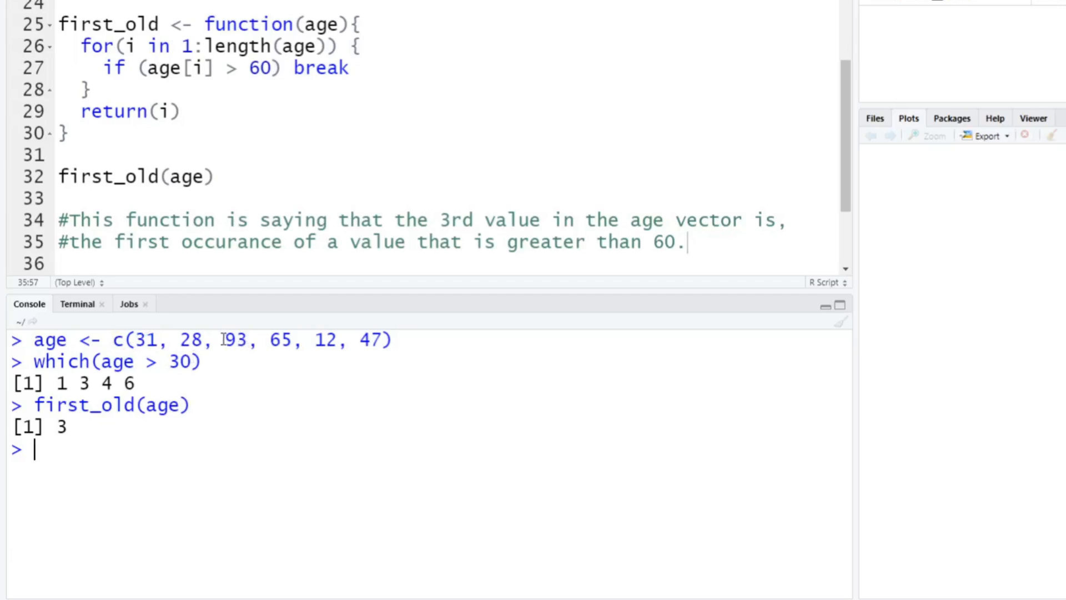
double_click(234, 340)
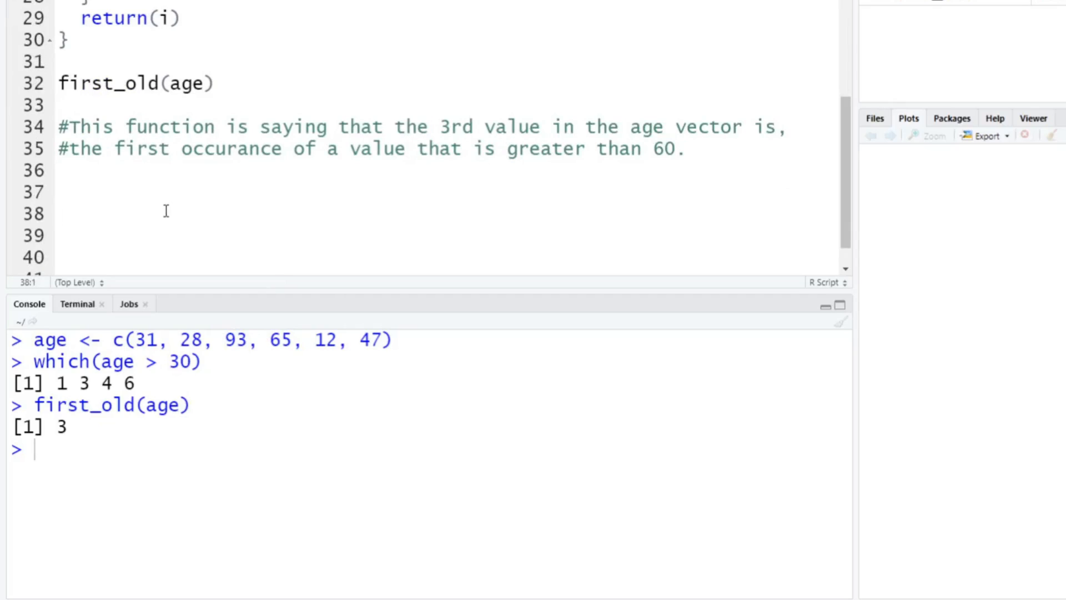
- Add the comment '#Now let's do this with the which().' below the notes
click(58, 213)
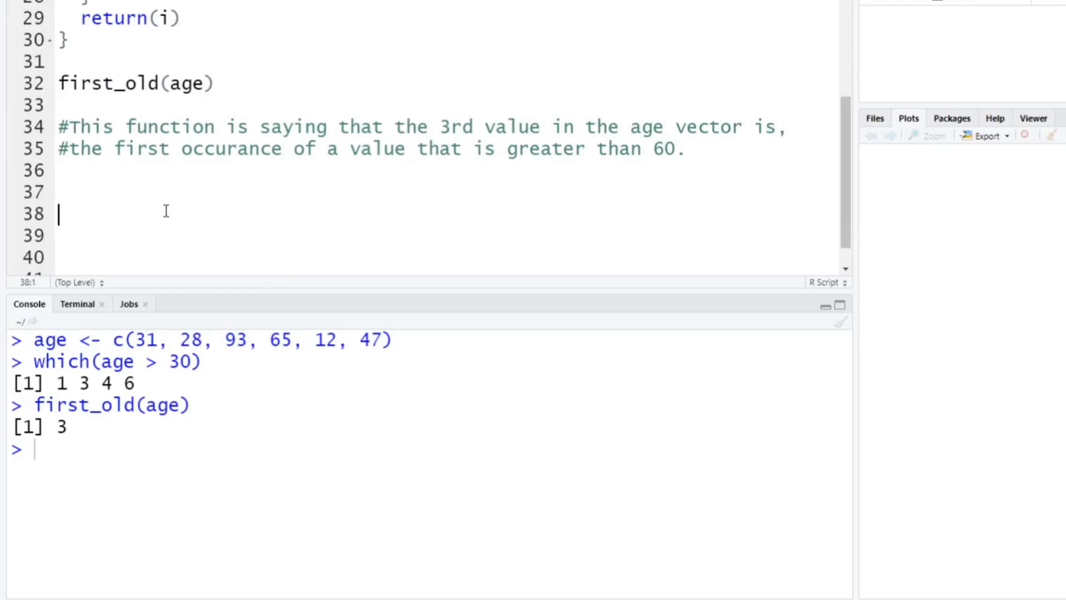
text(#Now let's do this with the wh)
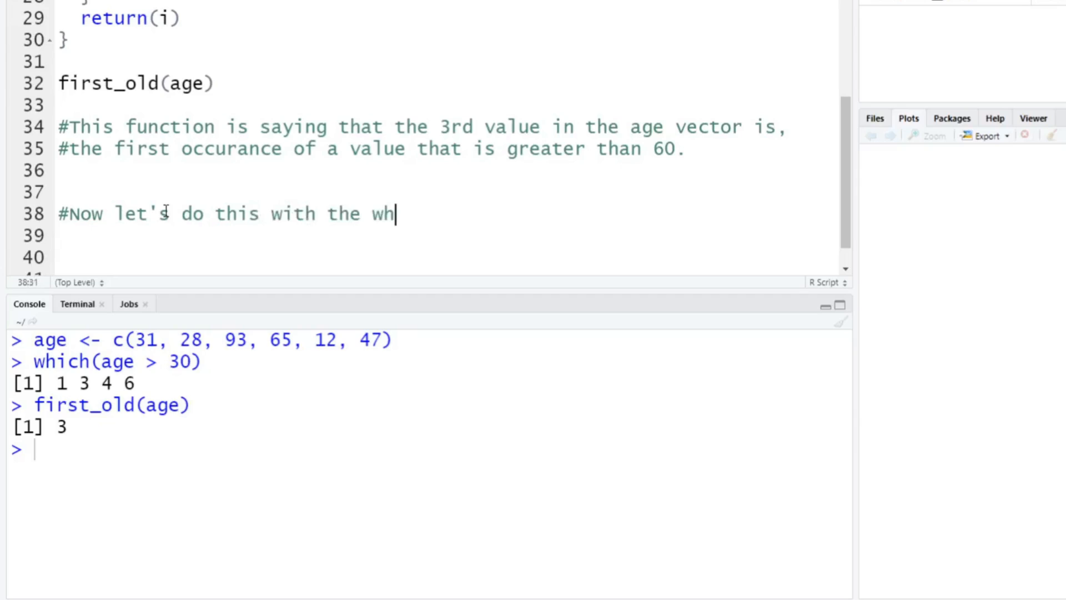
text(ich().)
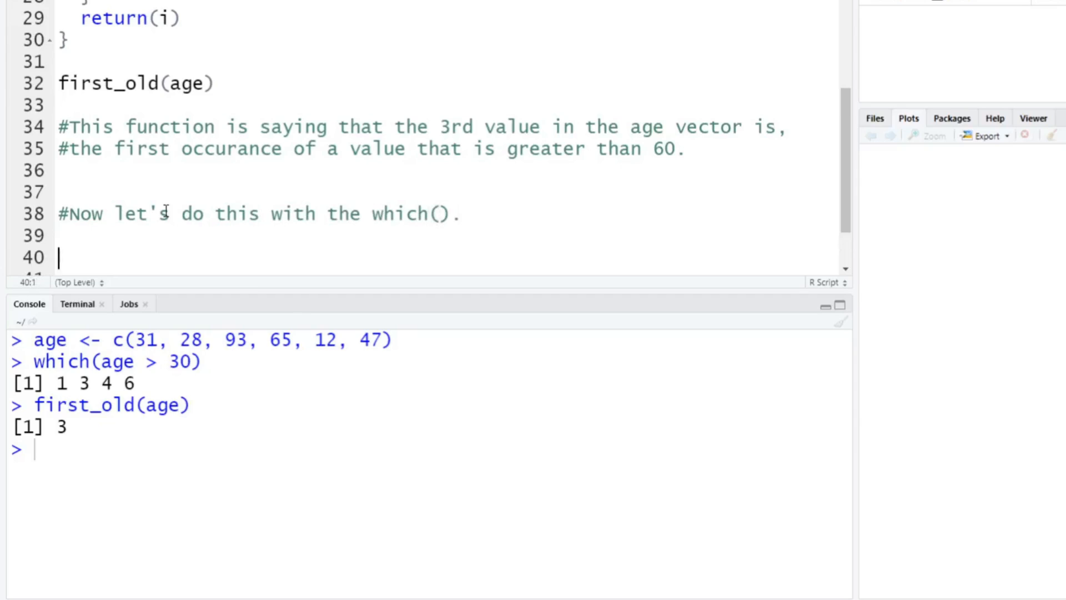
- Write the one-line function first_old2 <- function(x) return(which(age > 60)[1])
text(firs)
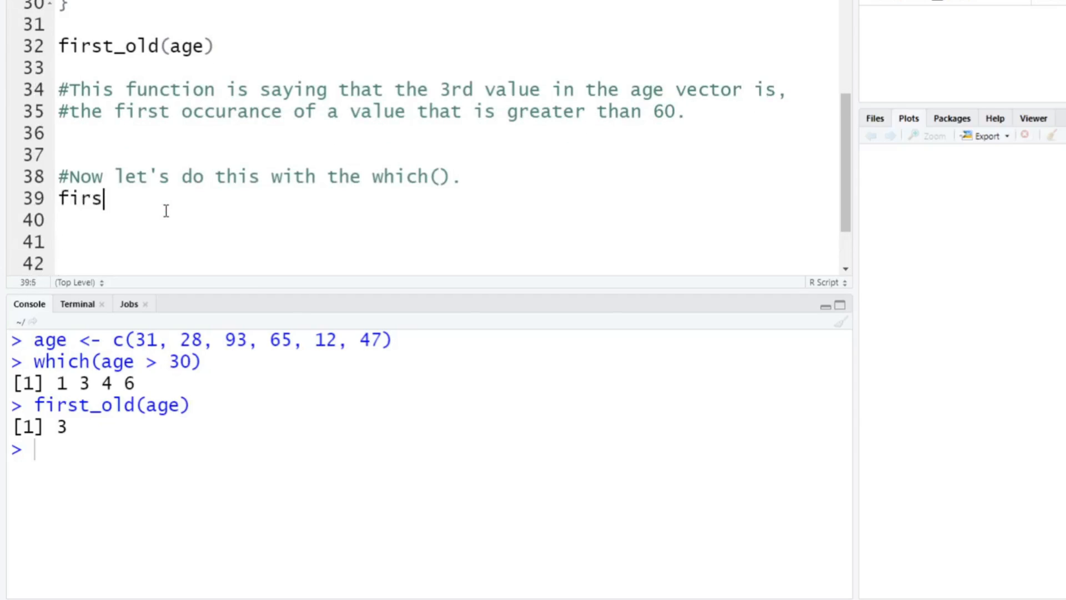
text(t_old2 <-)
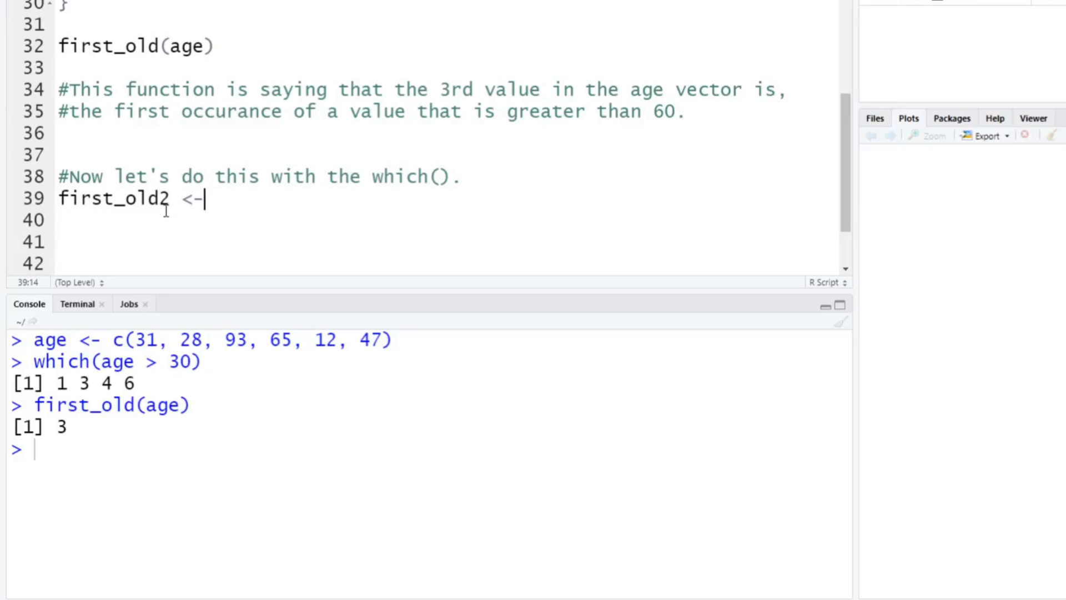
text(function)
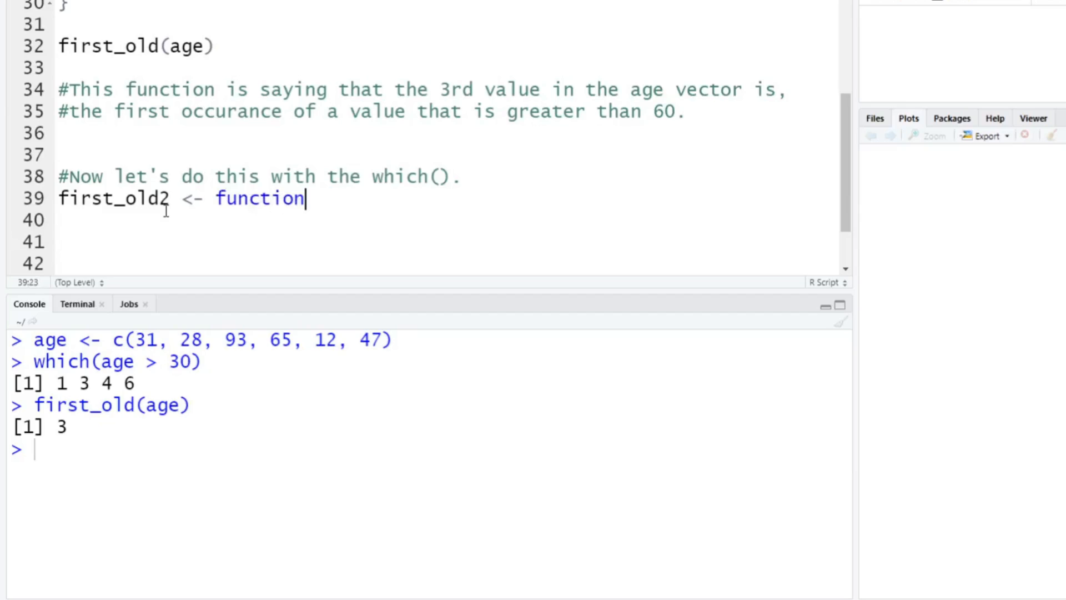
text((x))
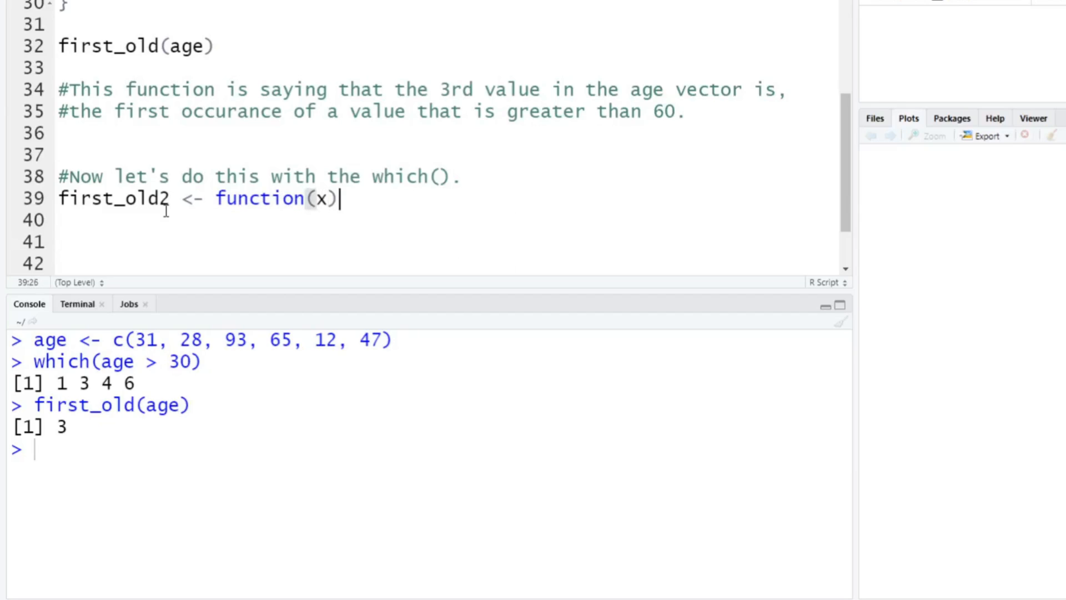
text(return)
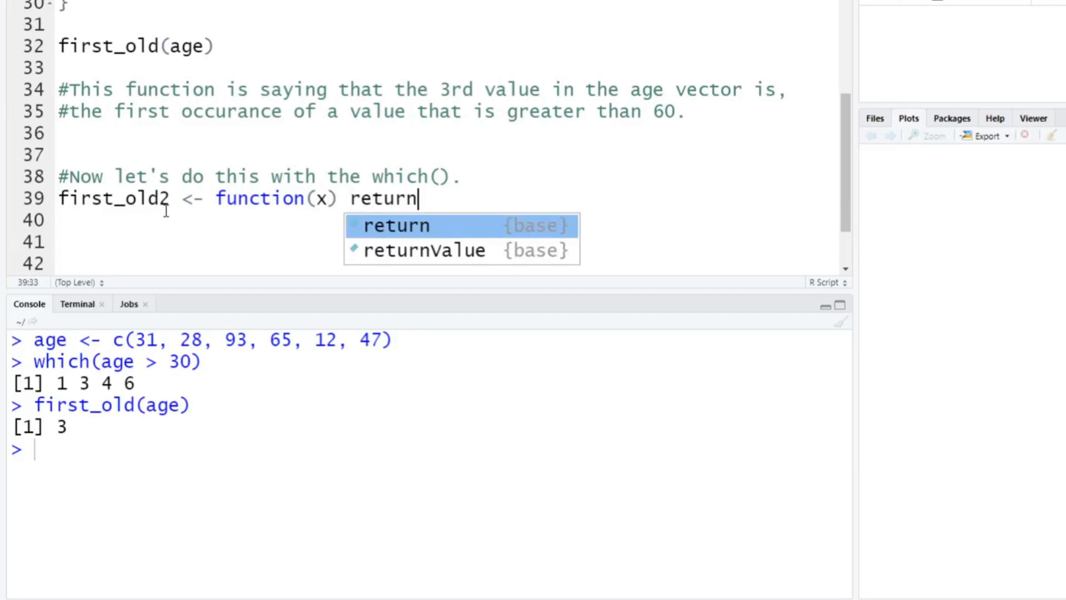
text(*which(age > 60)))
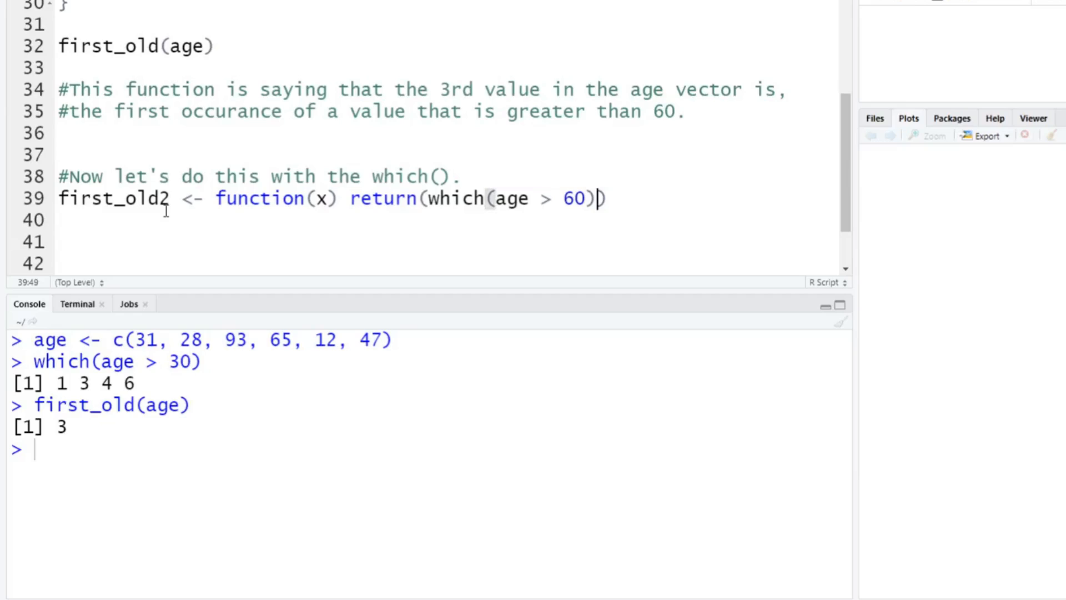
text([1])
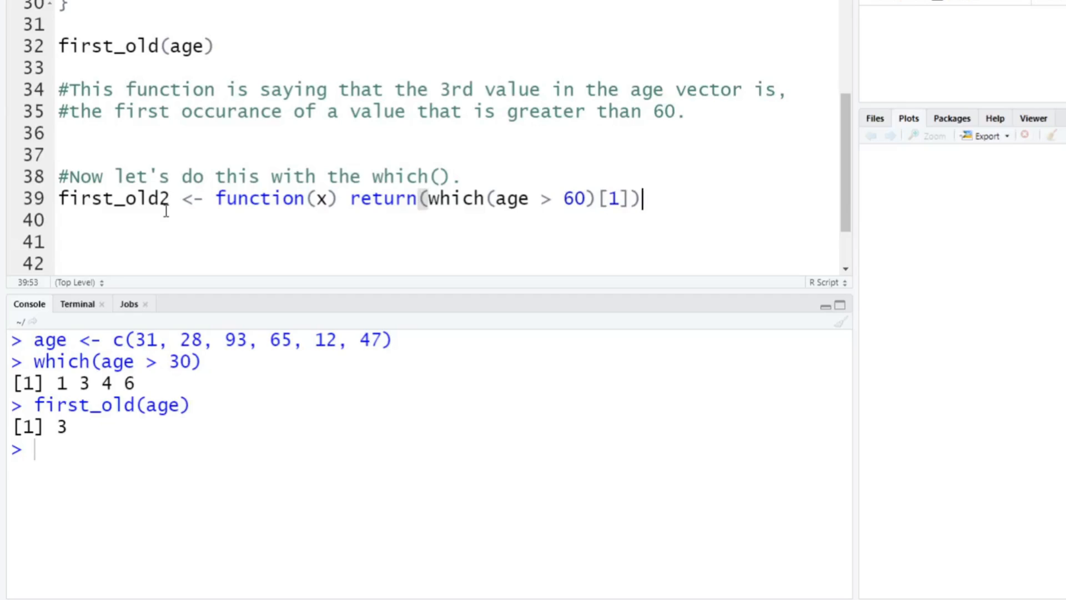
- Run the first_old2 definition, then run first_old2(age) to get 3
key(ctrl+Return)
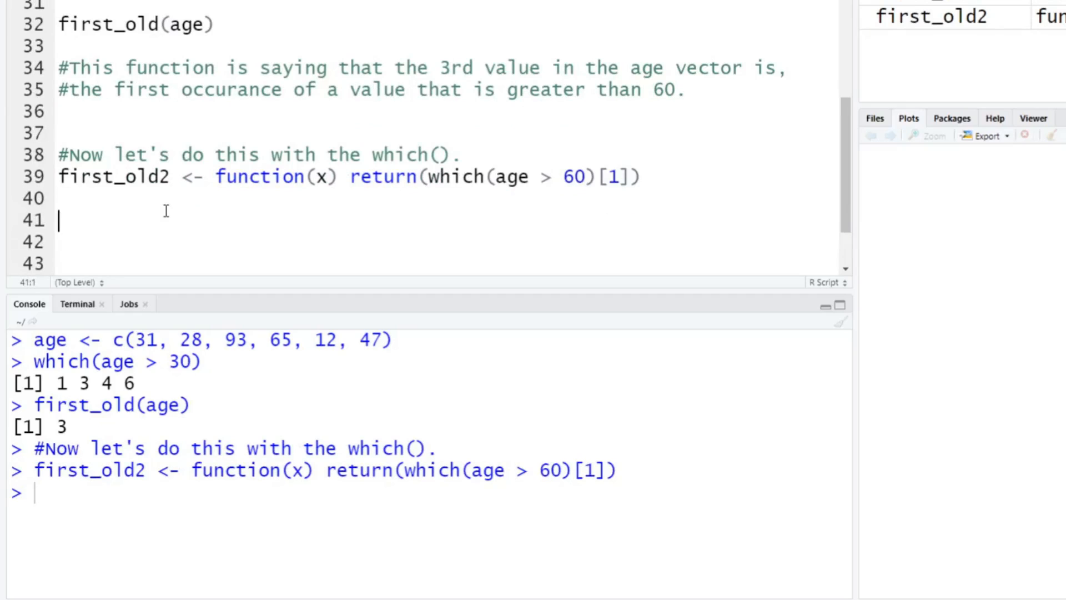
text(first_old2()
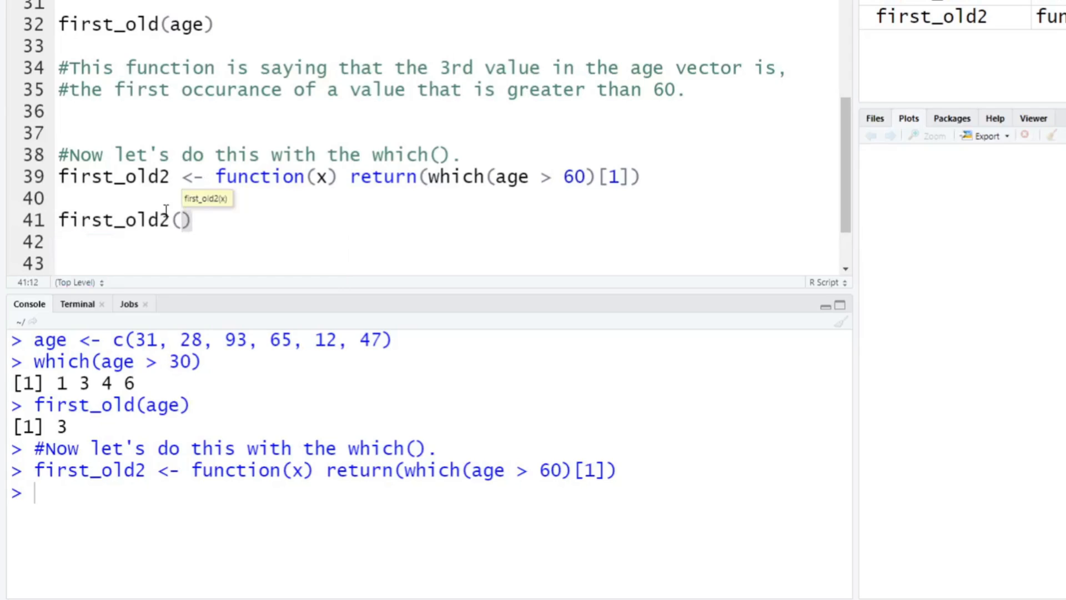
key(Return)
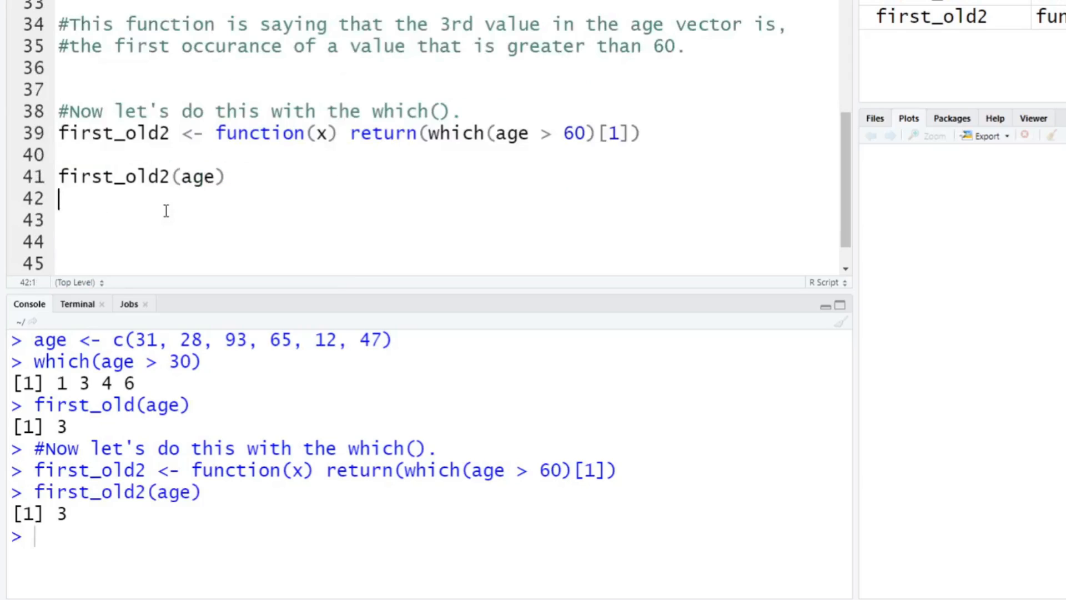
mouse_move(88, 525)
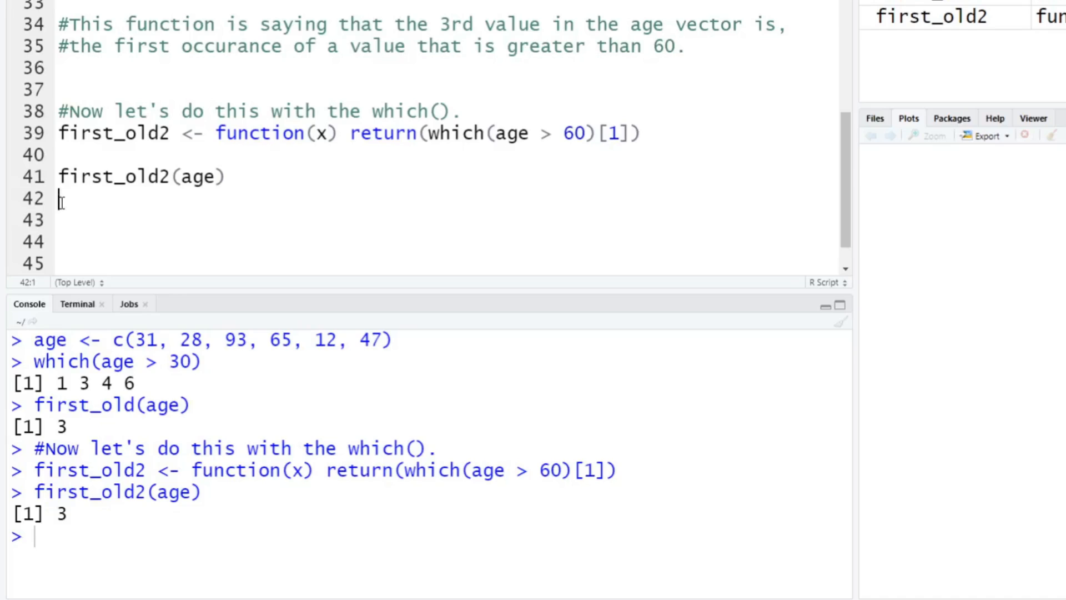
- Comment that this also works, however it is much shorter code
text(#This is)
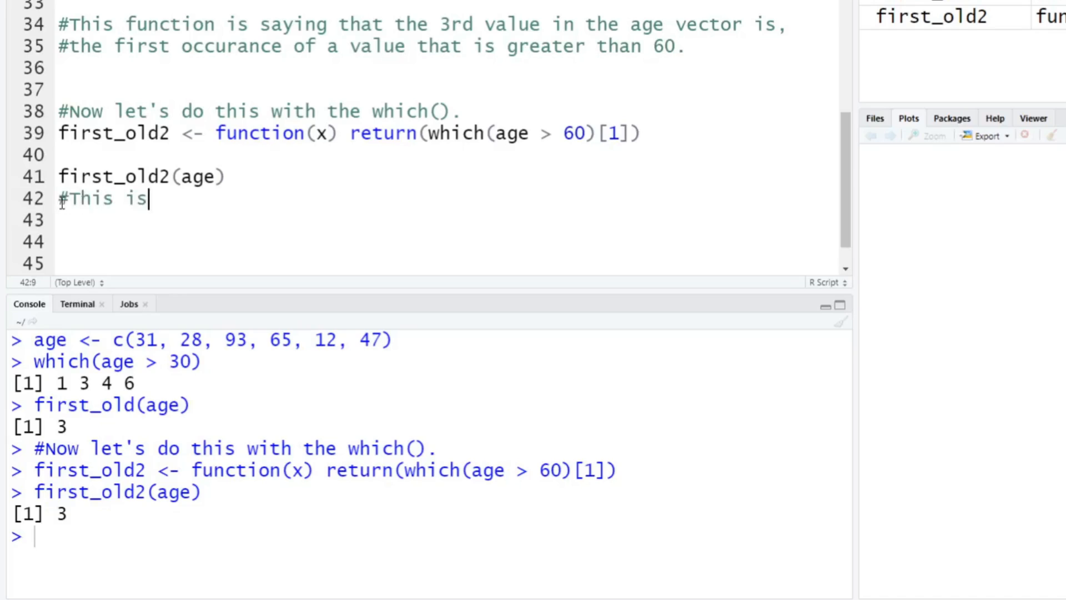
text(ilso works however)
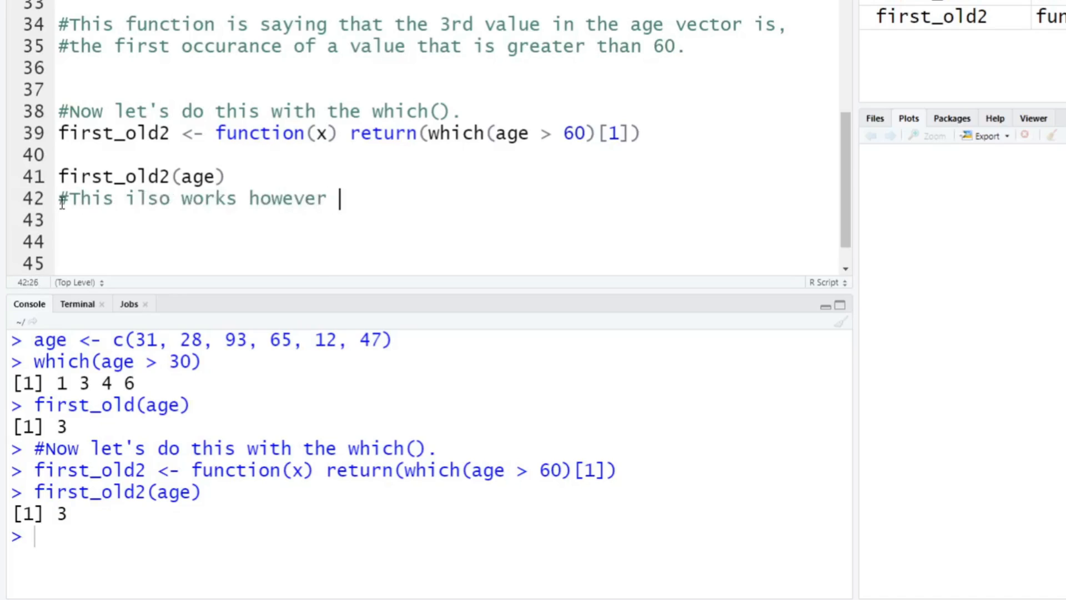
text(it is much s)
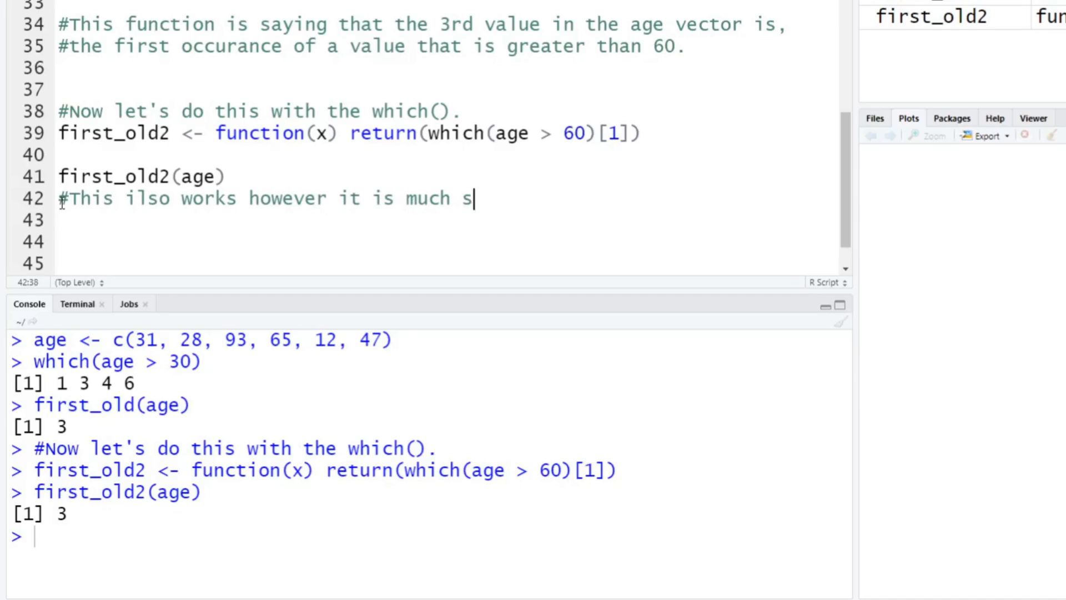
text(horter code/)
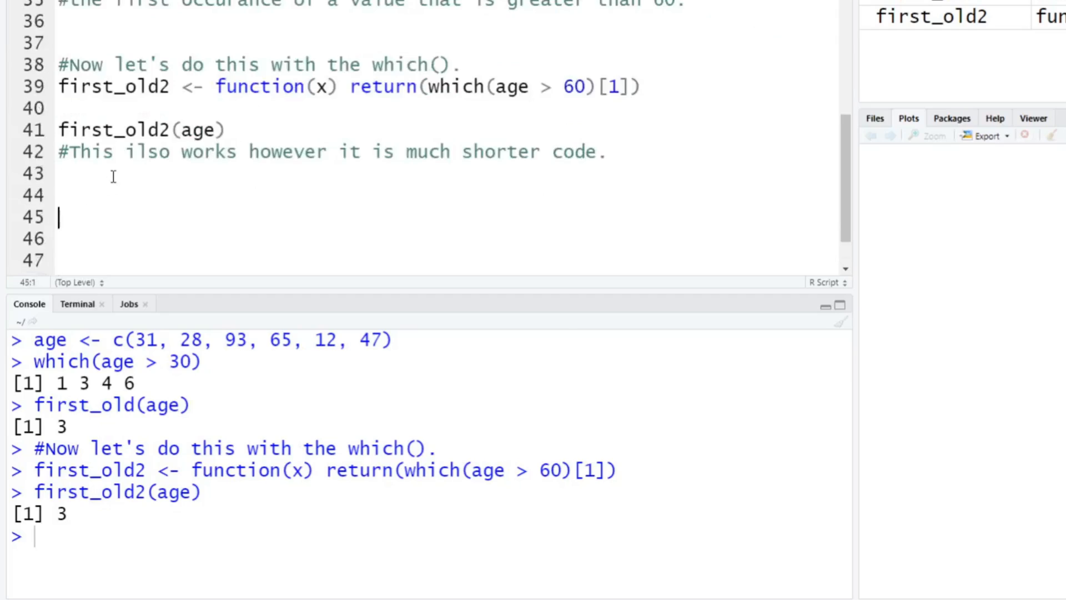
- Comment that this is how the which() function works, and begin a NOTE: line
text(#This)
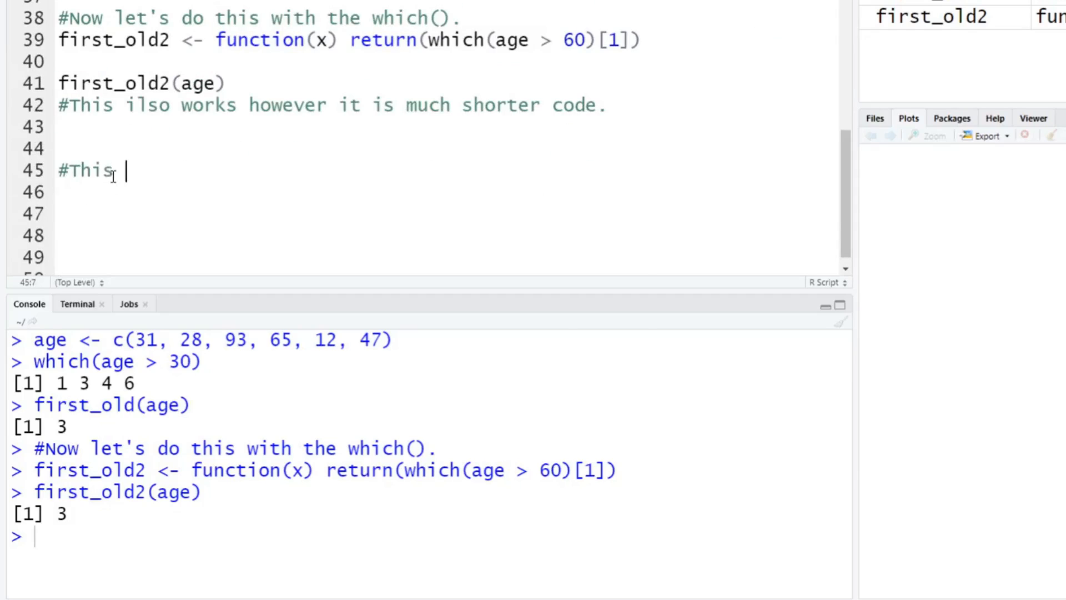
text(is how the which() works.)
click(447, 214)
text(#)
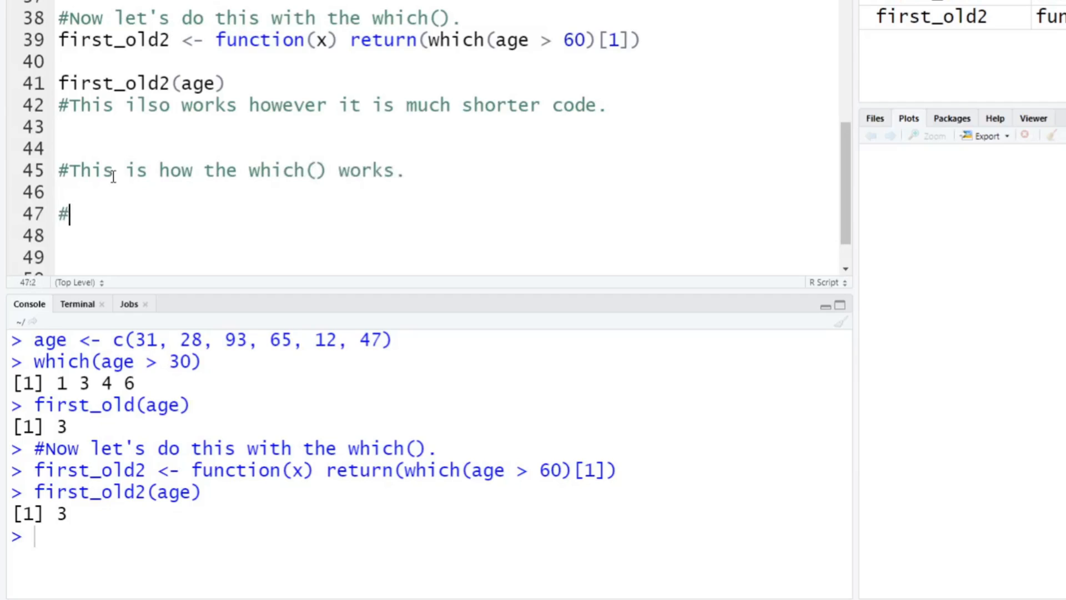
text(NOTE:)
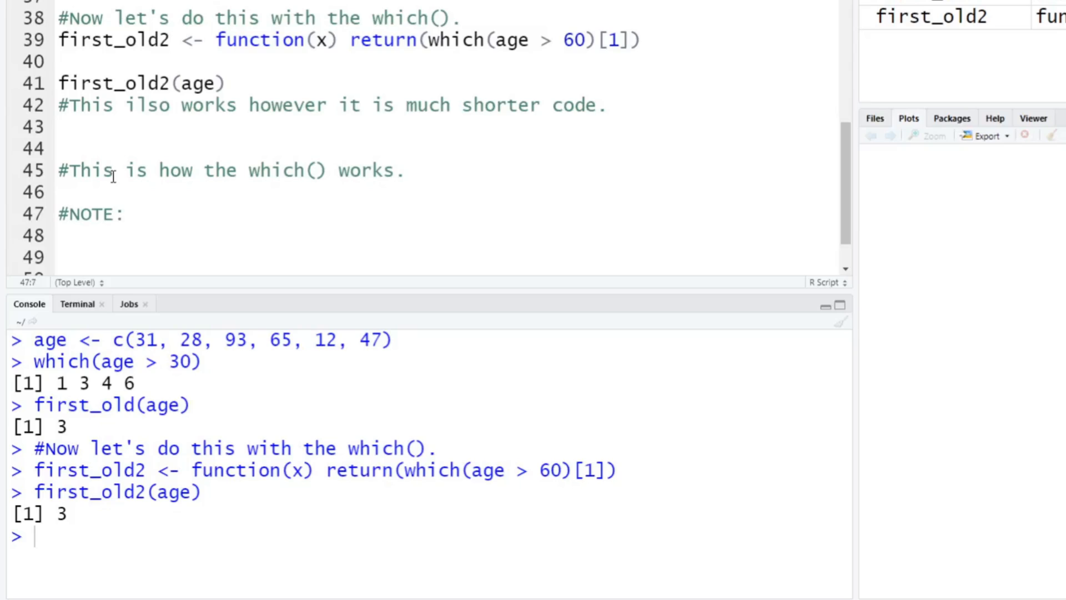
- Note that using which() to find the first occurrence is a waste of resources
text(using t)
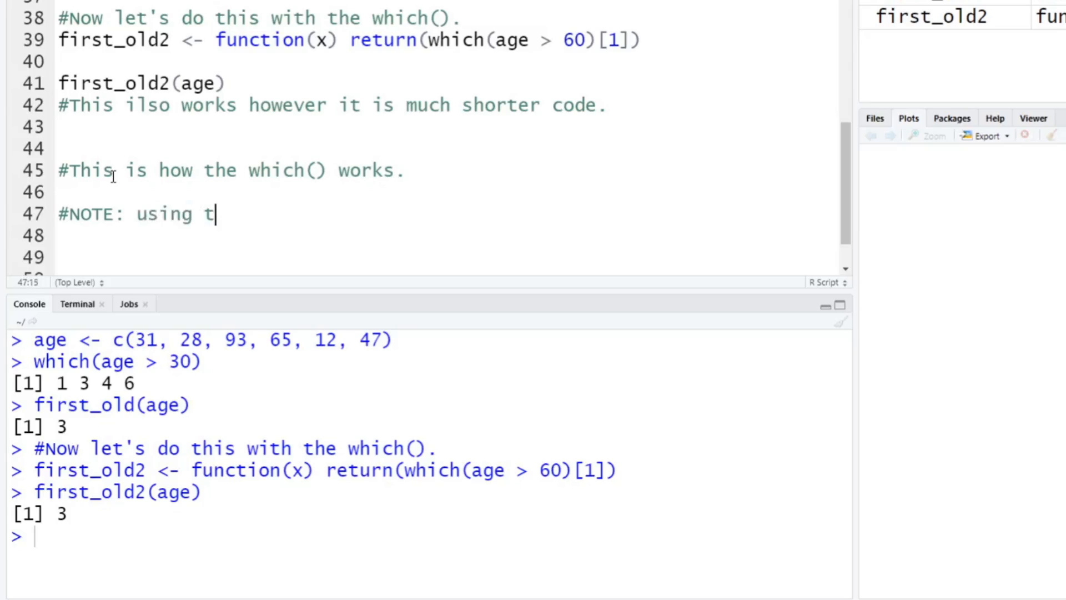
text(he which() function)
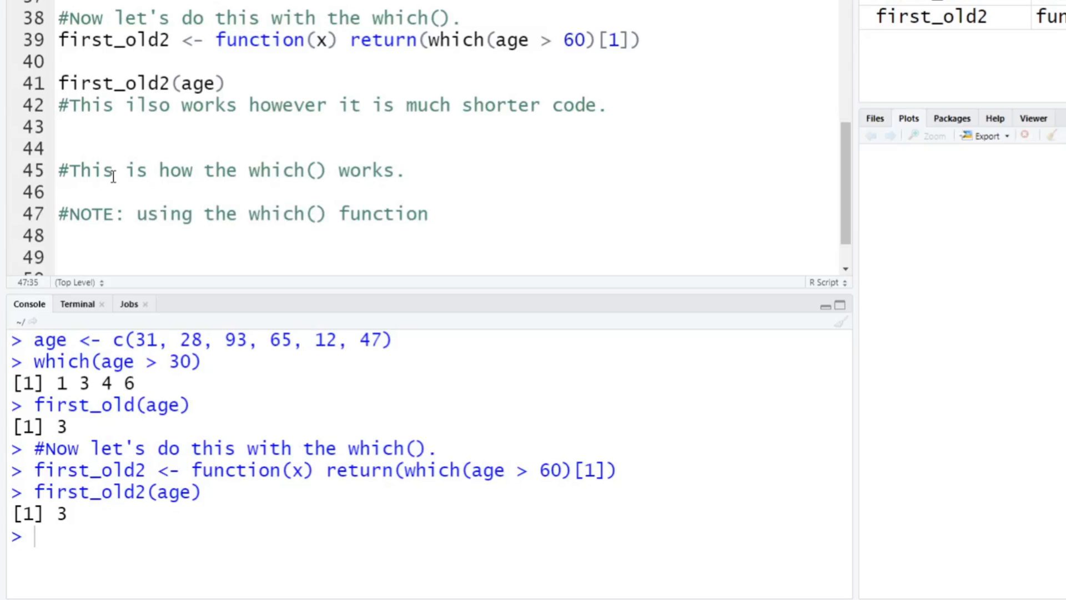
text(to find the first occurance)
click(448, 235)
text(#of a value)
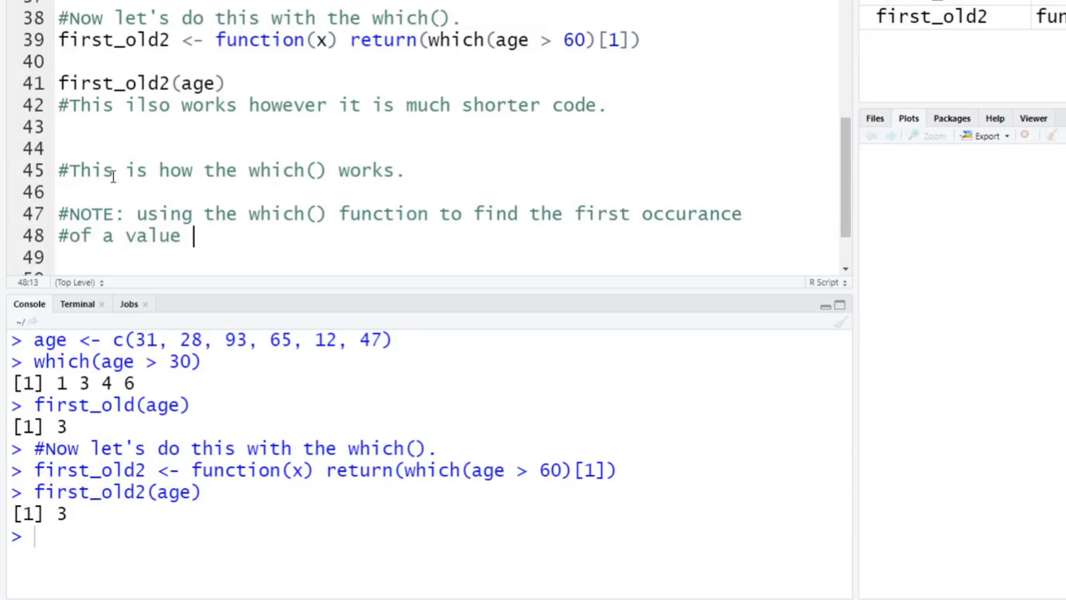
text(is a waste of resources. The)
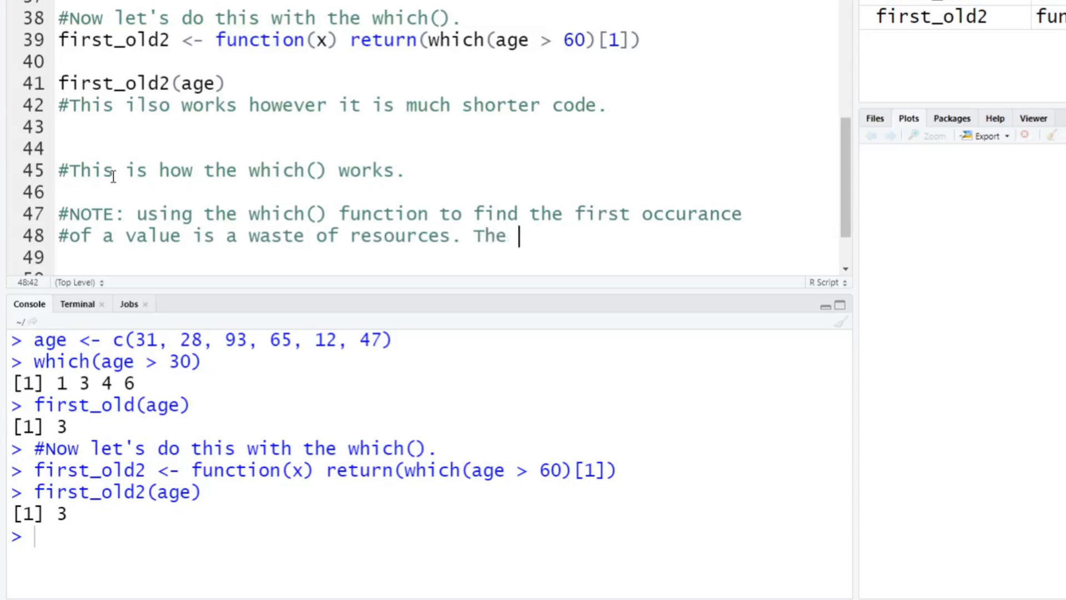
text(reason is becau)
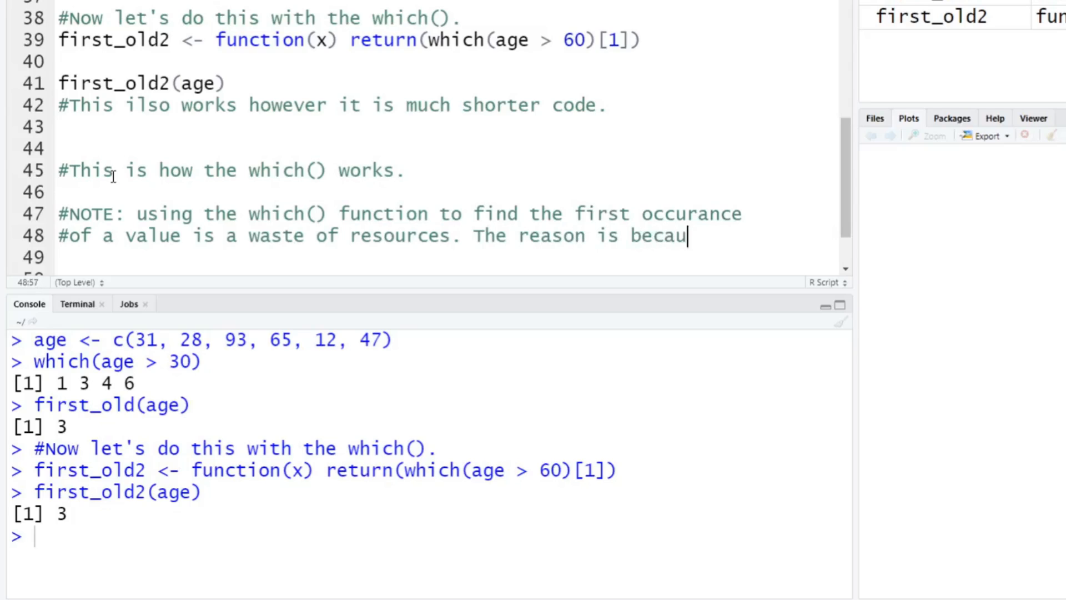
text(se, the)
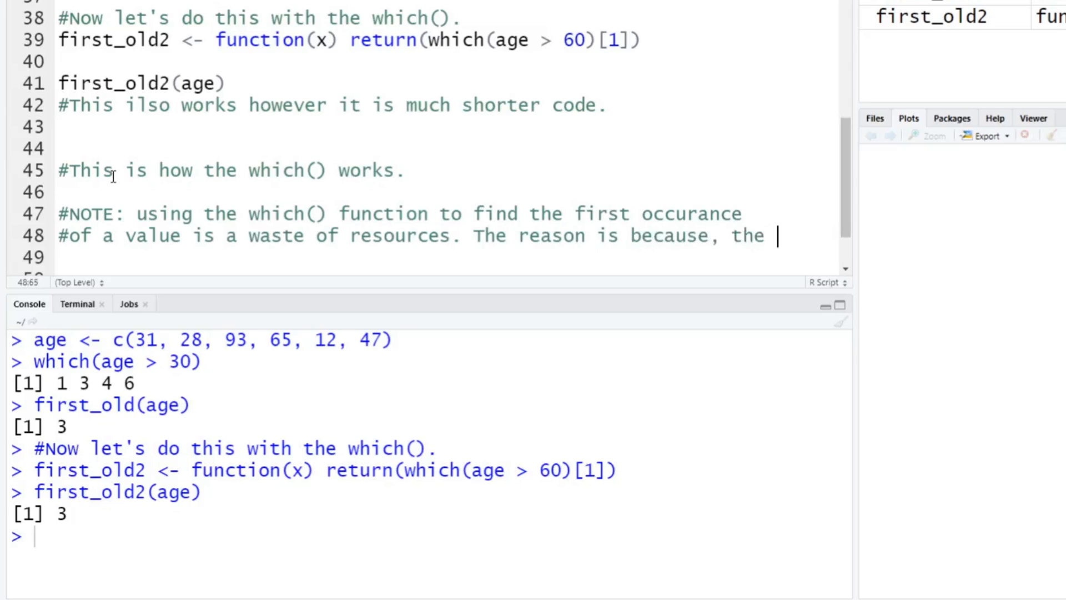
- Explain which() finds all occurrences of the condition and then returns only the first
text(#which() function actuall)
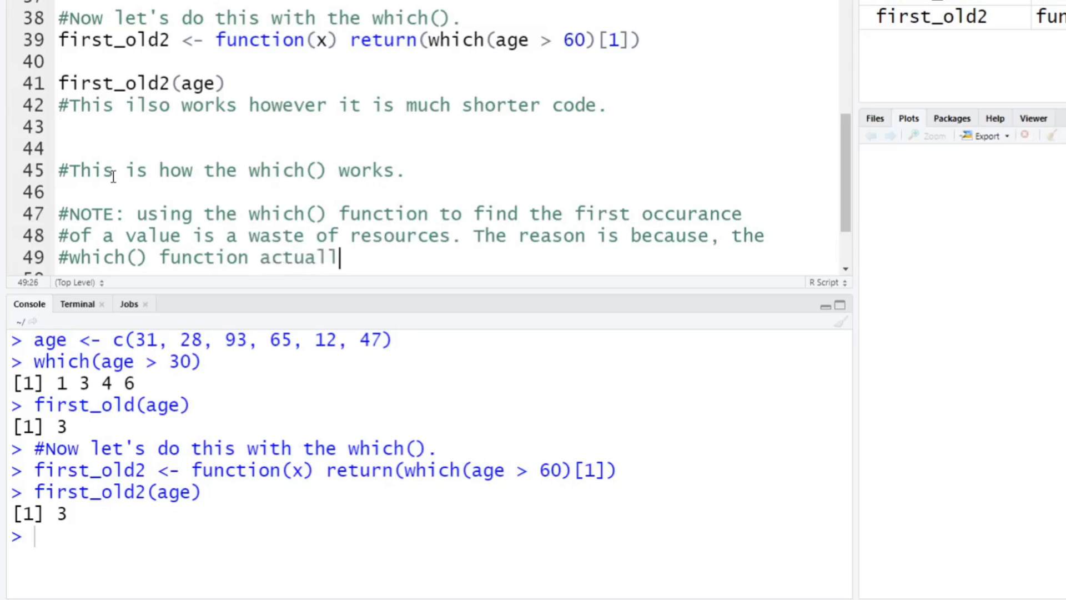
text(y finds all occur)
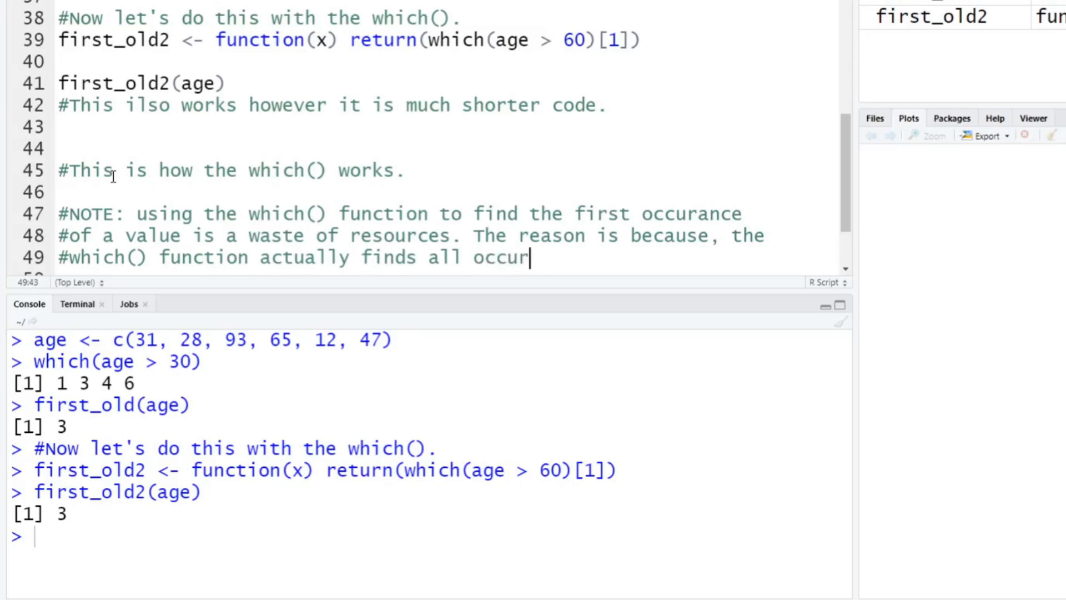
text(ance of the value or)
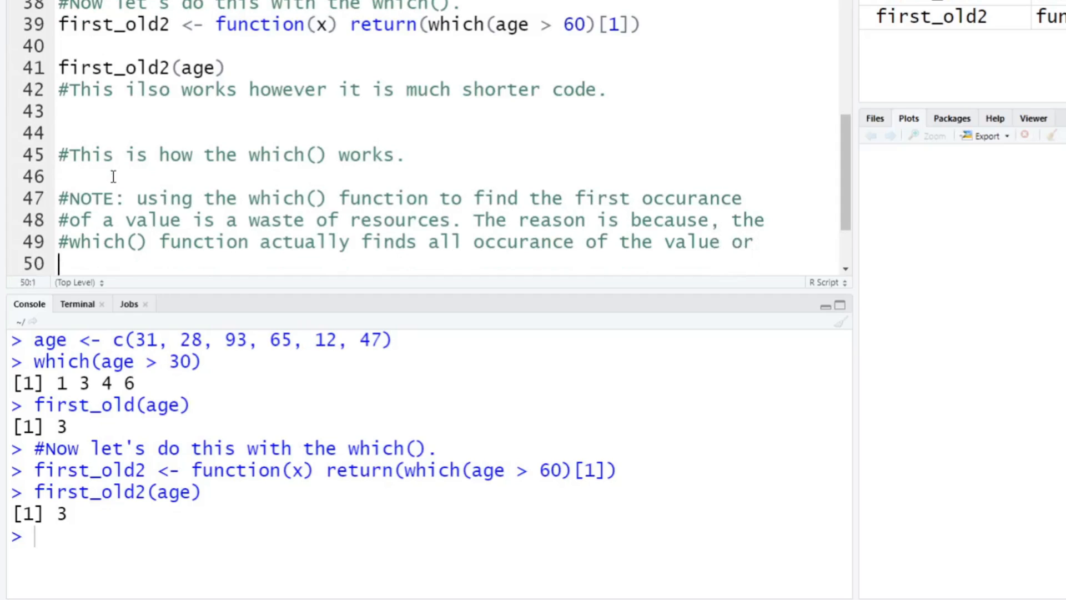
text(#conditio)
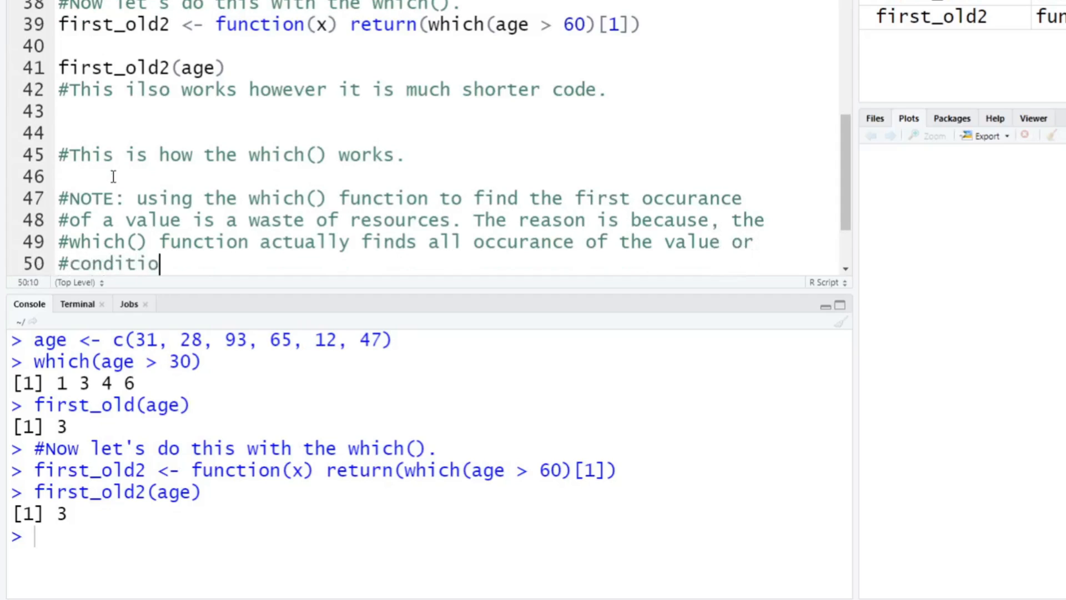
text(n and)
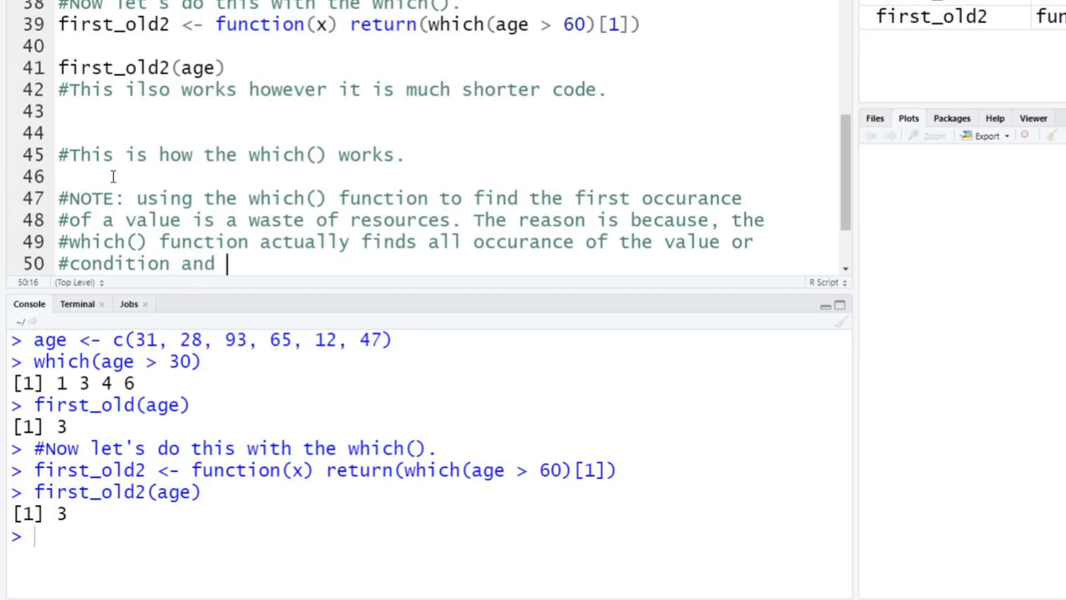
text(then it only returns the first occurance.)
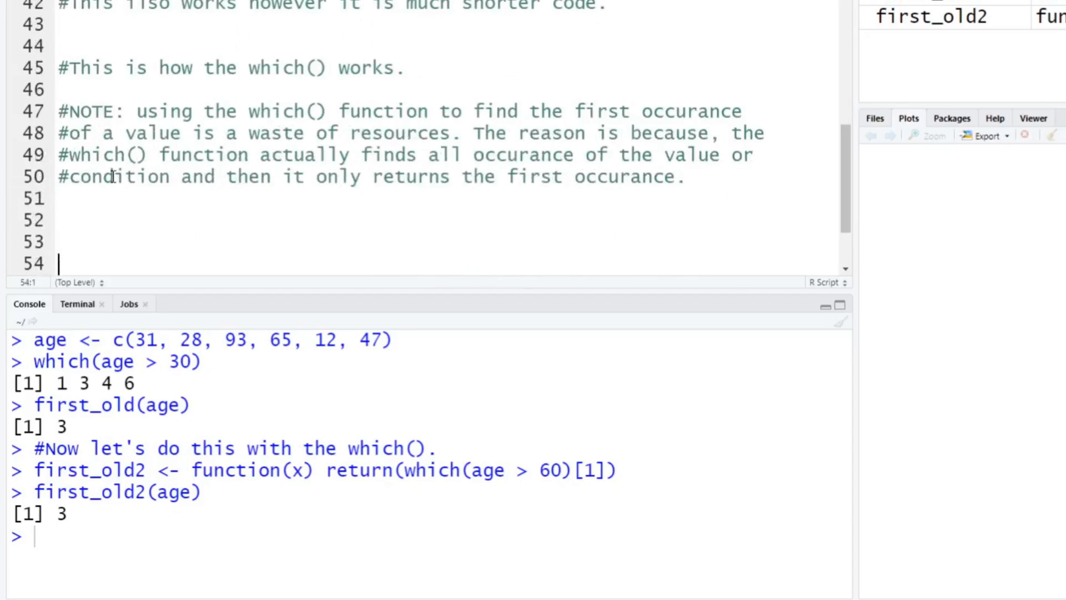
text(#)
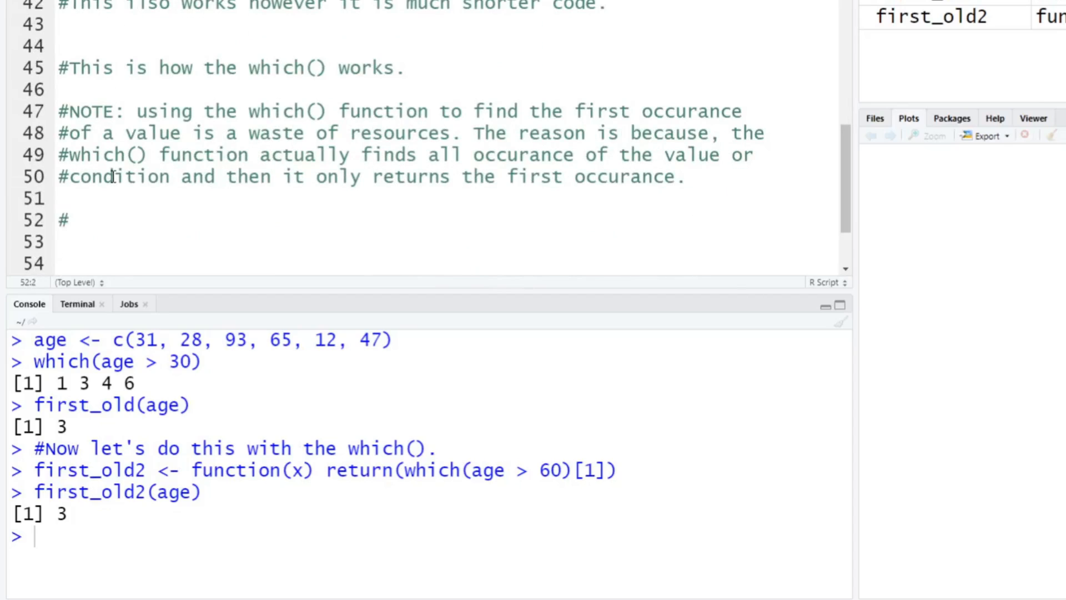
- Comment 'I'm not covering how to more efficiently do this...but it does exist.'
text(I'm)
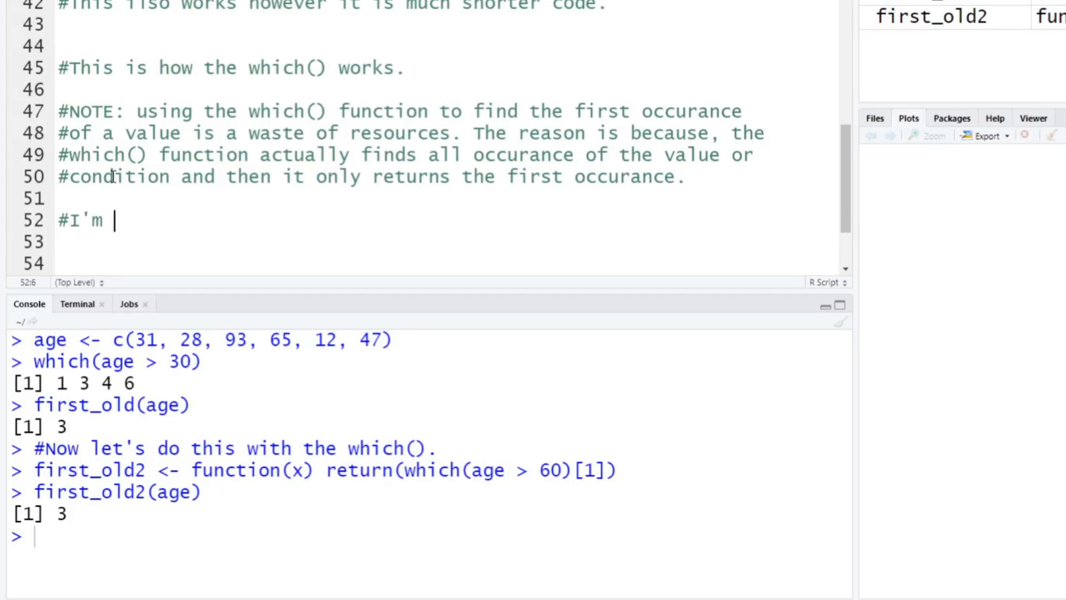
text(not cover how to m)
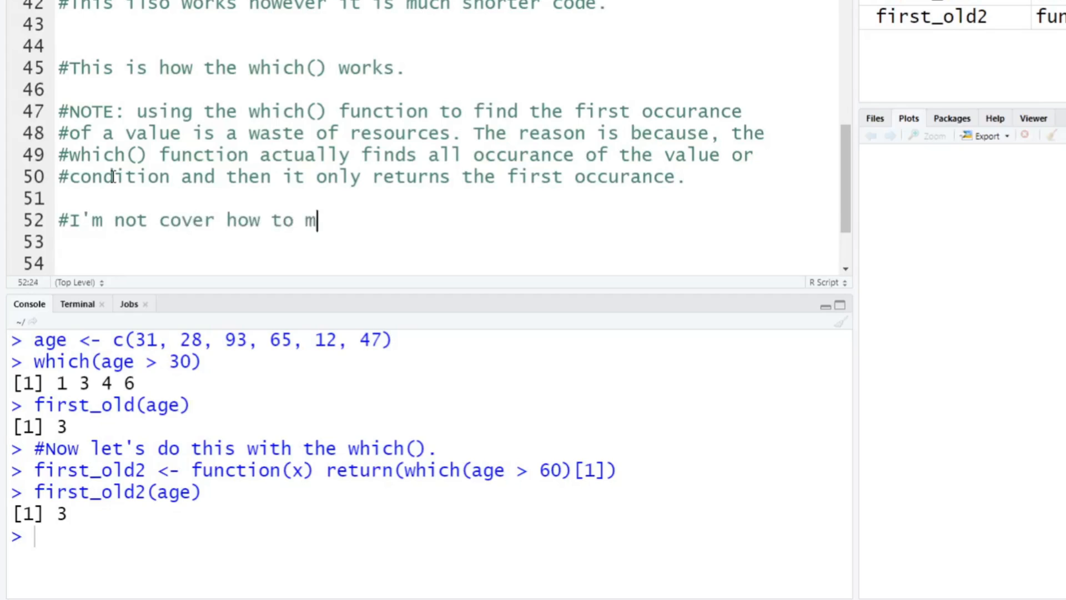
text(ore efficiently do this...but it)
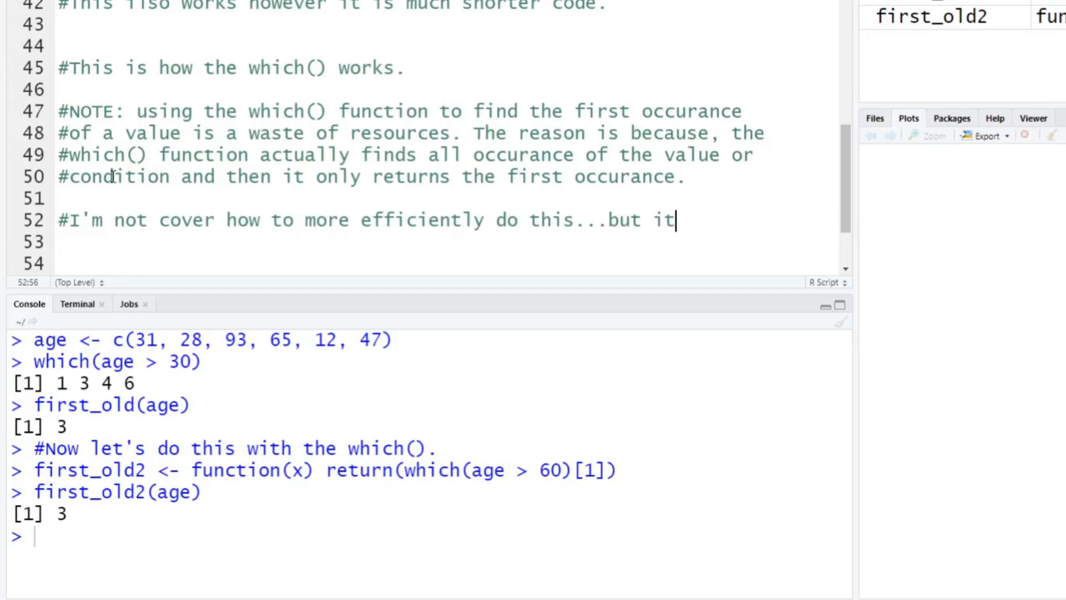
text(does exist)
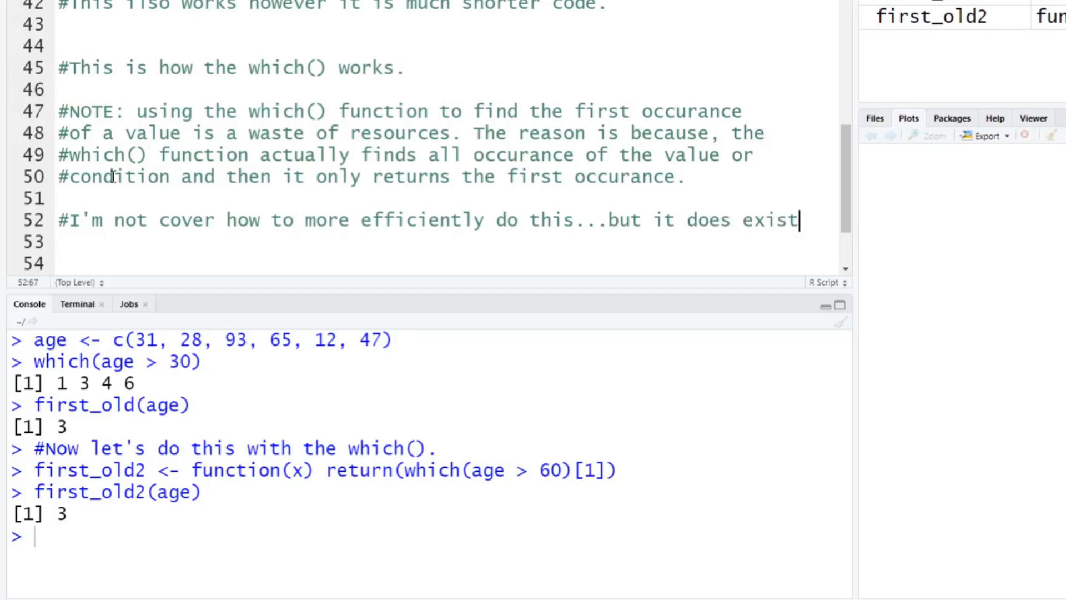
text(.)
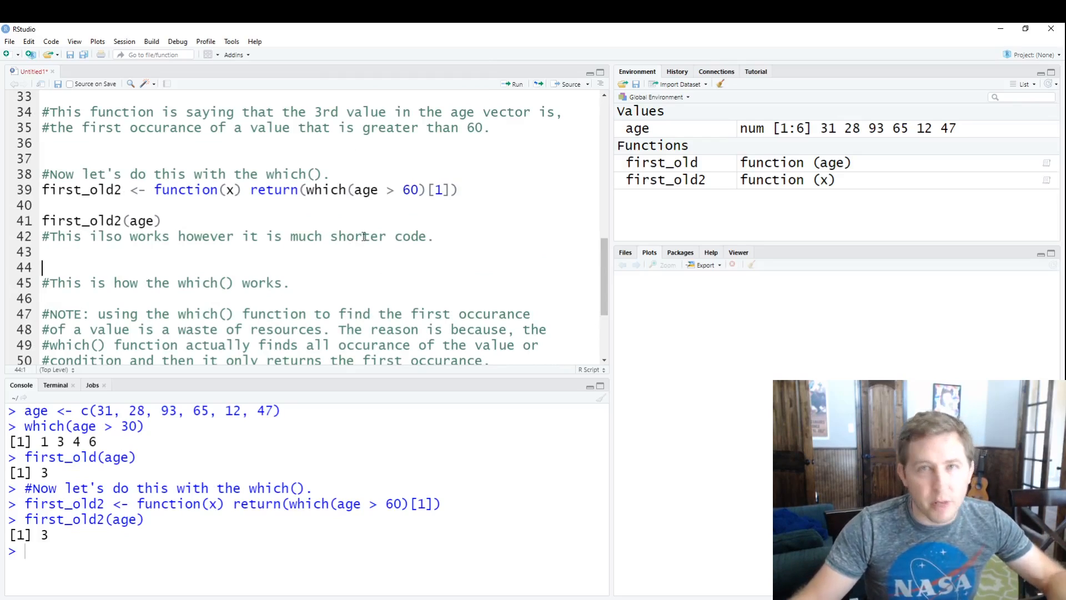
scroll(up, 3)
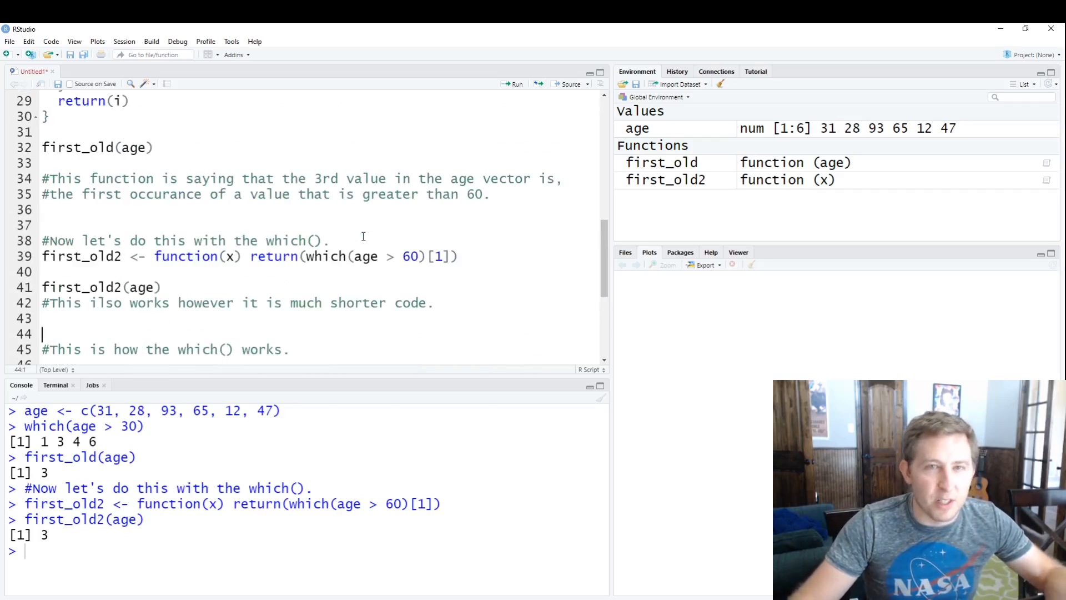
scroll(up, 3)
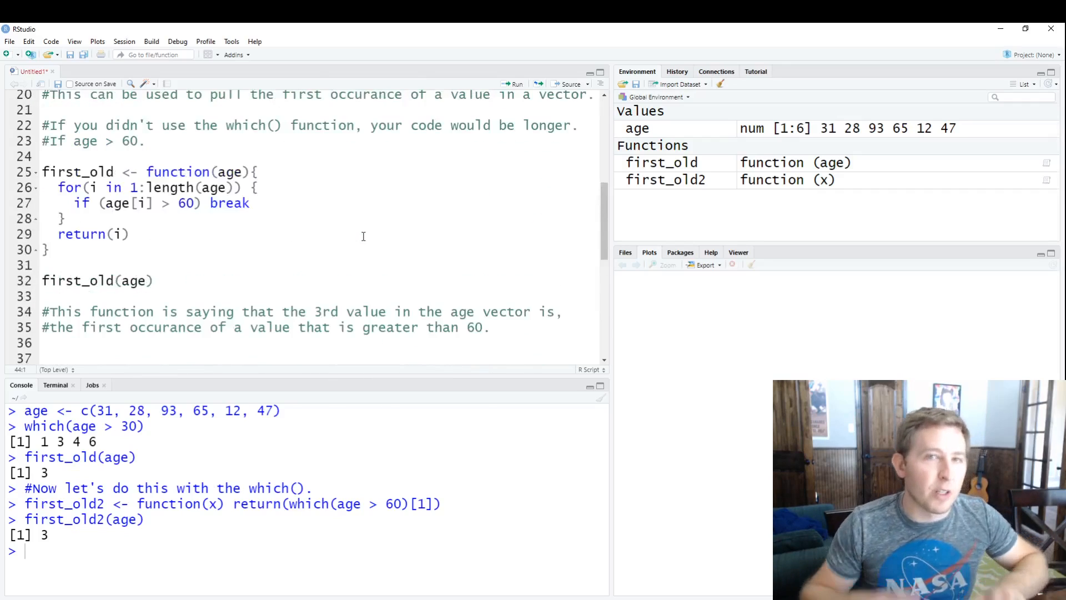